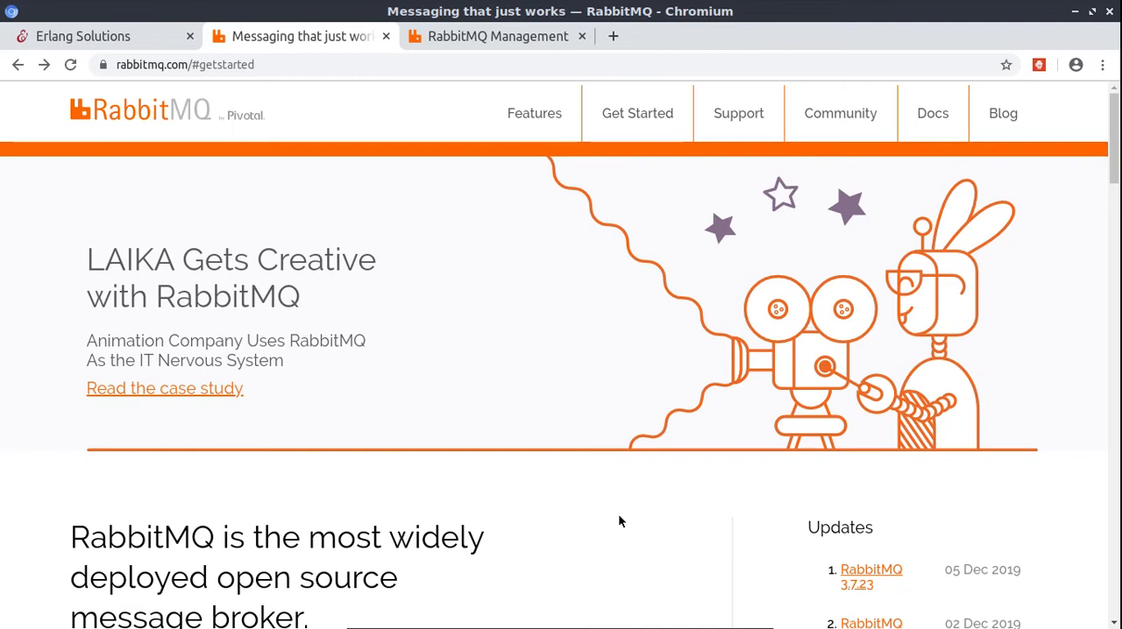
mouse_move(204, 163)
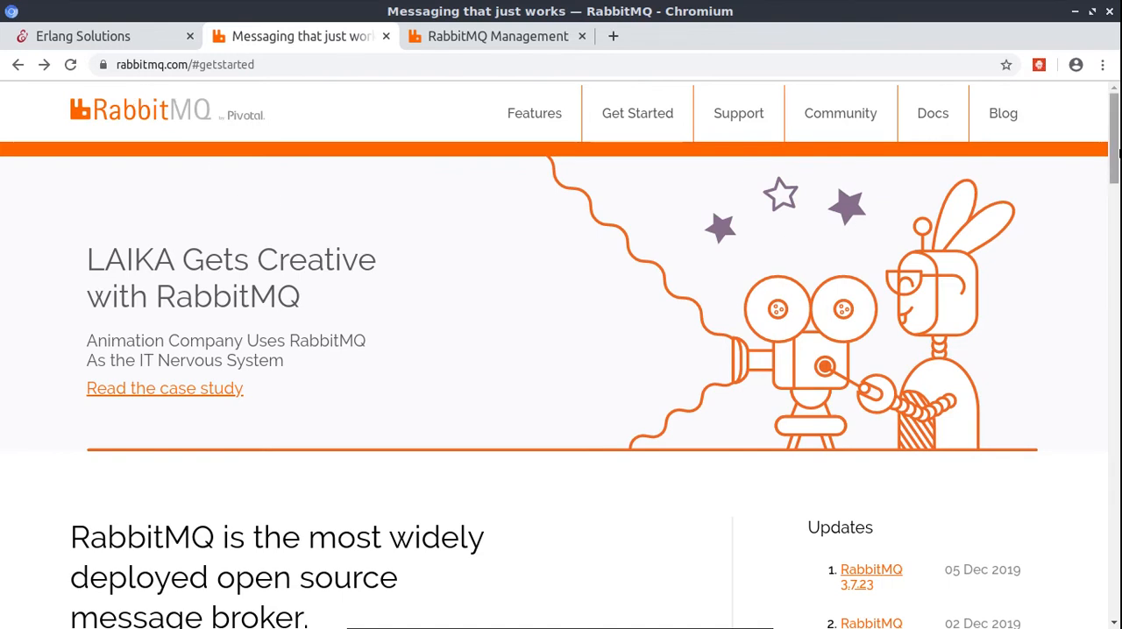
Go to the RabbitMQ Download + Installation page and open the Debian, Ubuntu installation guide
scroll("down", 3)
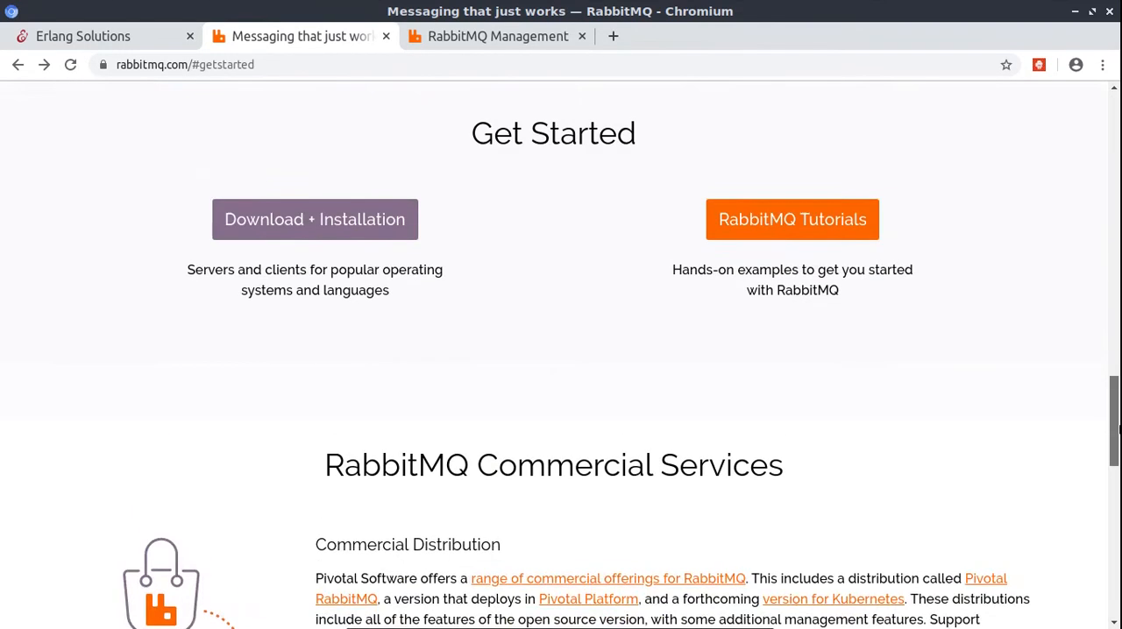
scroll("up", 3)
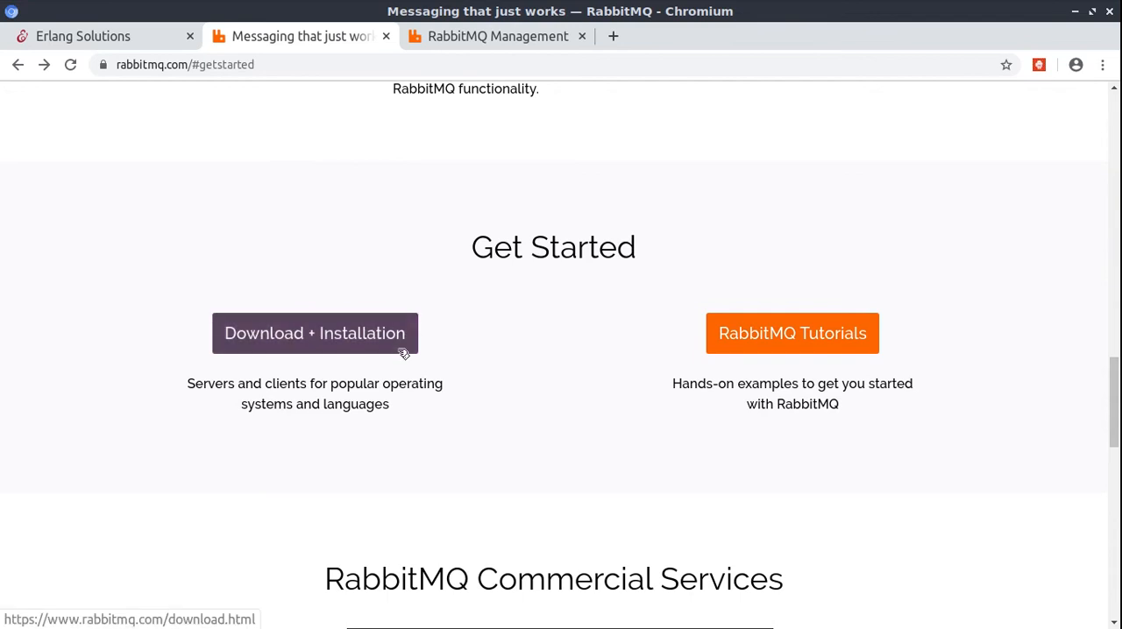
left_click(314, 333)
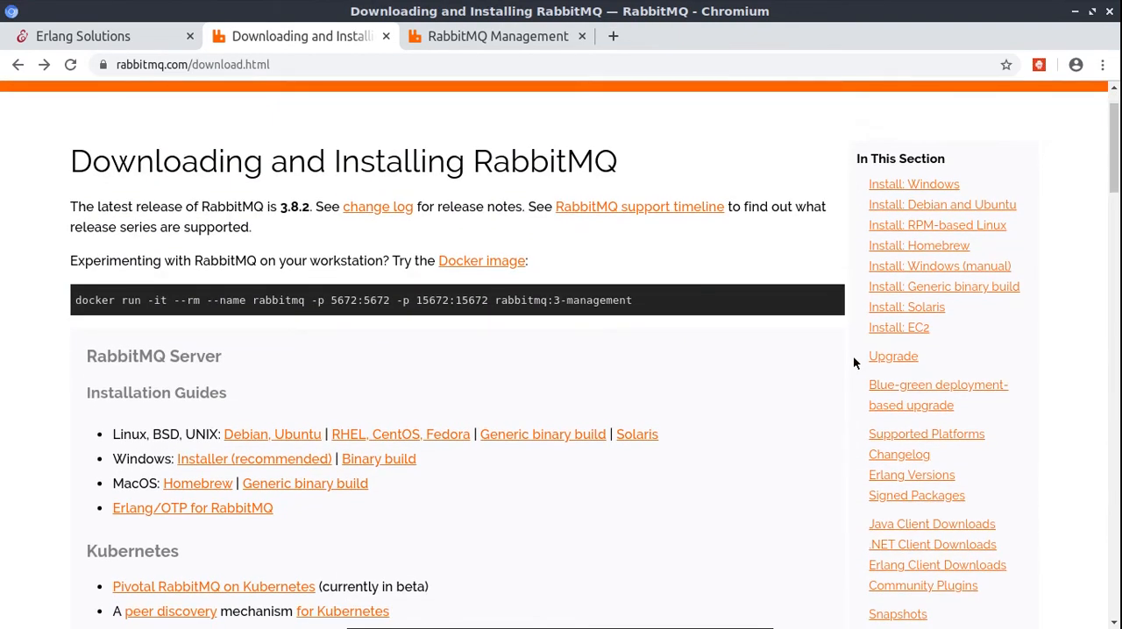
mouse_move(273, 434)
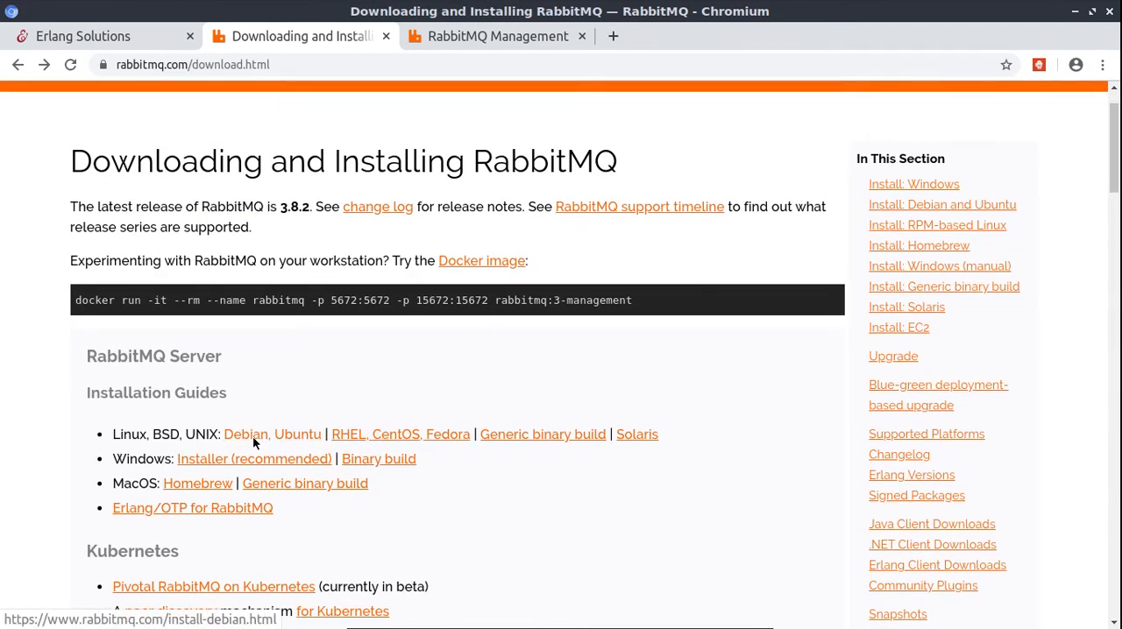
left_click(245, 434)
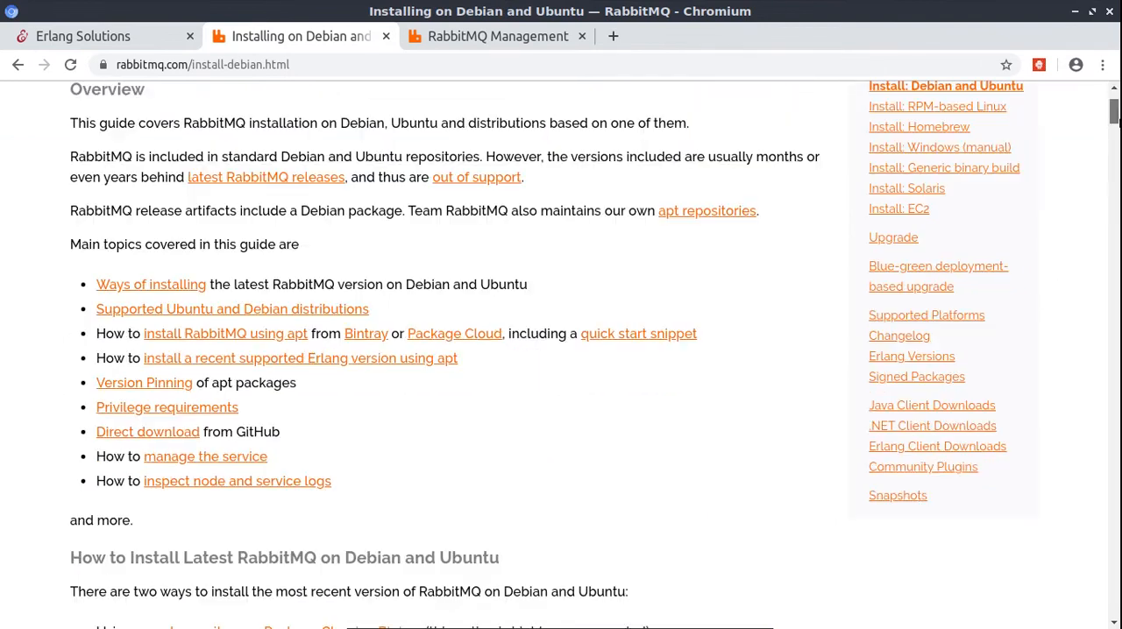
mouse_move(472, 456)
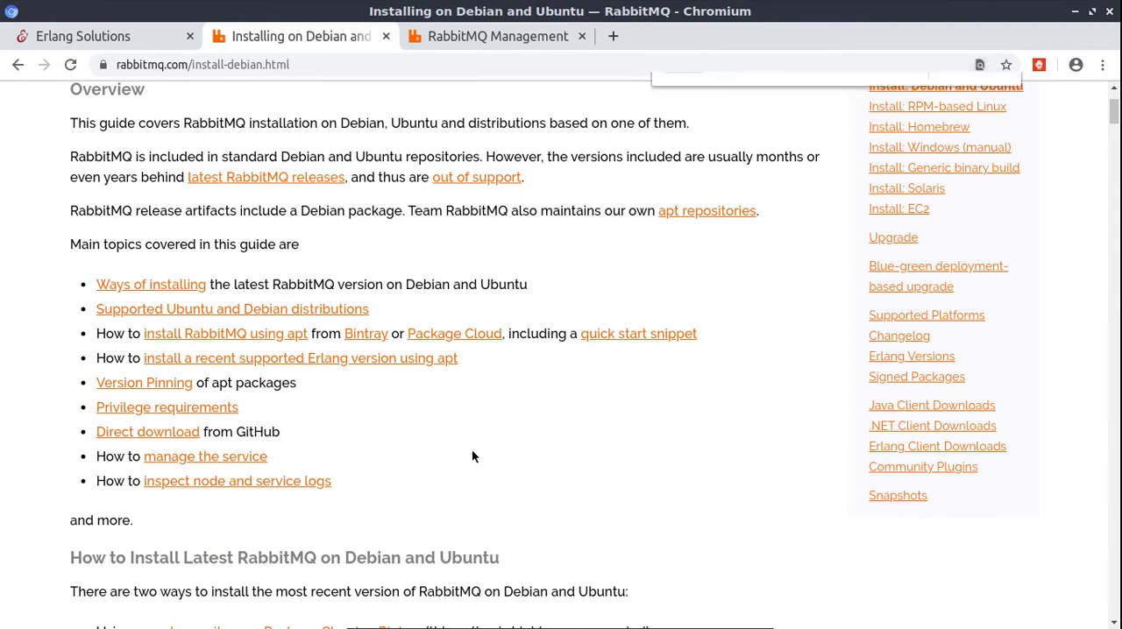
Scroll to Manual Installation with Dpkg and select the wget command downloading the 3.8.2 package
scroll("down", 3)
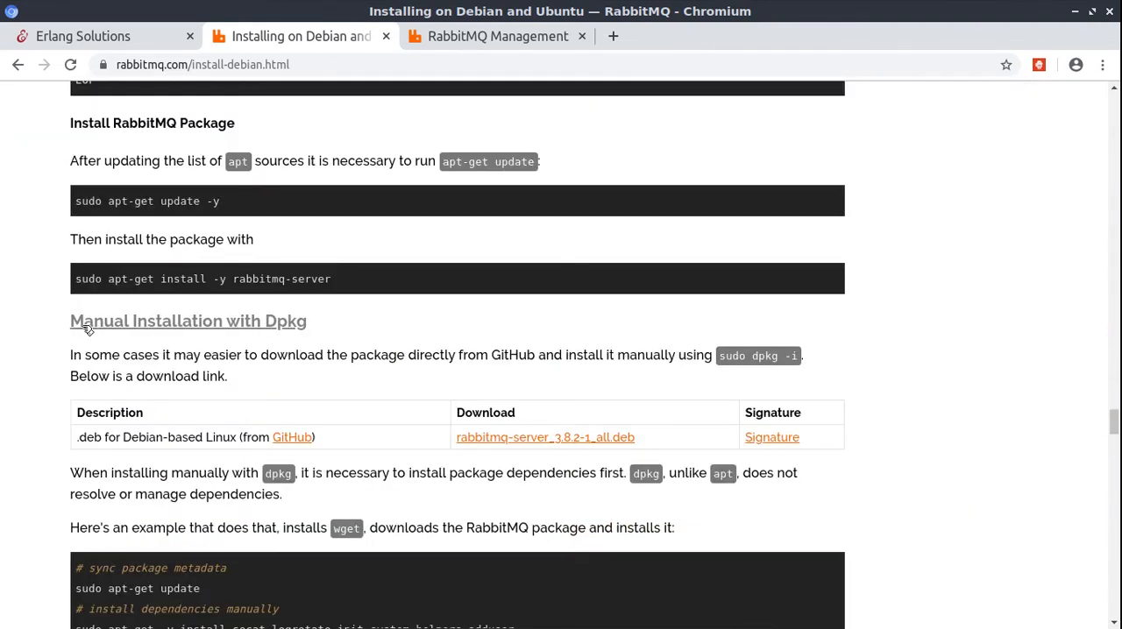
mouse_move(664, 344)
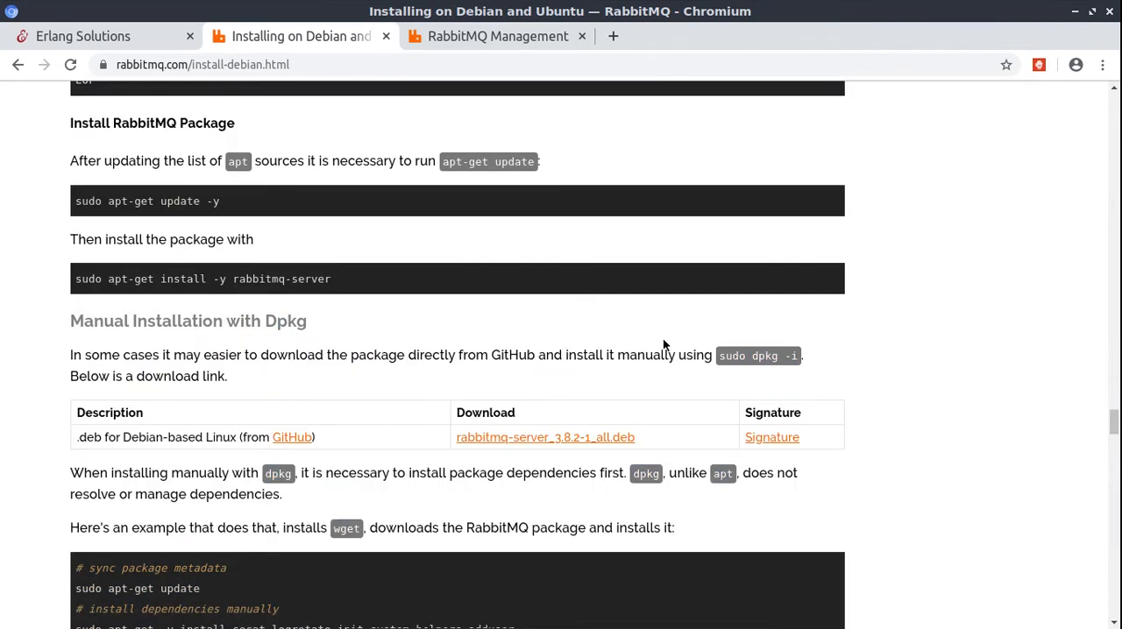
scroll("down", 3)
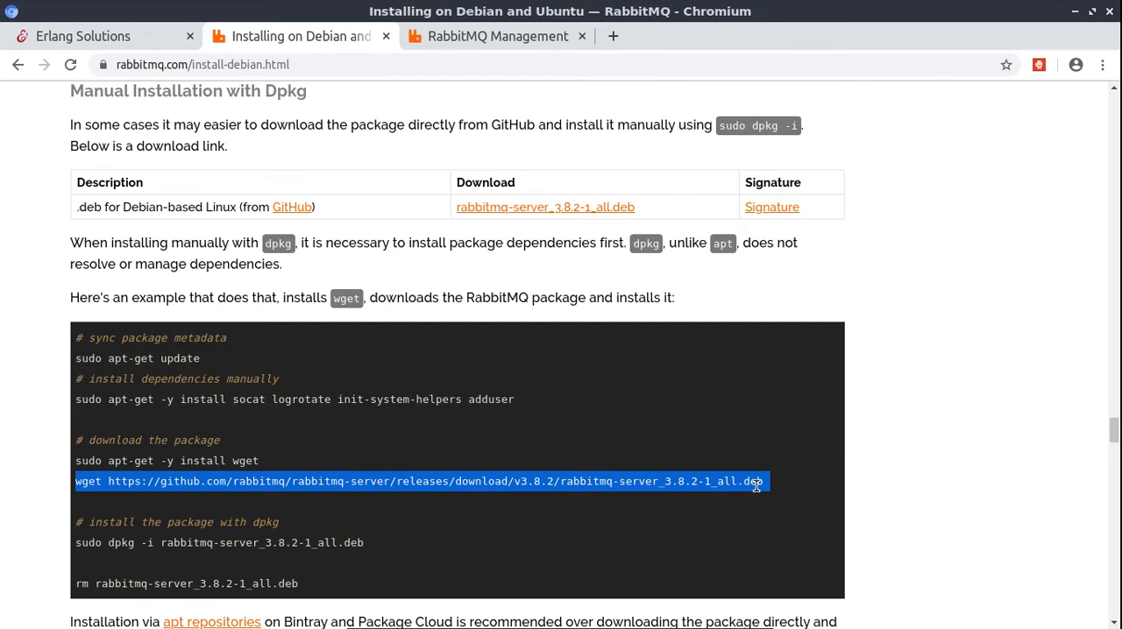
mouse_move(100, 542)
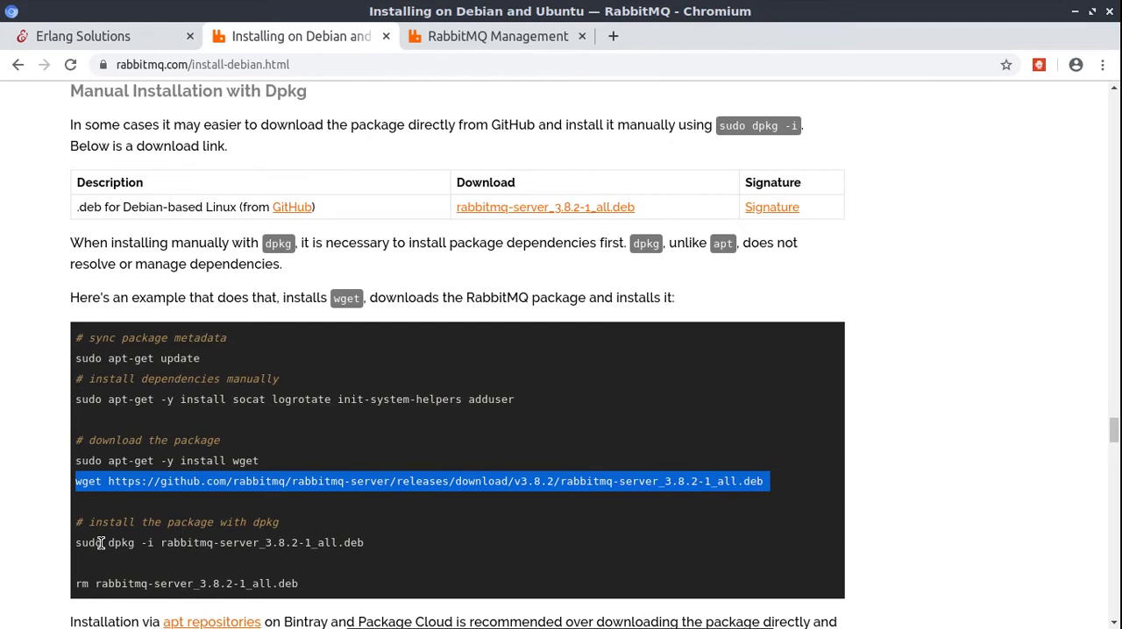
double_click(121, 543)
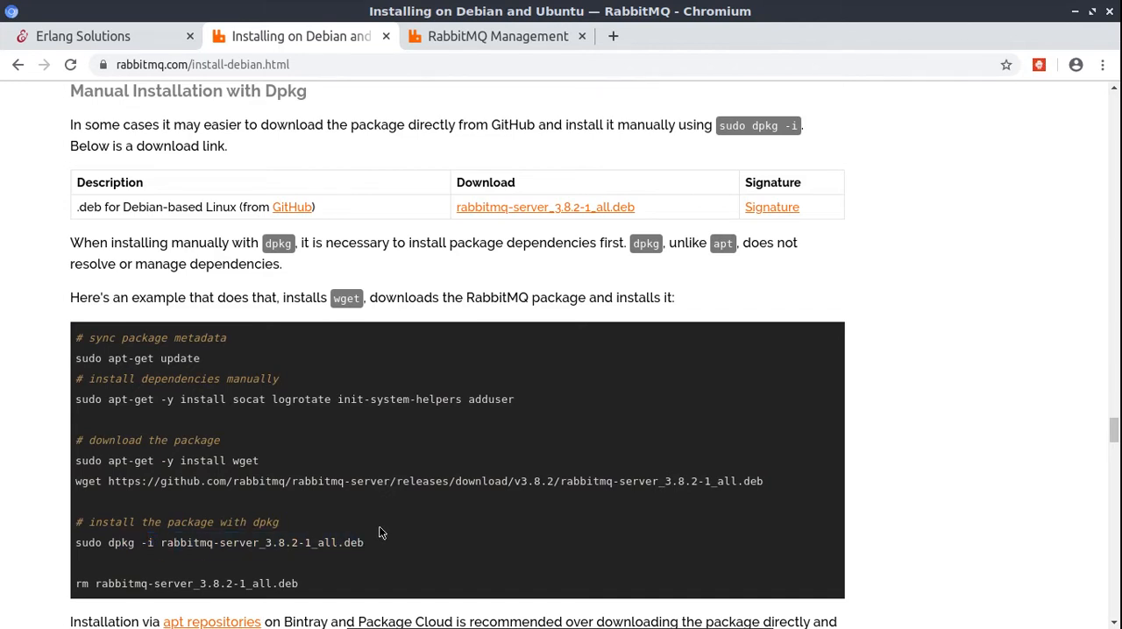
mouse_move(375, 515)
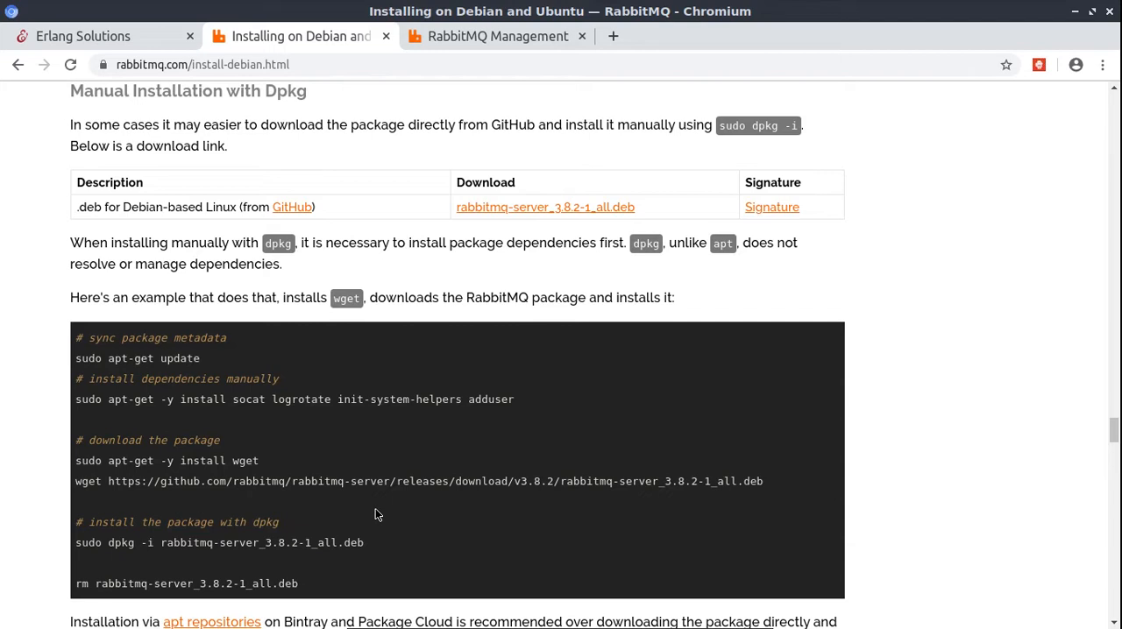
mouse_move(268, 380)
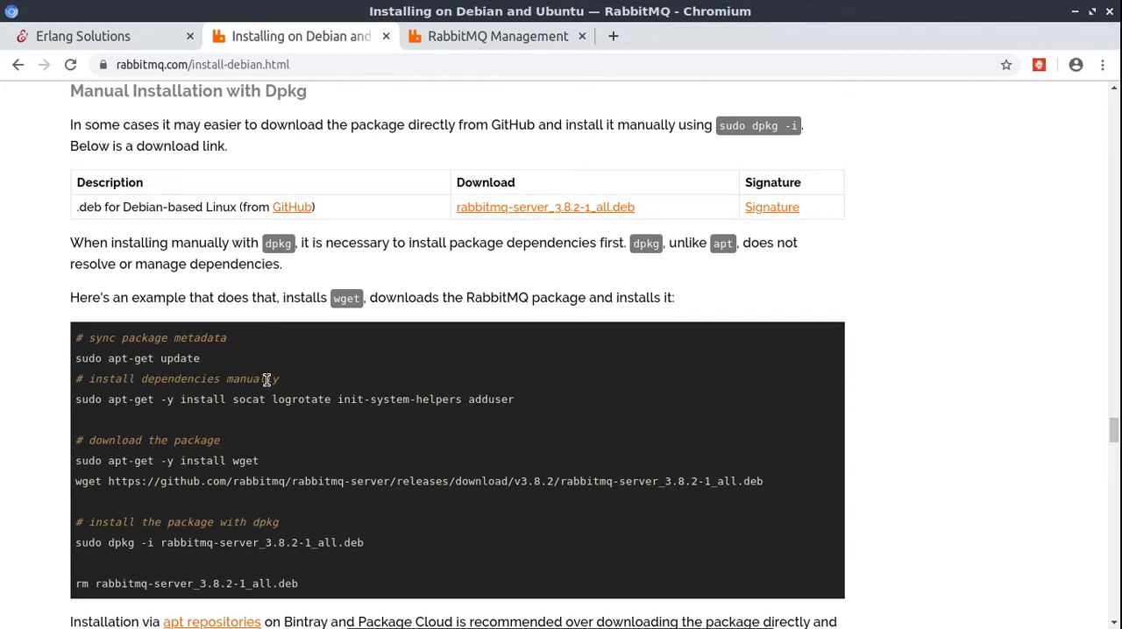
mouse_move(178, 238)
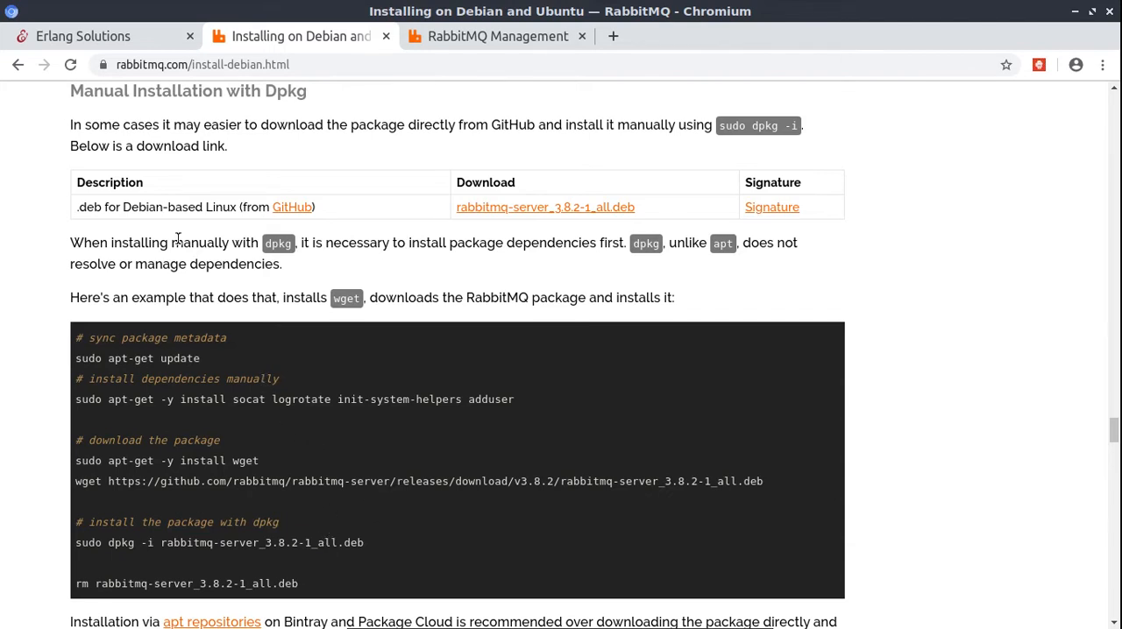
On the Erlang Solutions page, scroll to the Ubuntu instructions and select the apt-get update command
left_click(82, 36)
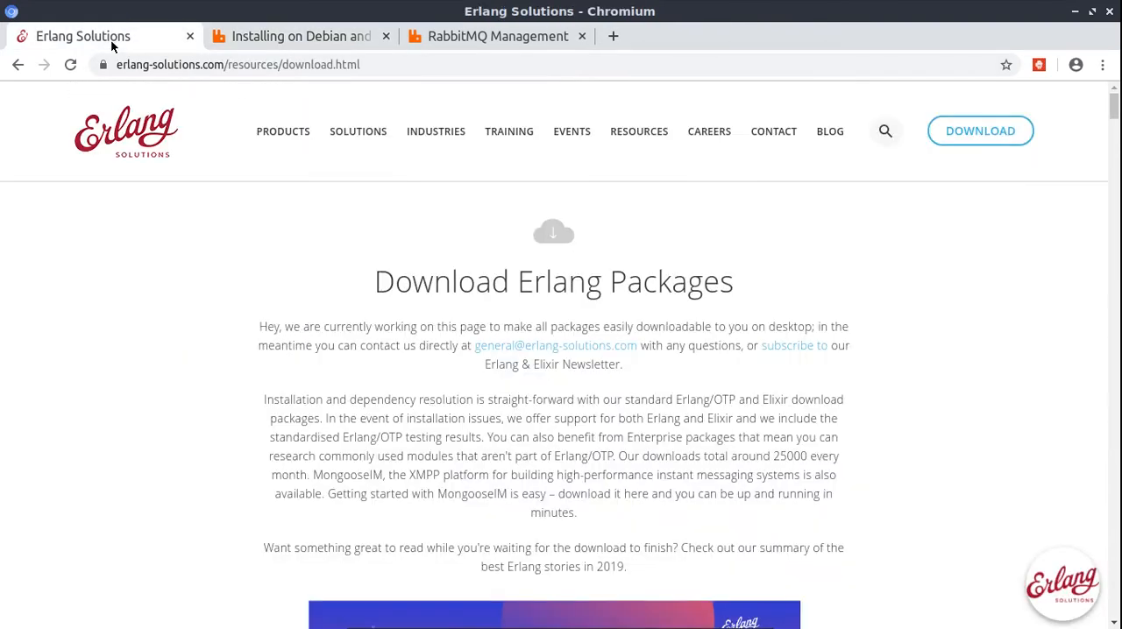
mouse_move(577, 255)
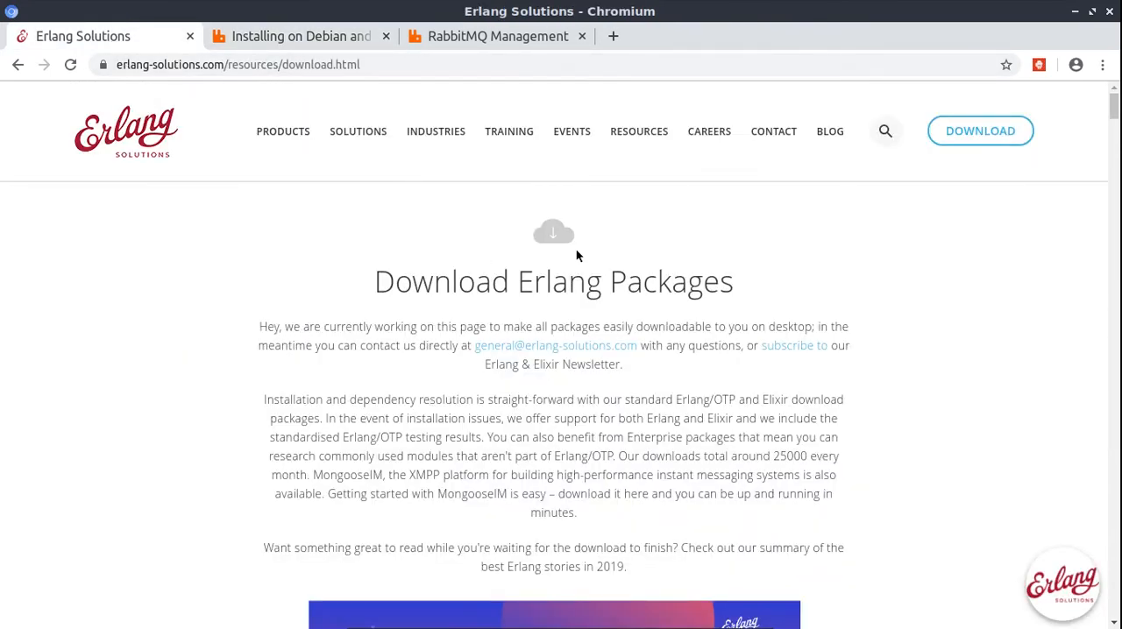
left_click(638, 131)
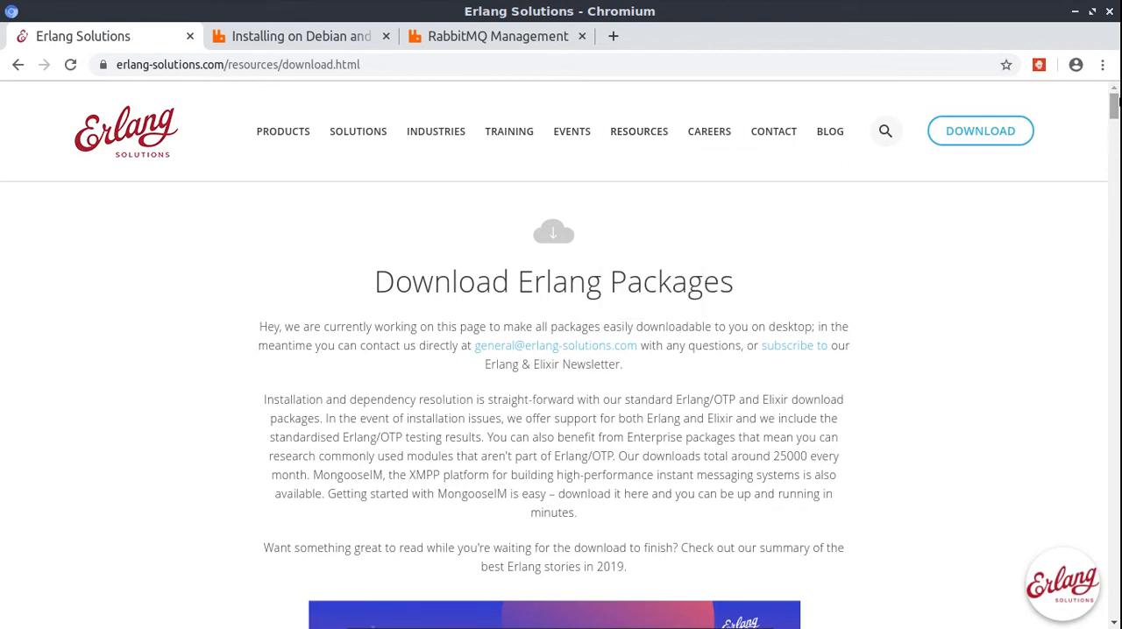
scroll("down", 3)
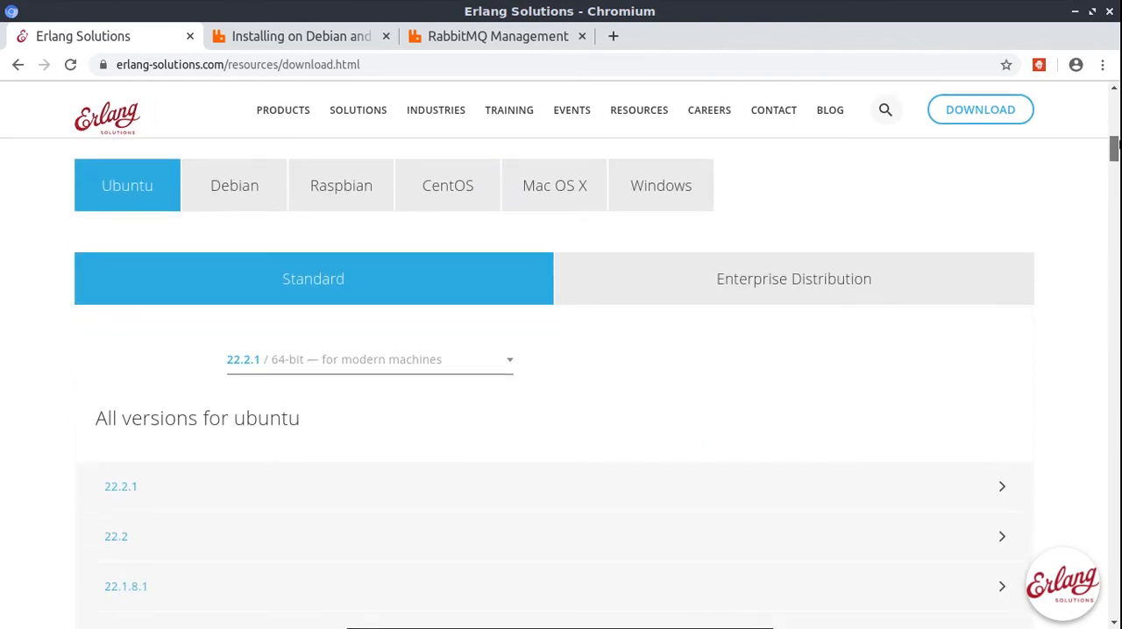
scroll("down", 3)
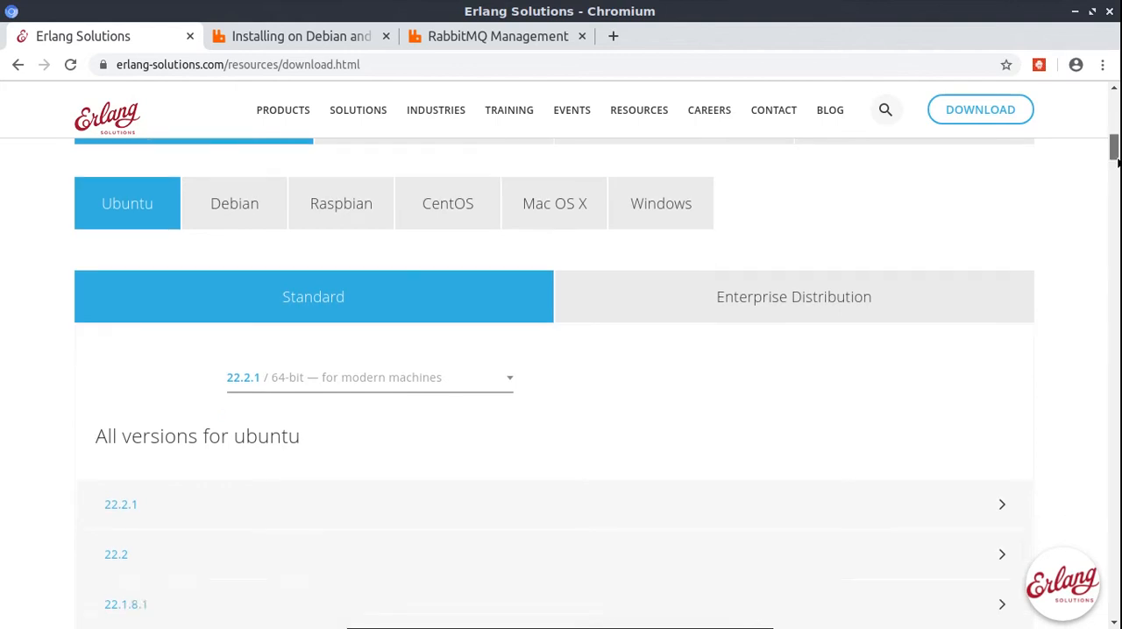
scroll("down", 3)
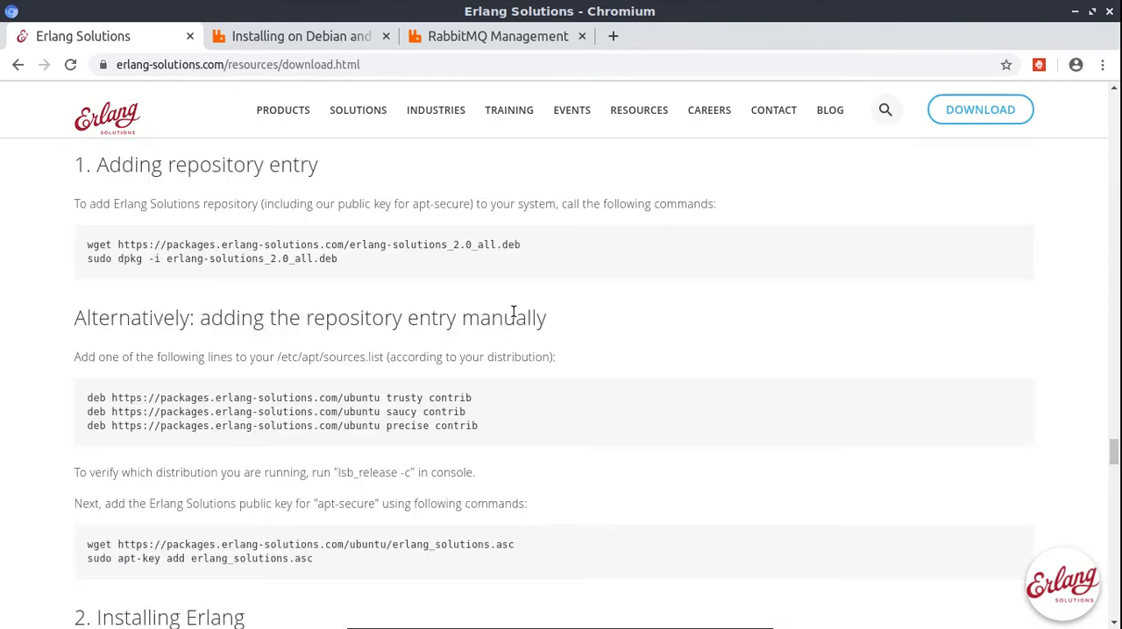
mouse_move(331, 261)
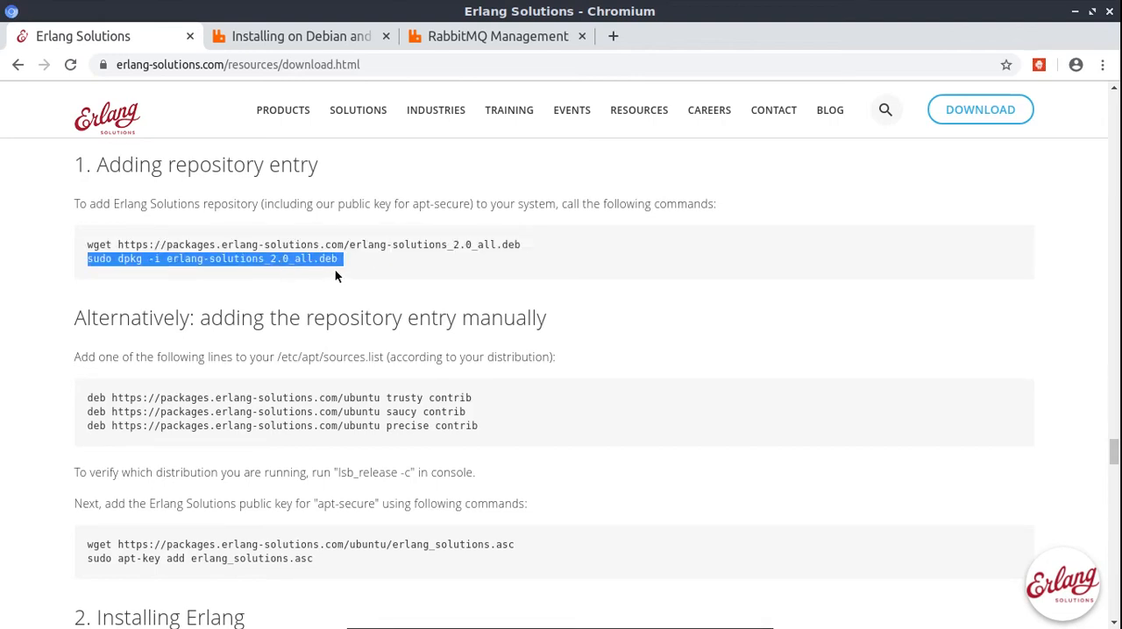
scroll("down", 3)
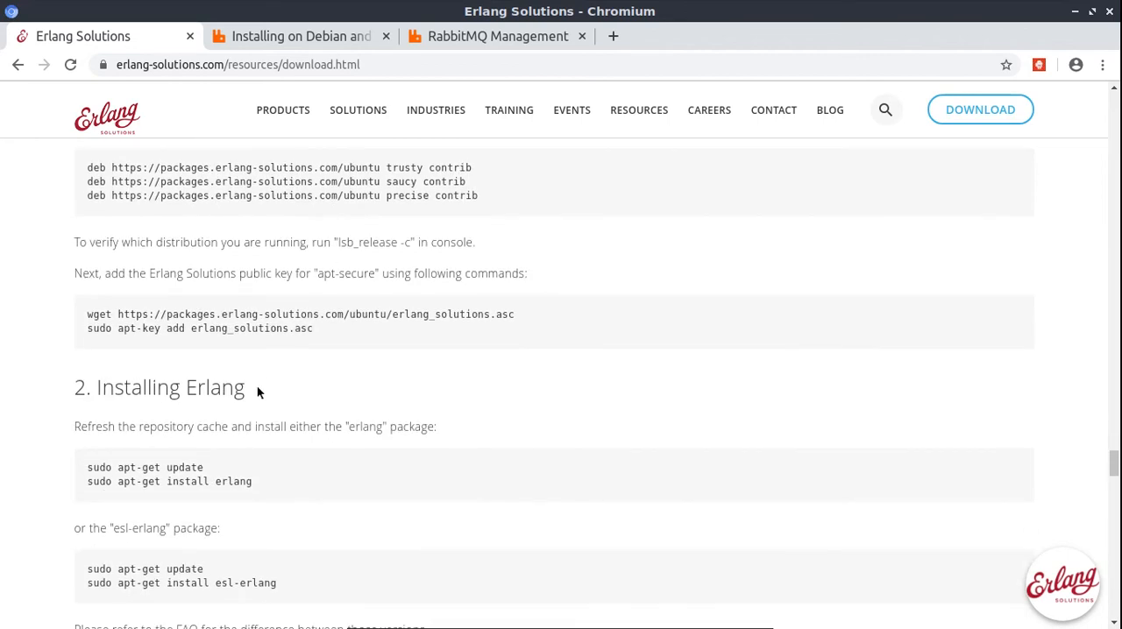
double_click(182, 468)
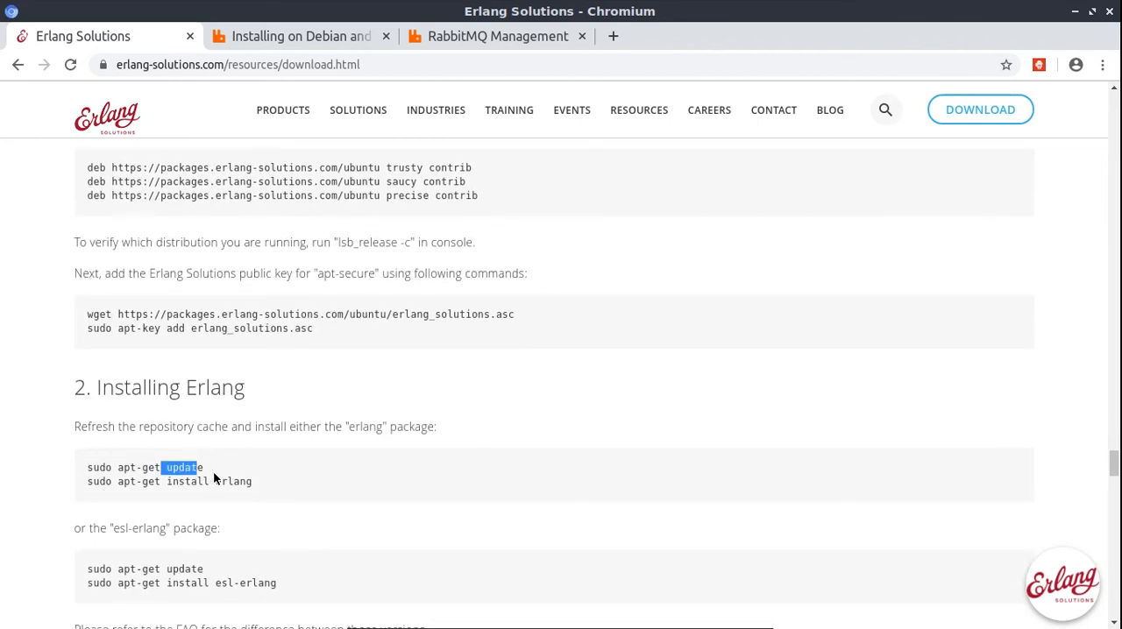
triple_click(145, 468)
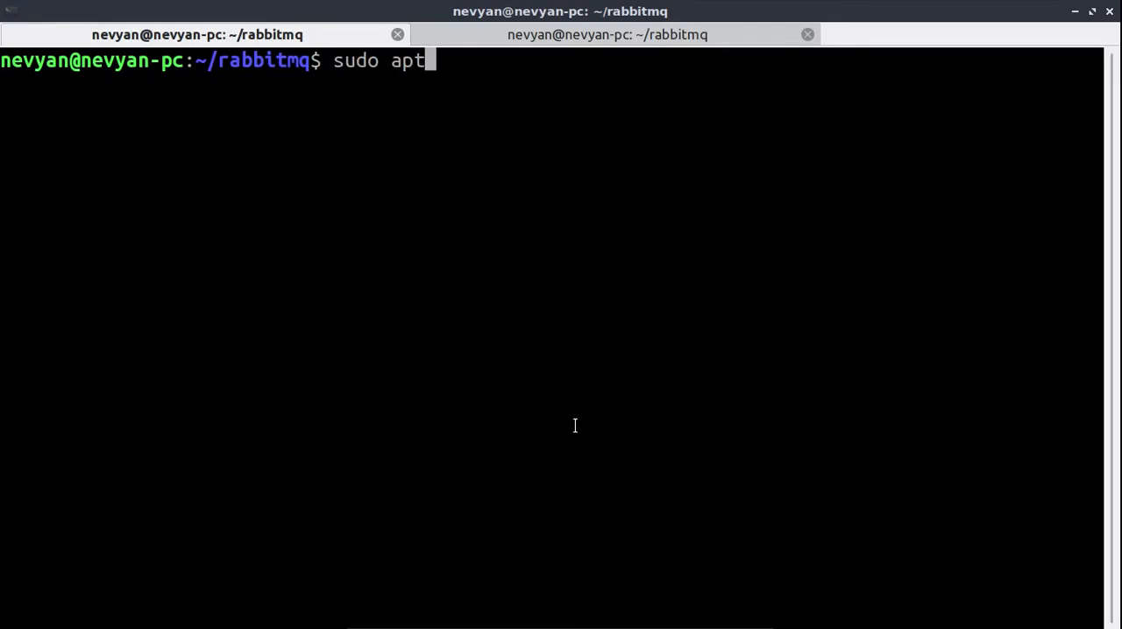
Add 'install --fix' to the sudo apt command in the terminal
type("install --fix")
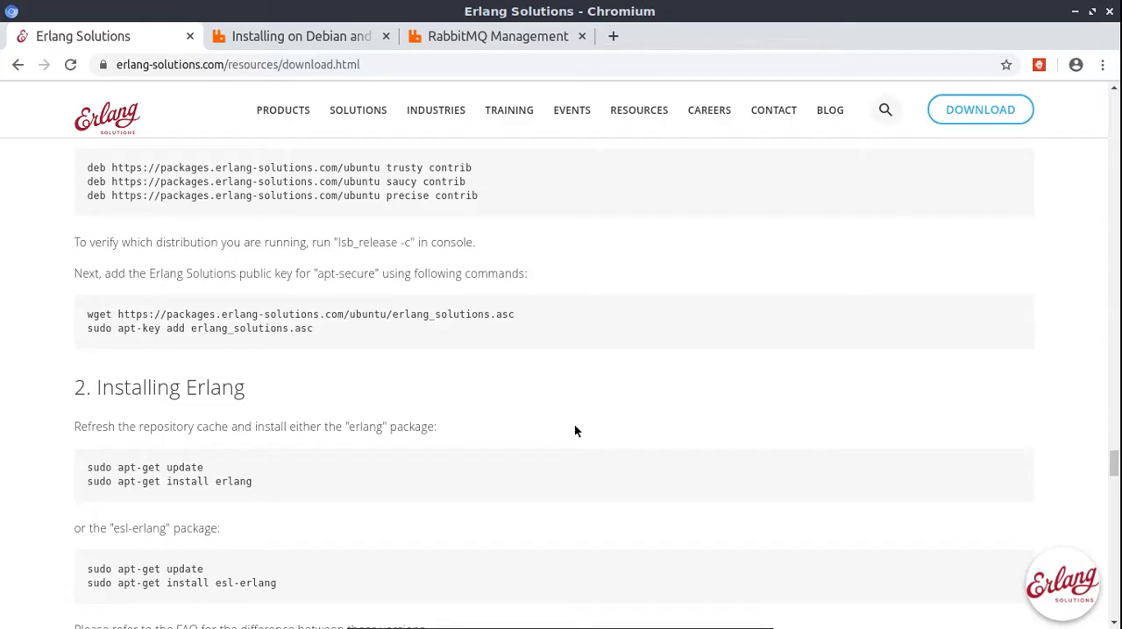
mouse_move(426, 410)
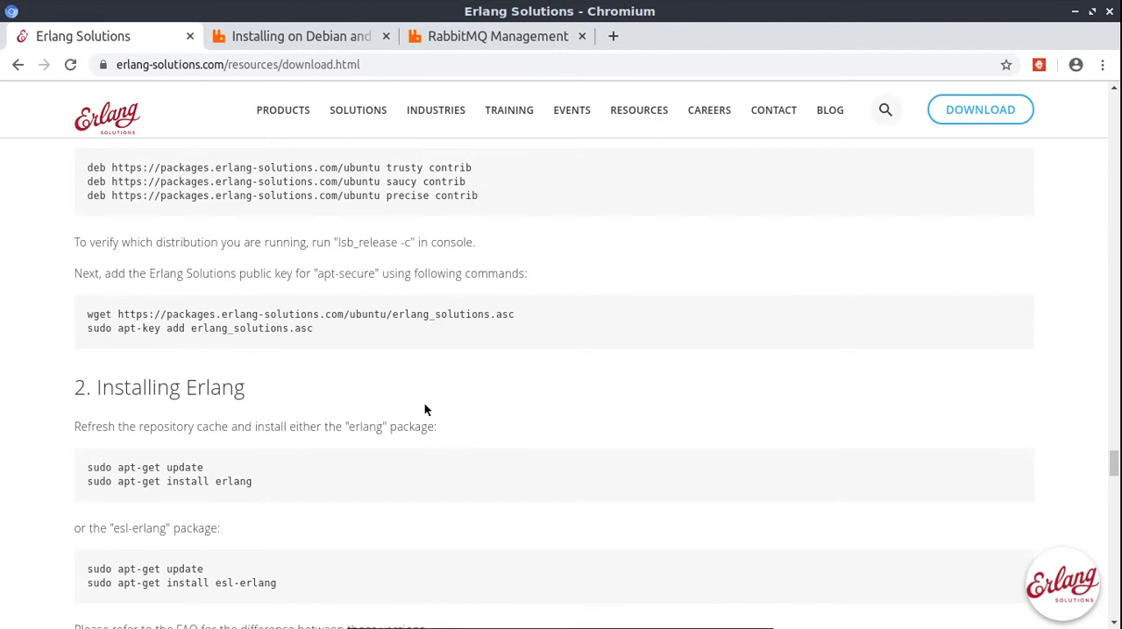
Return to the RabbitMQ Debian guide's Manual Installation with Dpkg commands
left_click(300, 36)
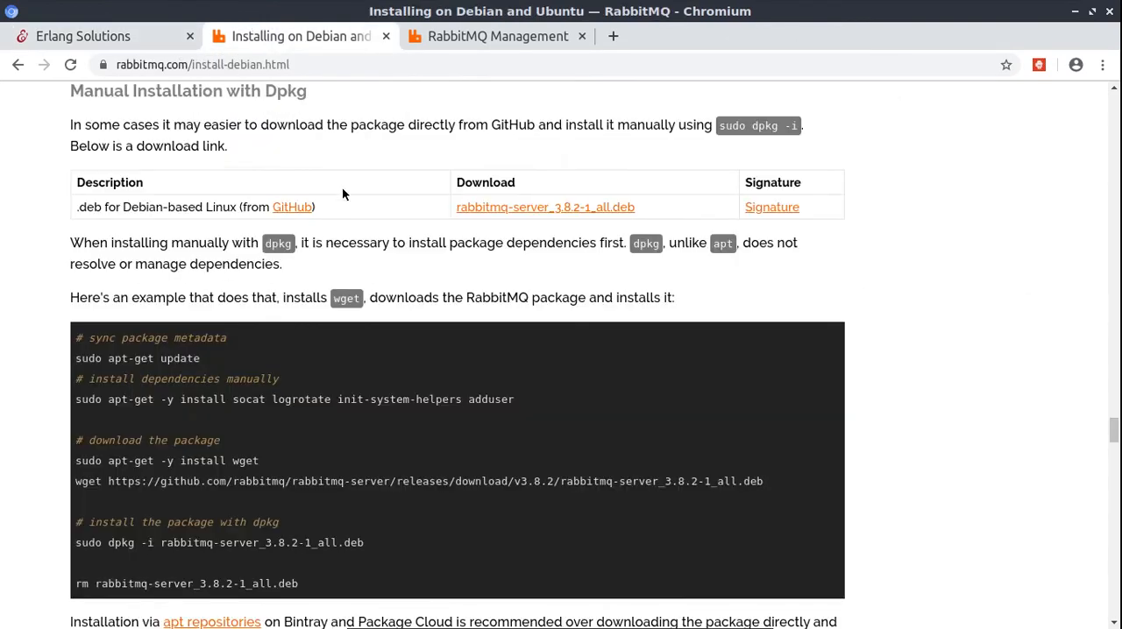
mouse_move(333, 185)
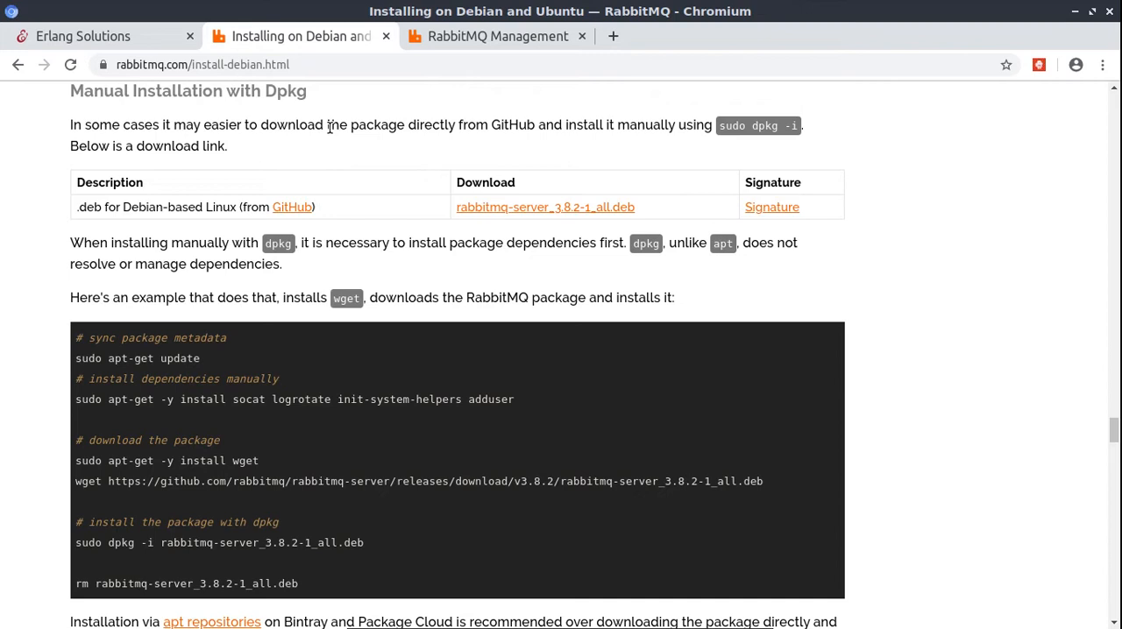
mouse_move(402, 401)
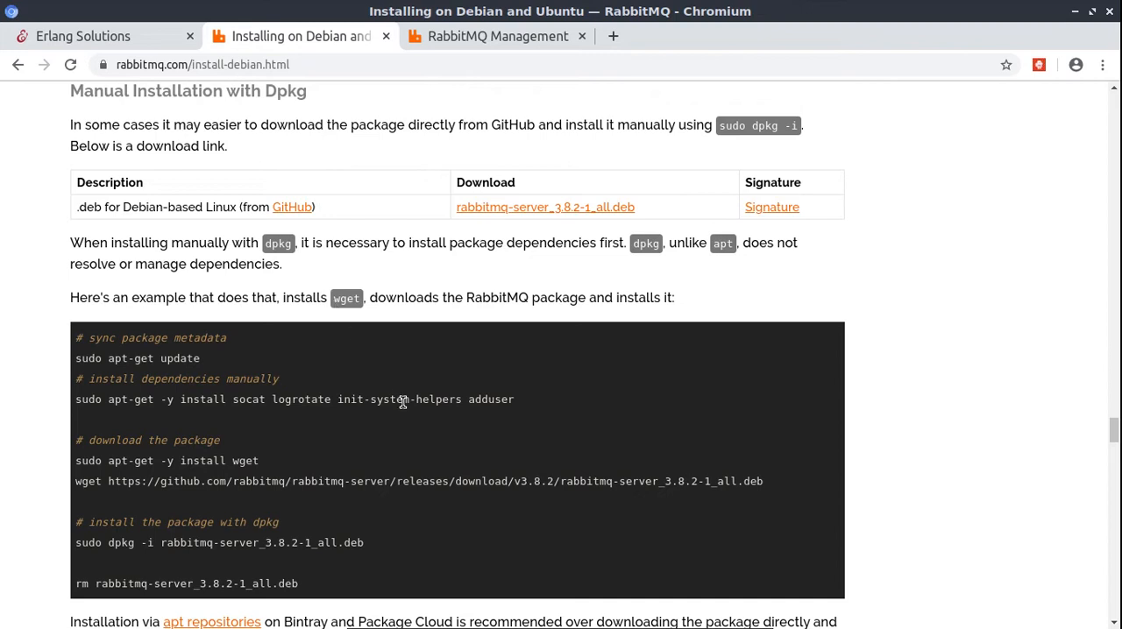
mouse_move(466, 448)
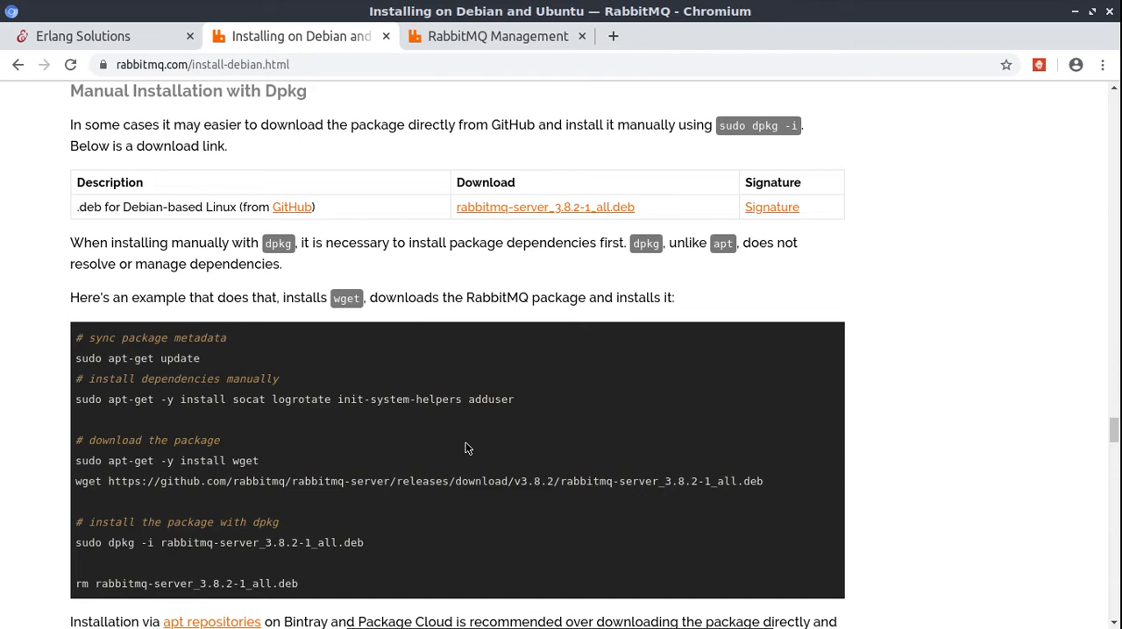
mouse_move(517, 478)
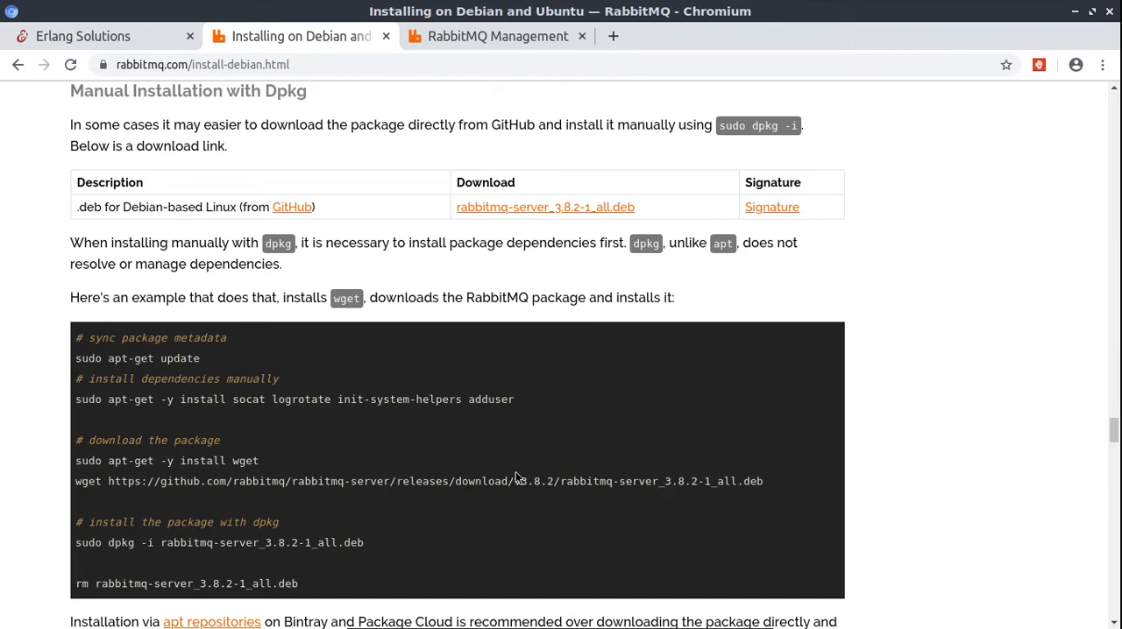
mouse_move(591, 590)
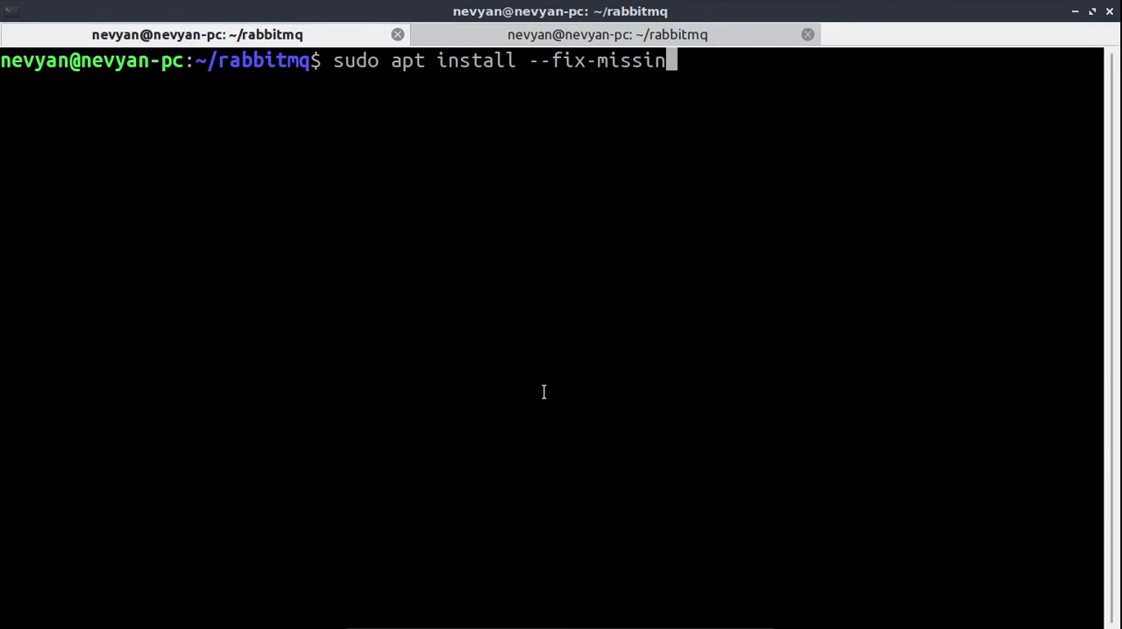
Run 'sudo systemctl status rabbitmq-server.service' with the password, confirm it's running, and exit
key("ctrl+c")
type("lsb_release -a")
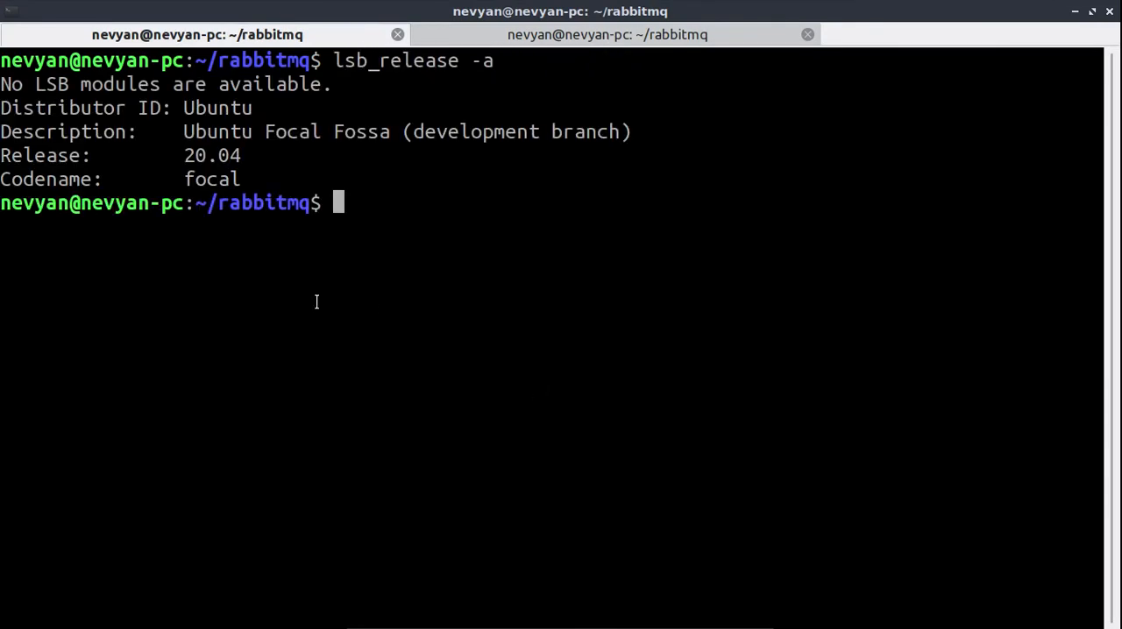
mouse_move(392, 191)
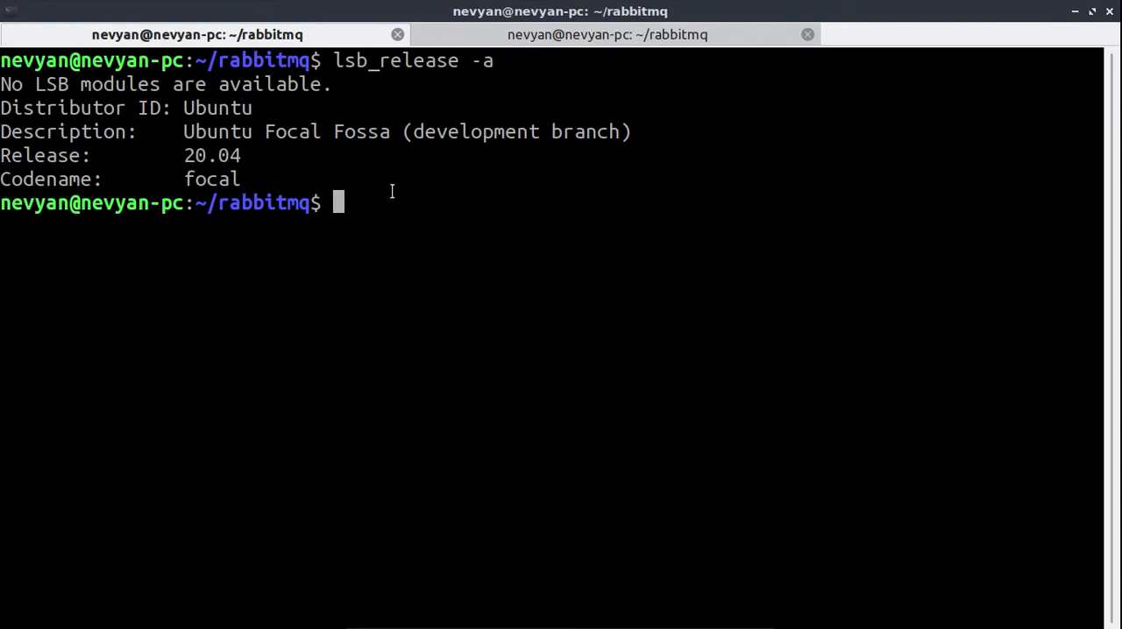
mouse_move(383, 163)
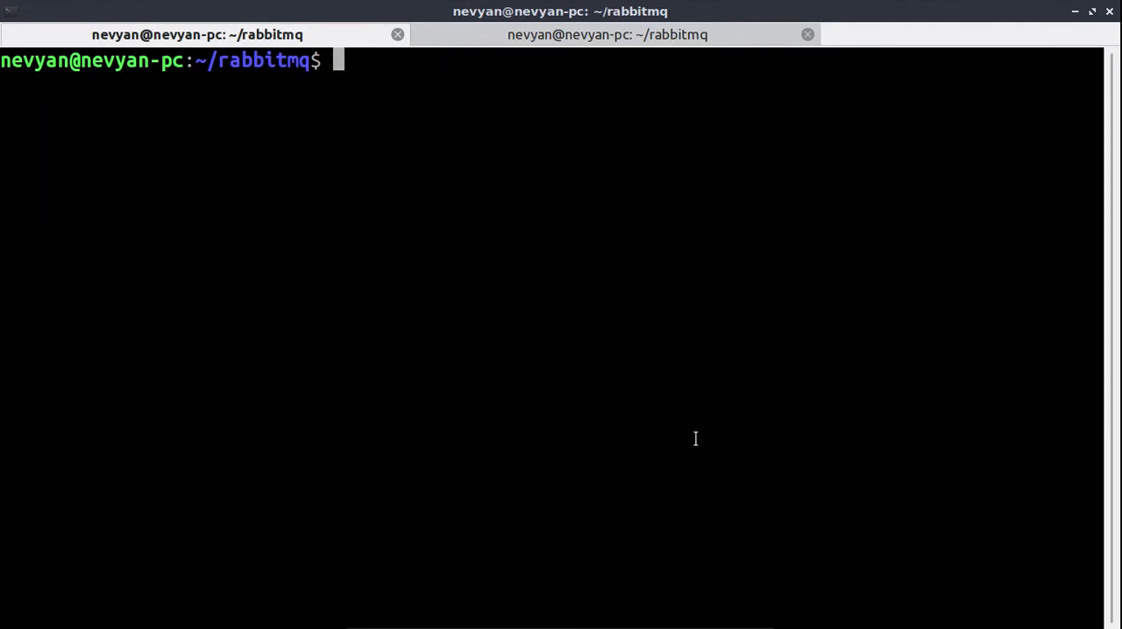
type("sudo systemc")
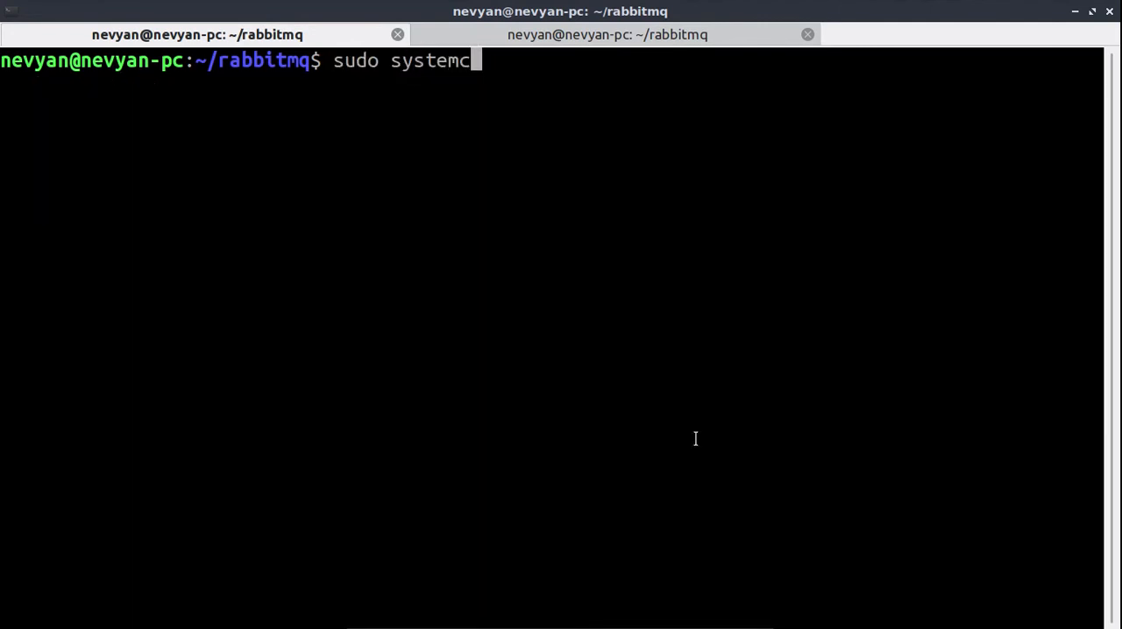
type("tl stat")
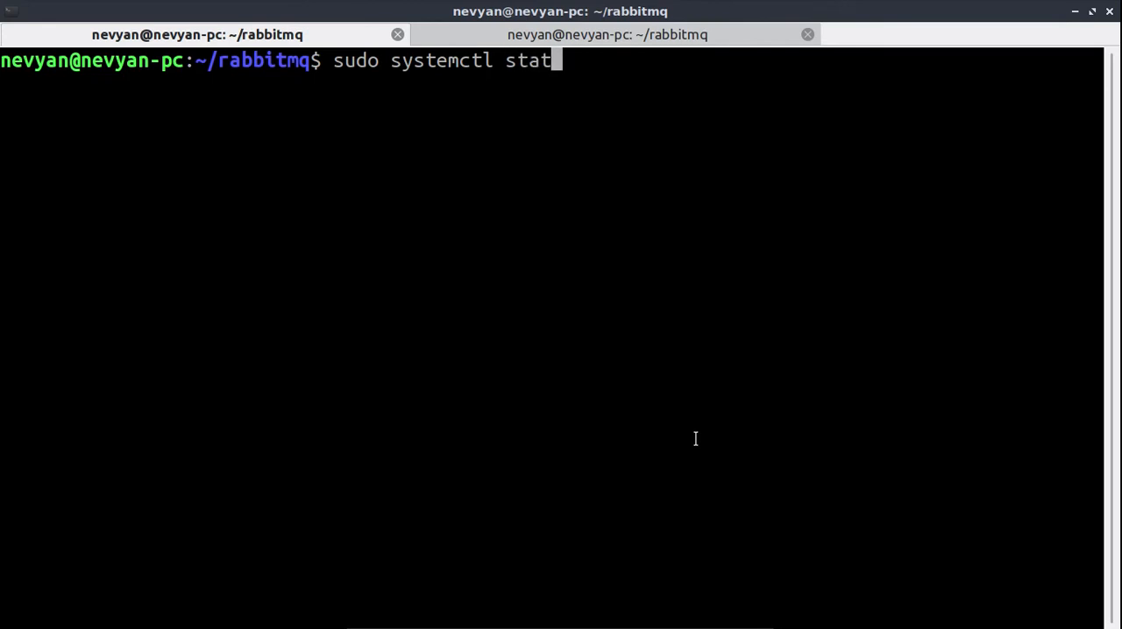
type("us rabbitmq-server.service")
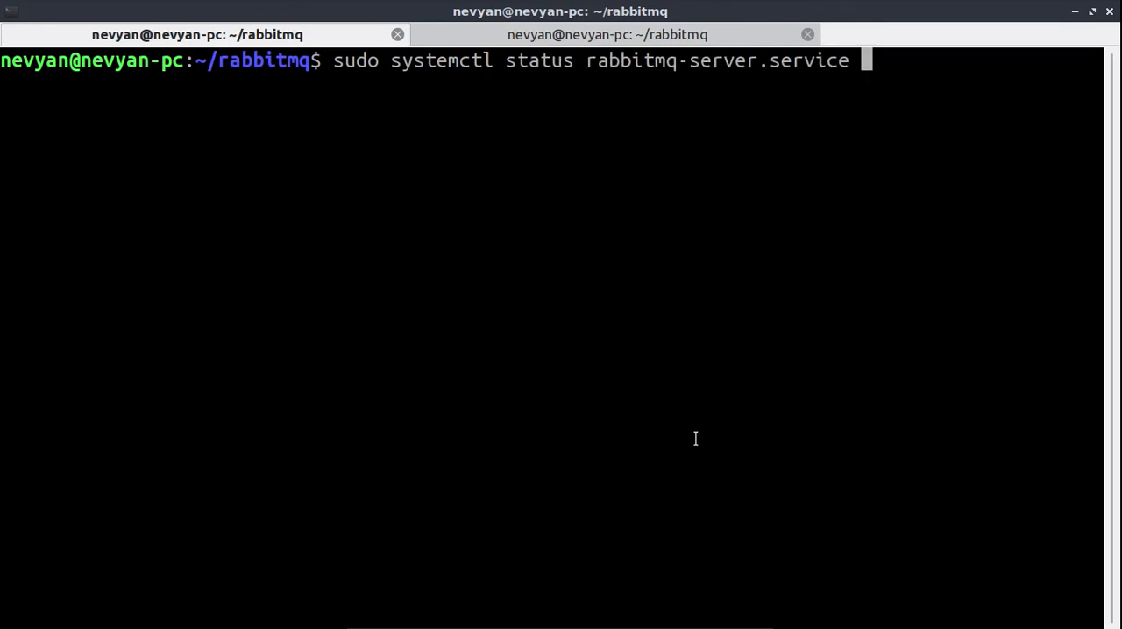
key("Return")
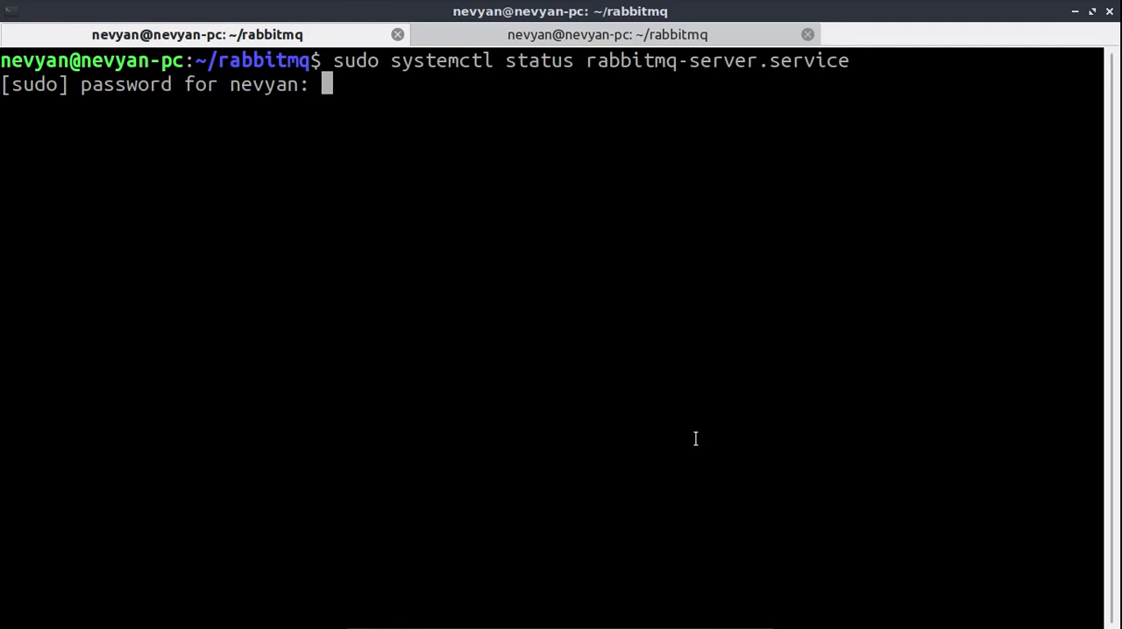
key("Return")
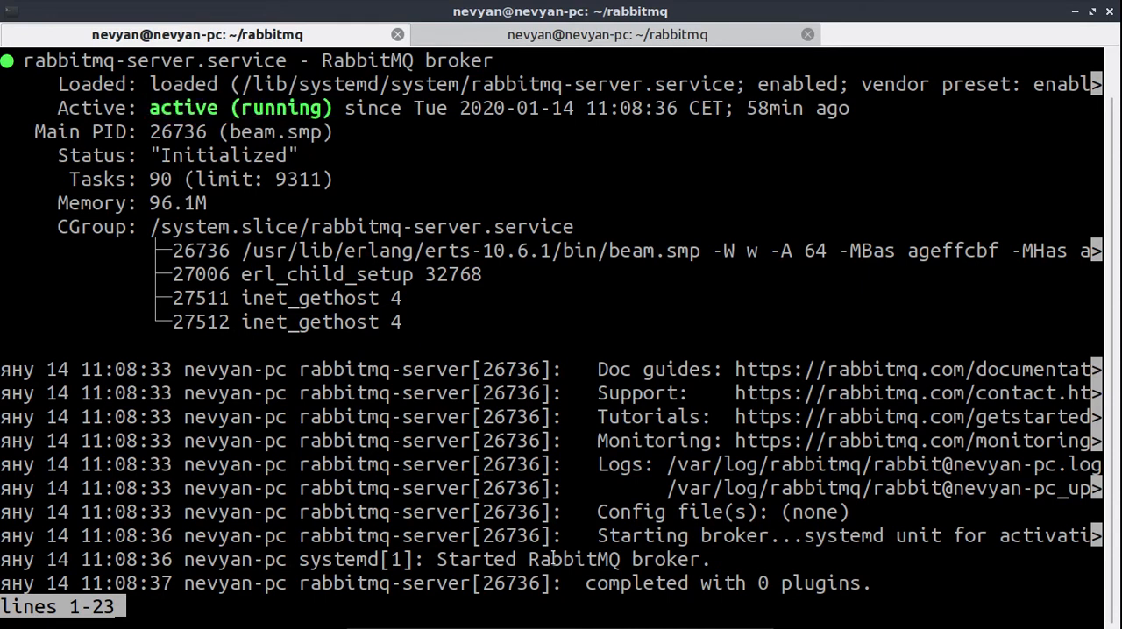
key("q")
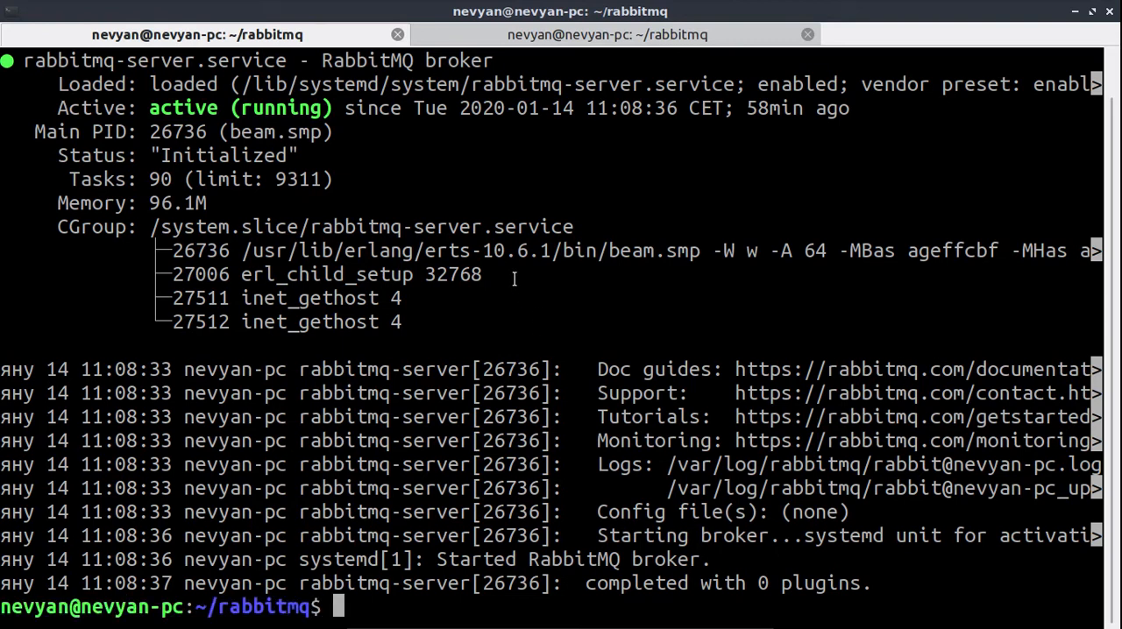
mouse_move(498, 232)
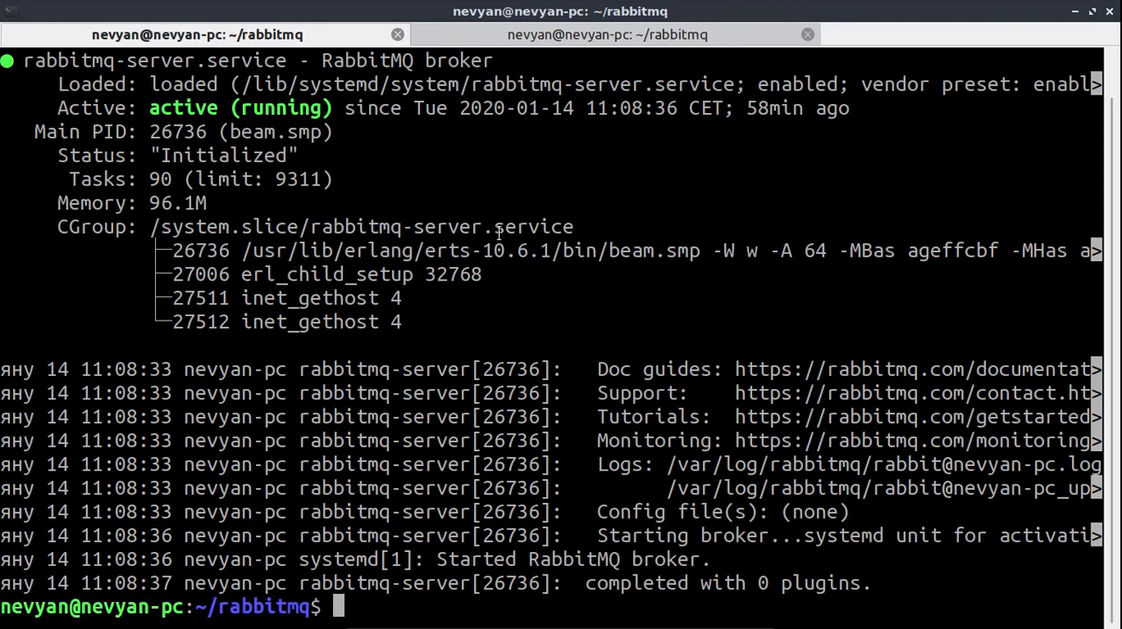
mouse_move(438, 44)
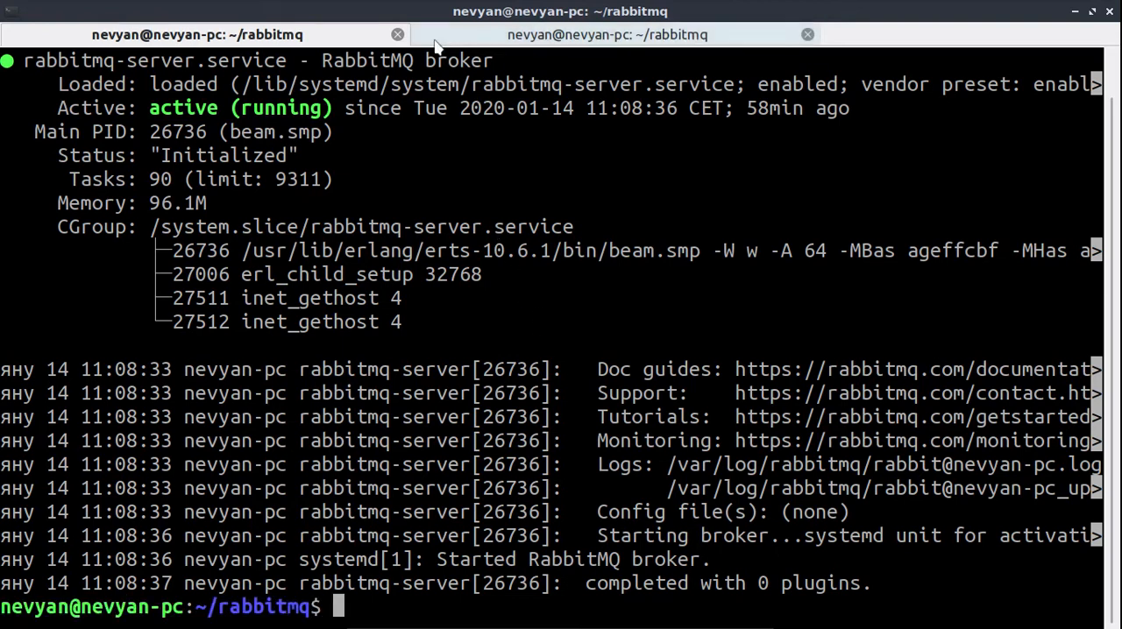
Clear the terminal, select send.js in the listing, then type and discard 'npm i amqplib'
type("clea")
type("ls")
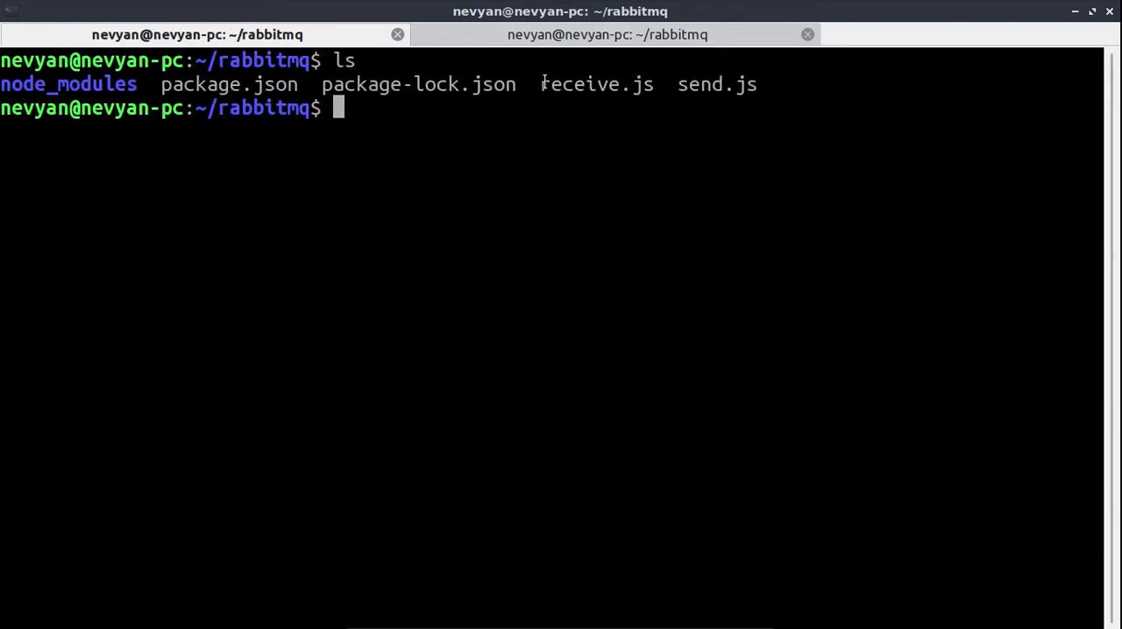
double_click(716, 84)
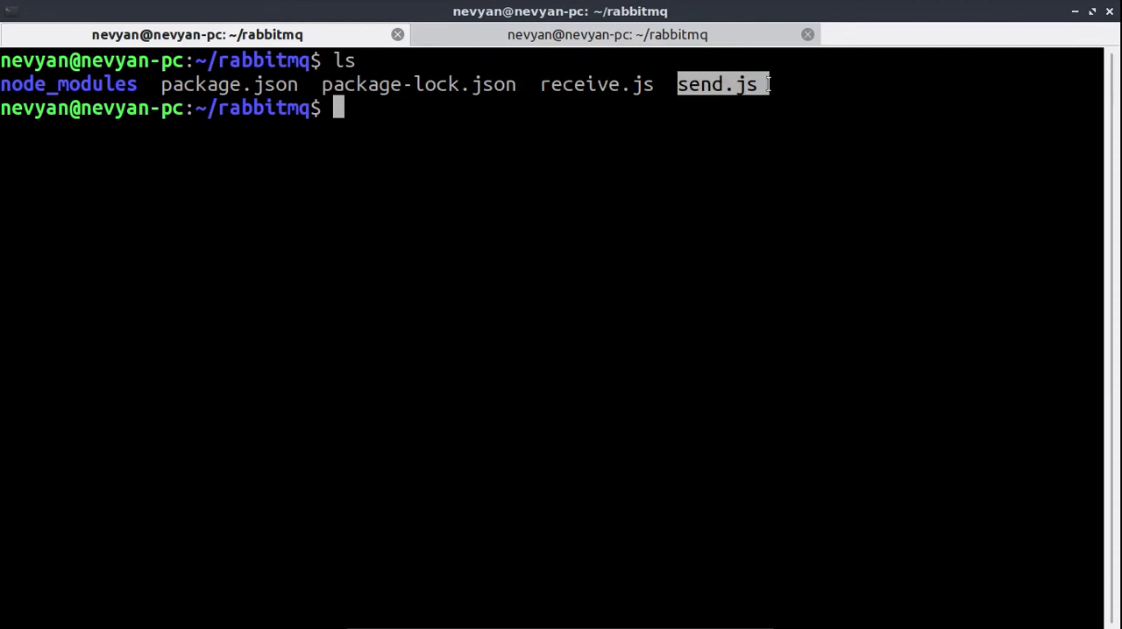
mouse_move(602, 113)
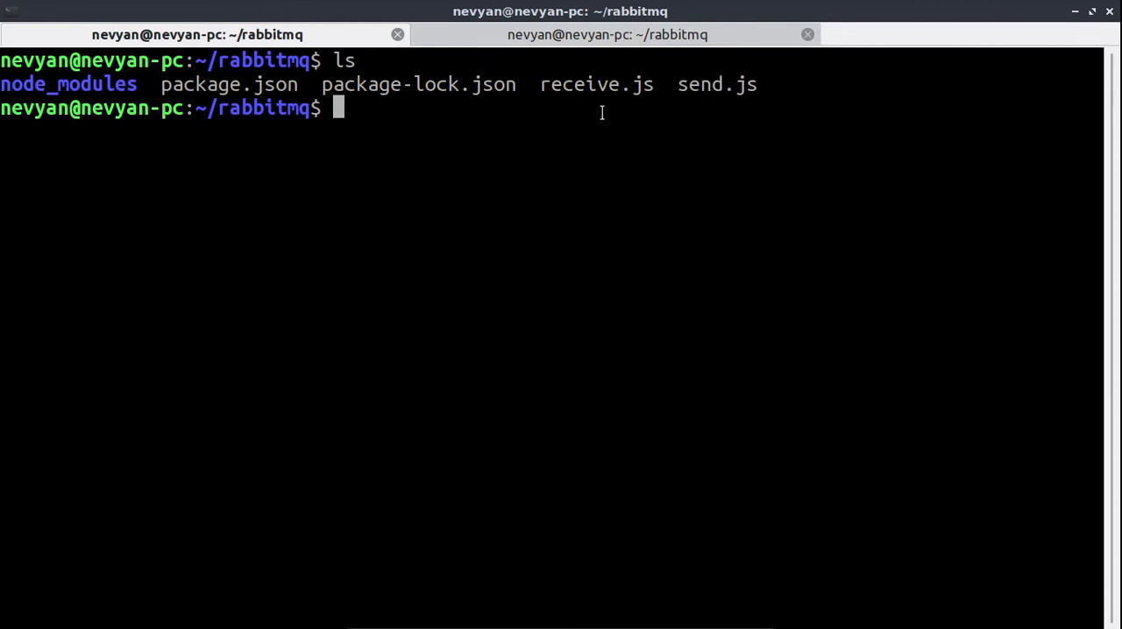
mouse_move(592, 188)
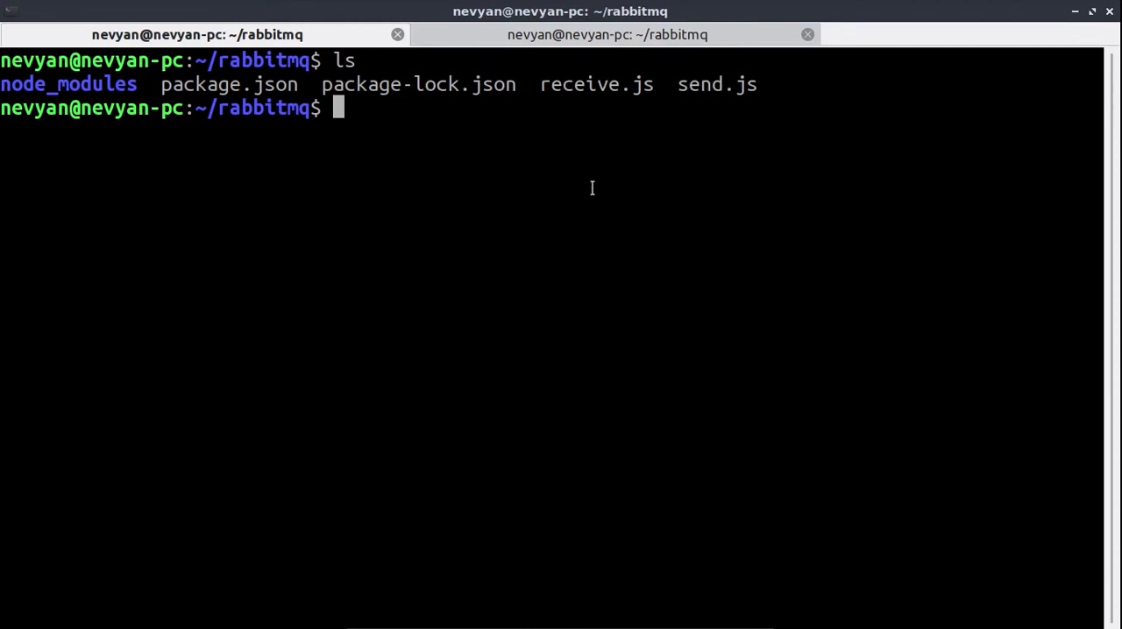
mouse_move(561, 577)
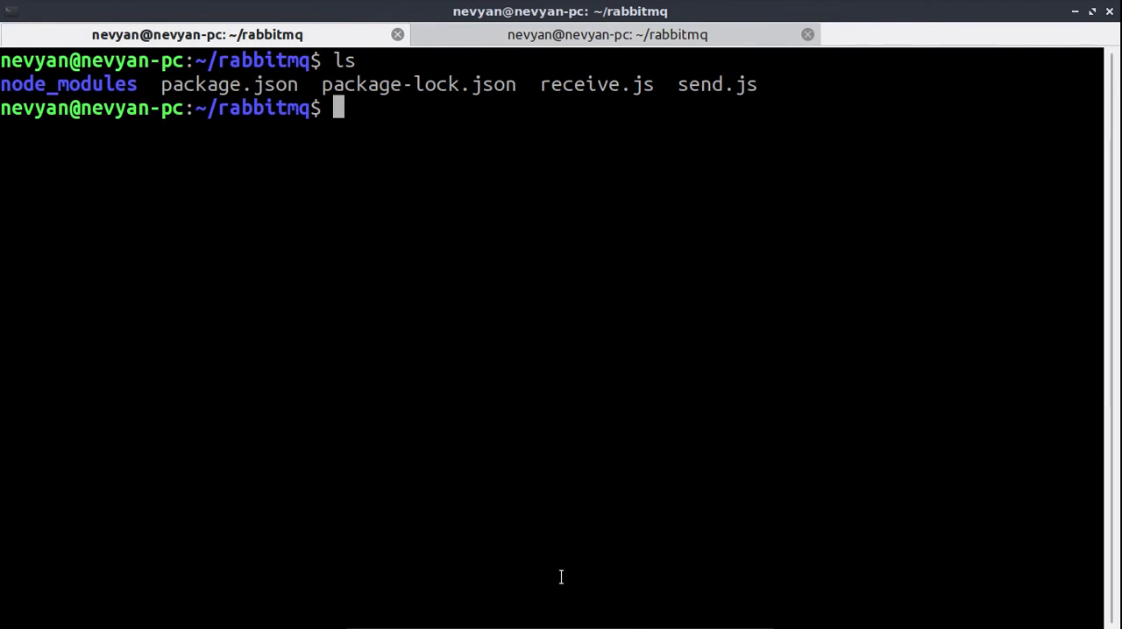
type("n")
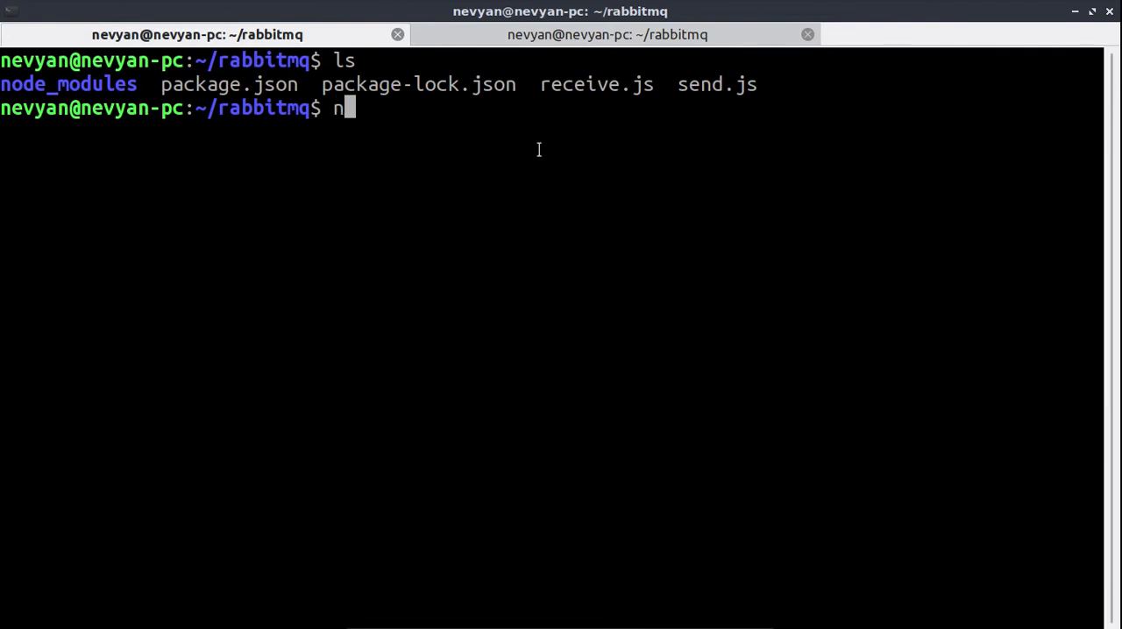
type("pm i am")
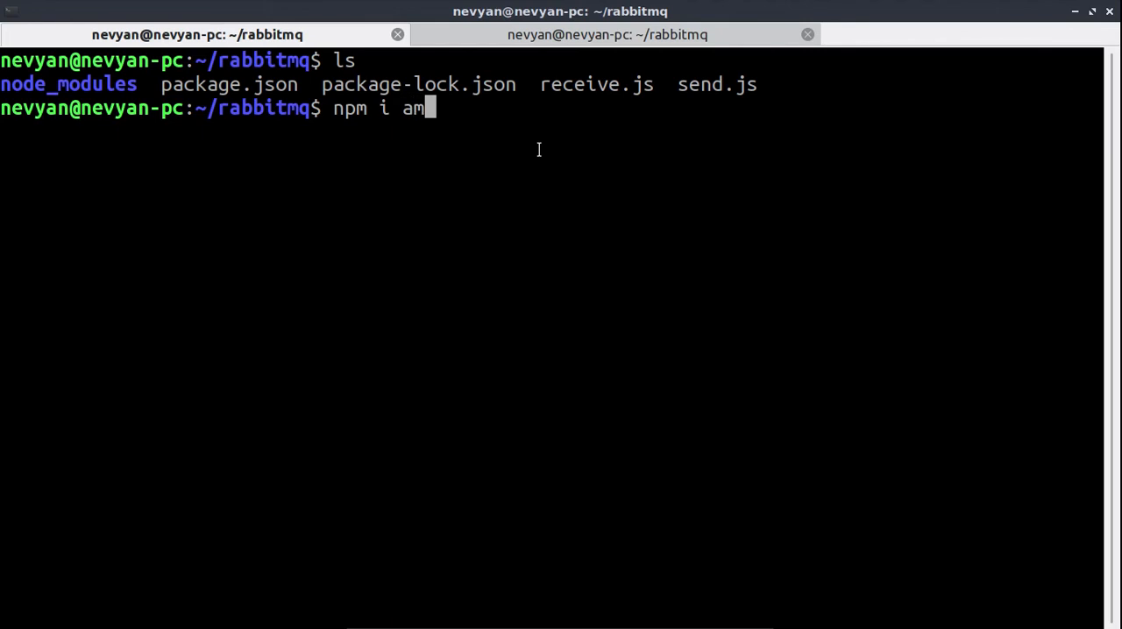
type("qplib")
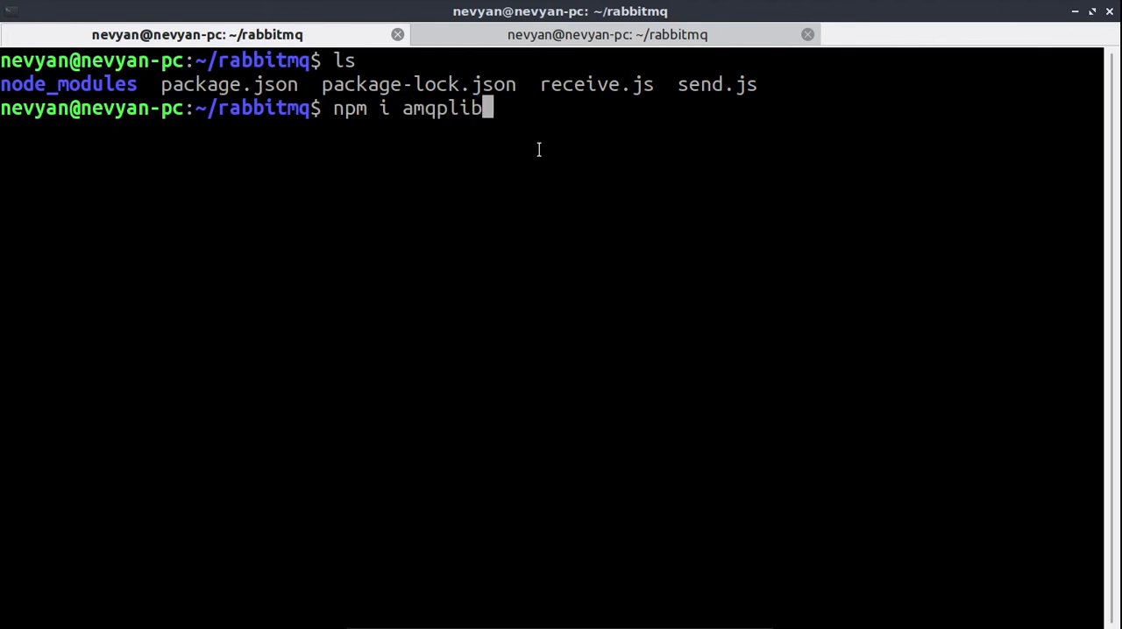
key("BackSpace")
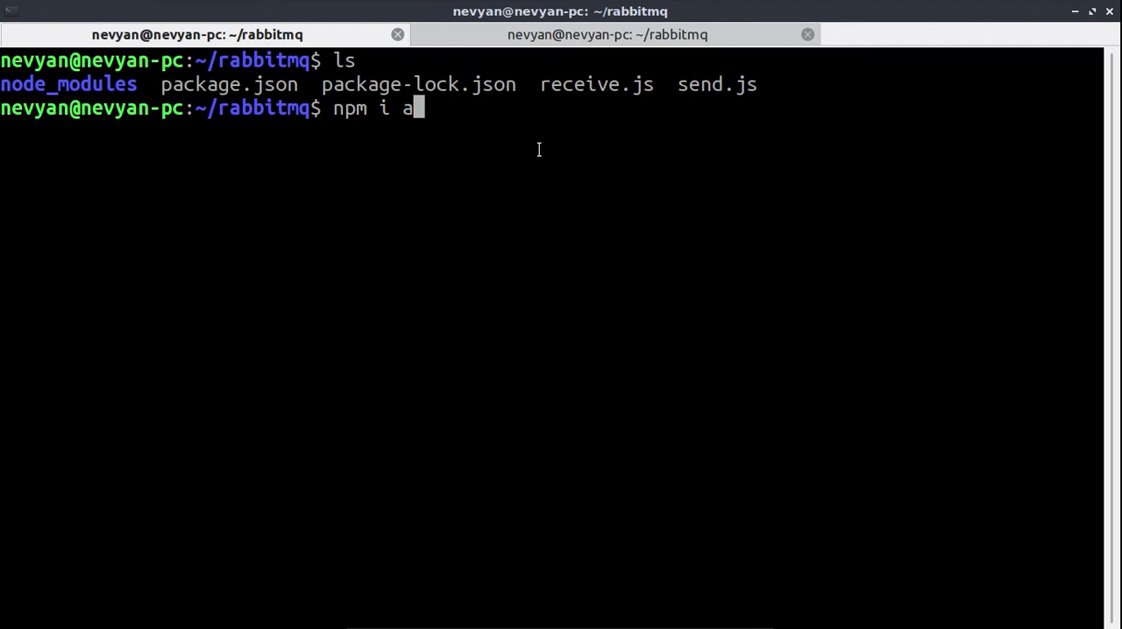
key("ctrl+c")
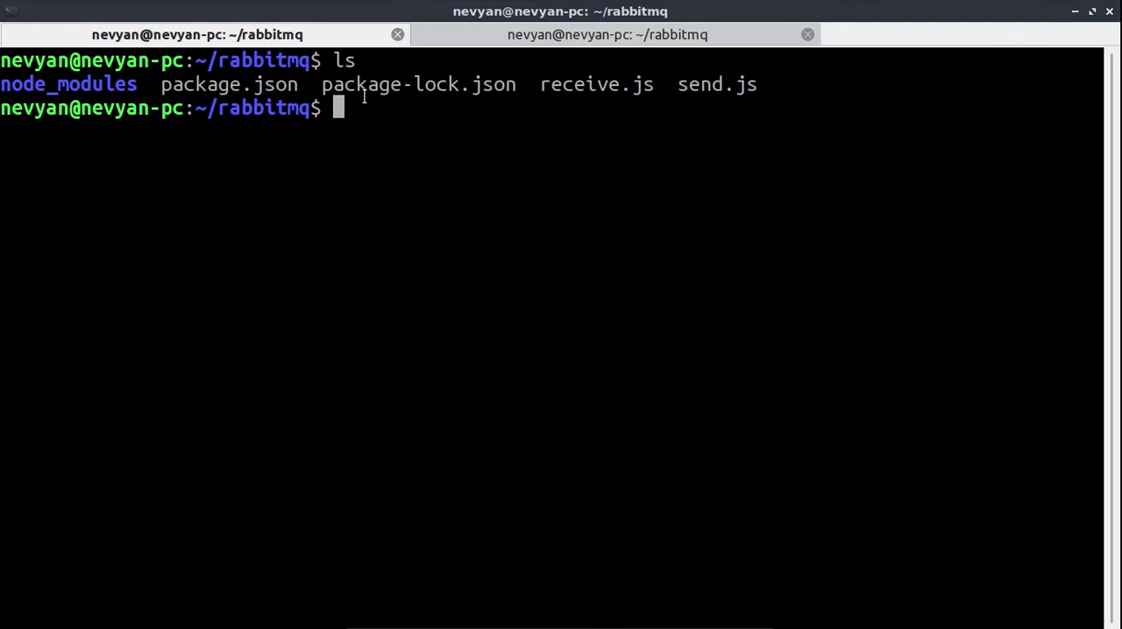
mouse_move(384, 95)
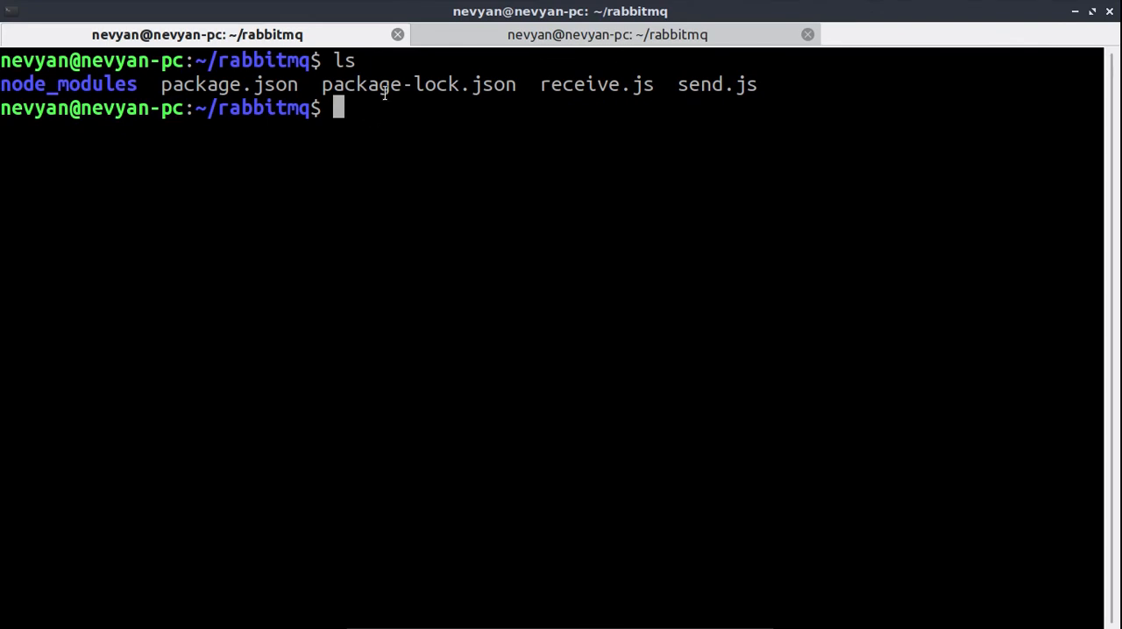
mouse_move(601, 120)
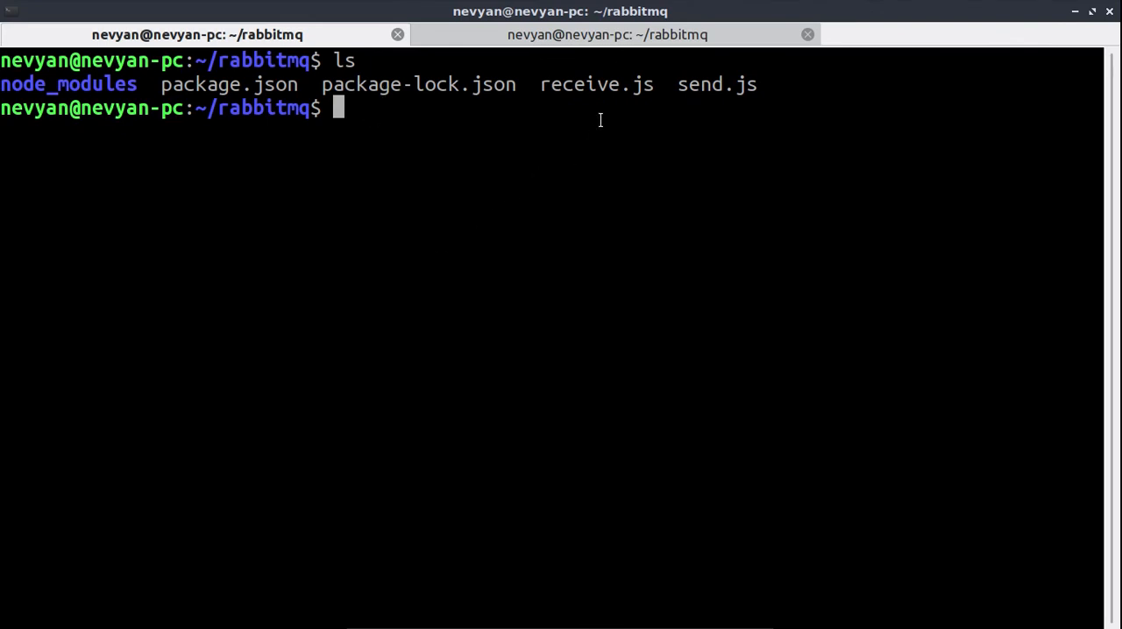
mouse_move(684, 561)
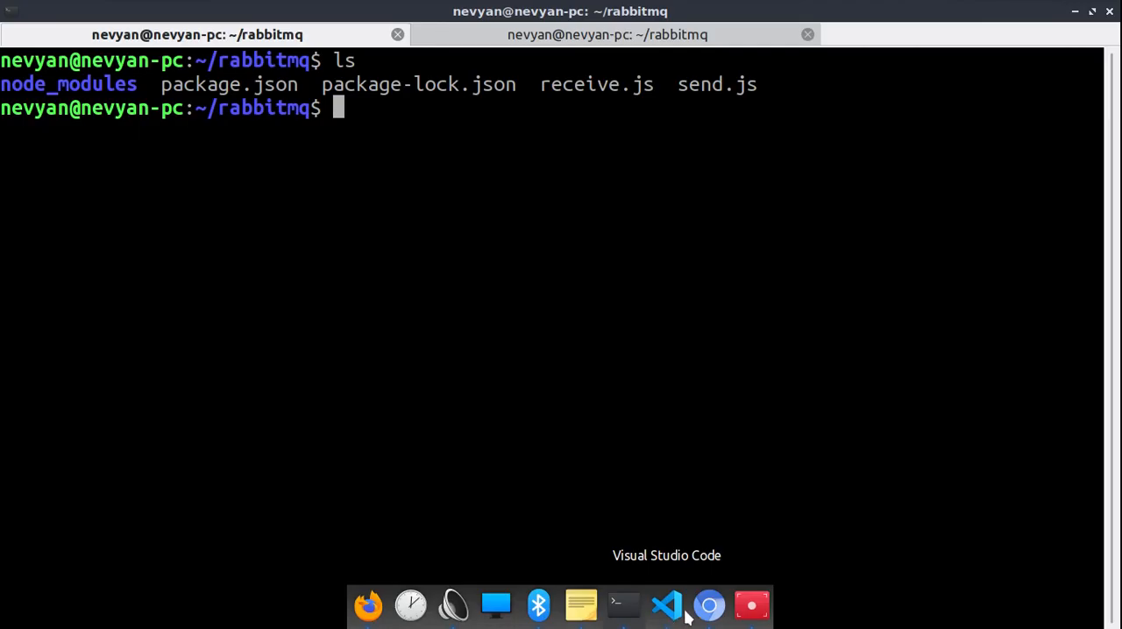
Insert a blank line after the amqplib require line in send.js
left_click(666, 605)
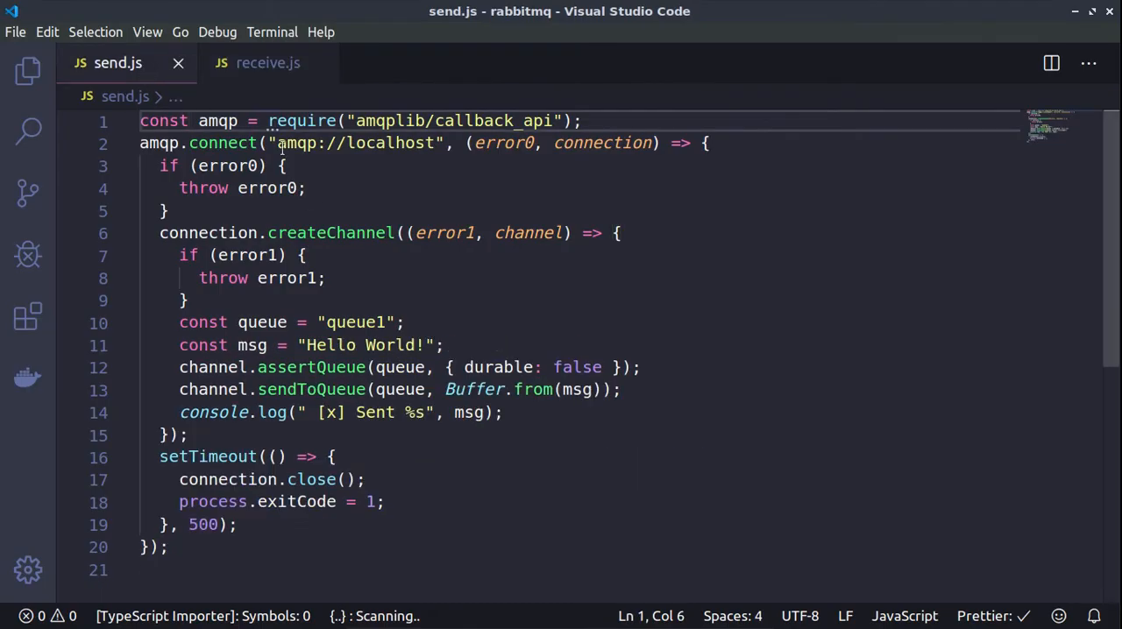
left_click(588, 121)
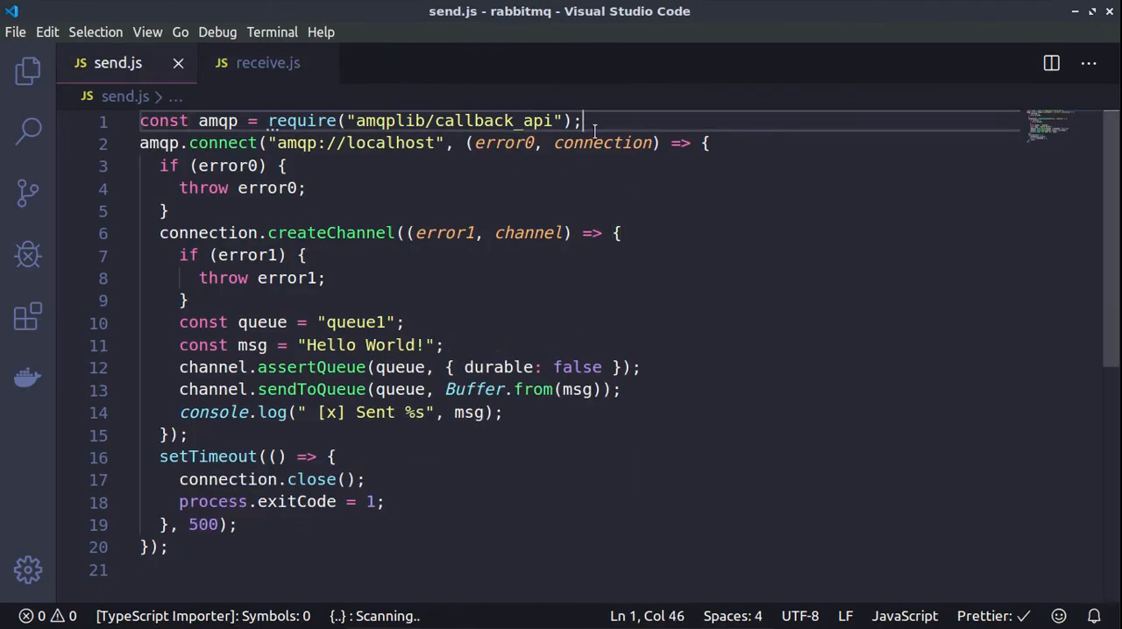
key("Enter")
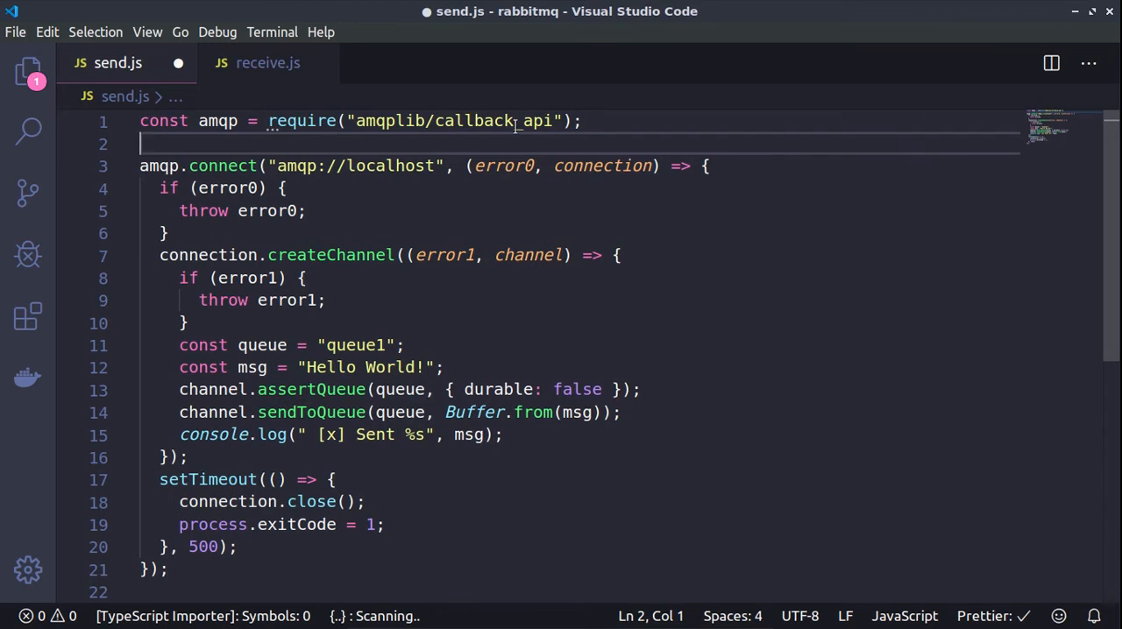
Highlight createChannel, the queue variable, assertQueue and 'Hello World!', then open receive.js
double_click(222, 166)
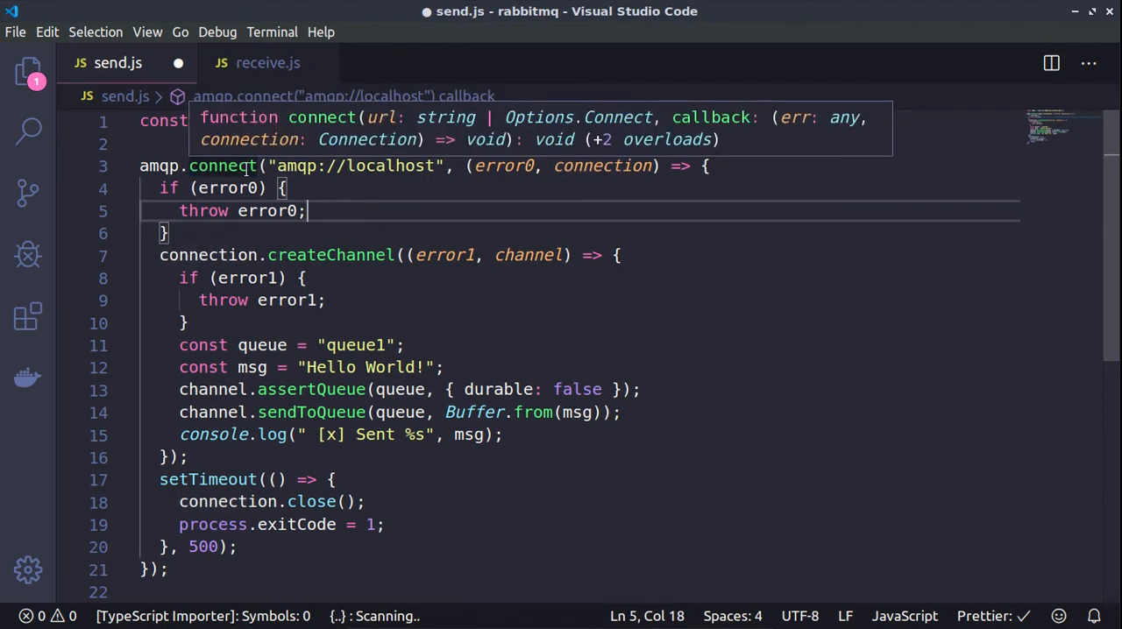
double_click(330, 255)
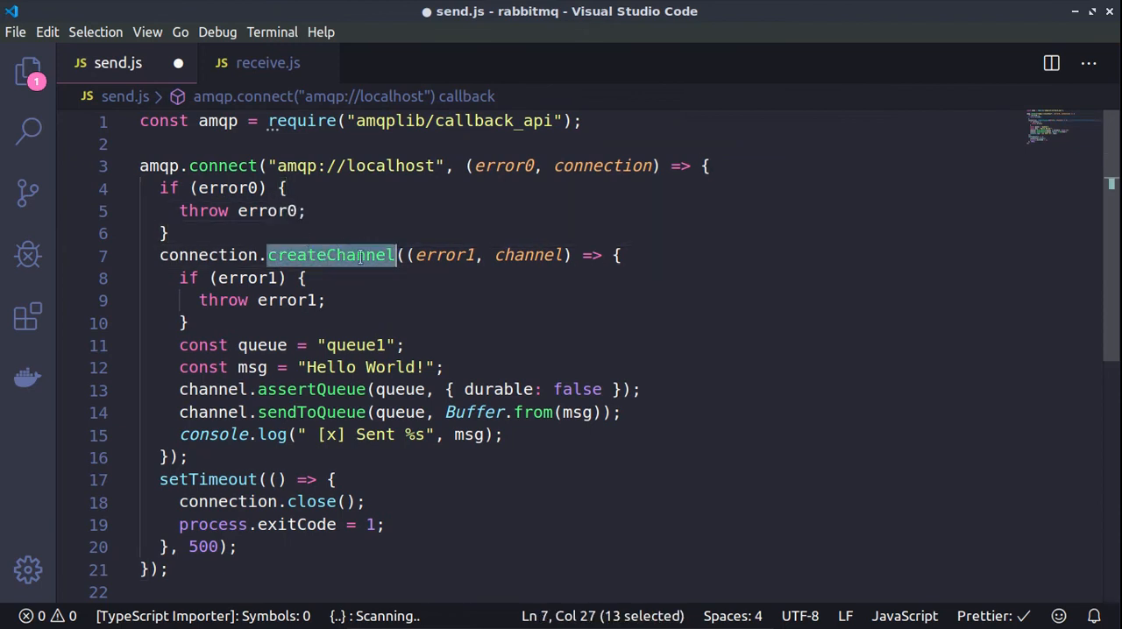
mouse_move(331, 255)
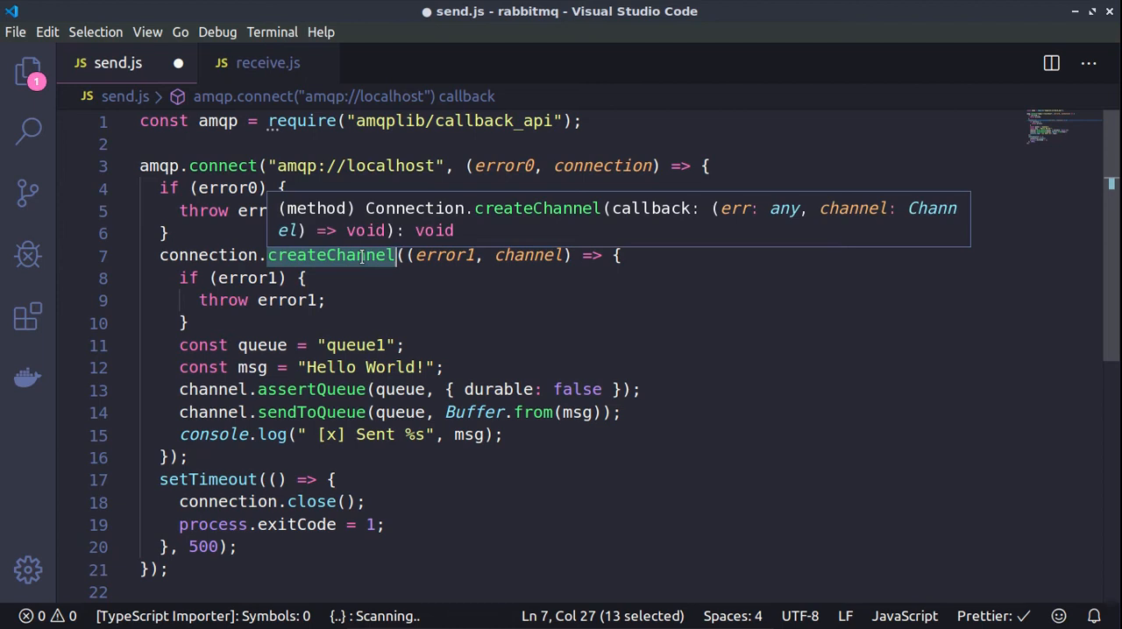
double_click(261, 345)
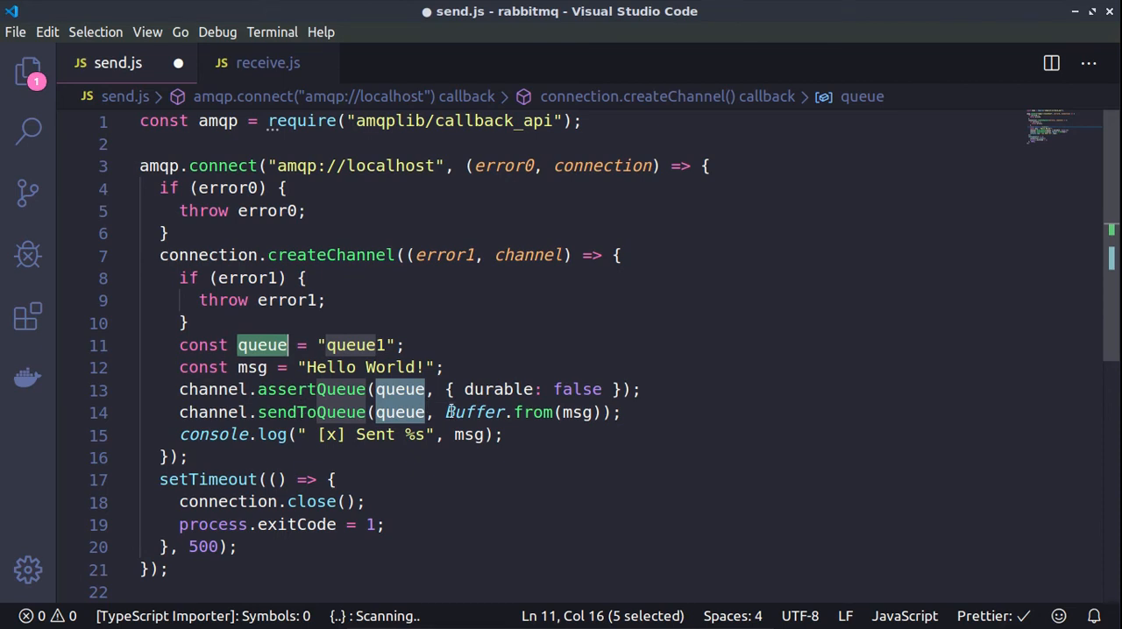
left_click(240, 389)
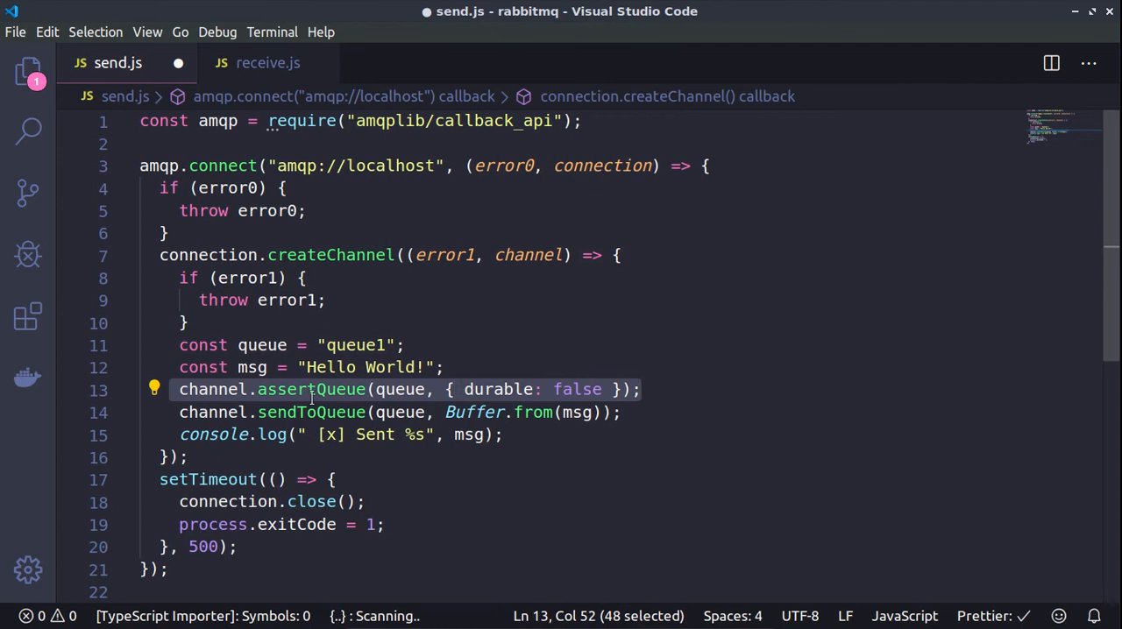
mouse_move(311, 389)
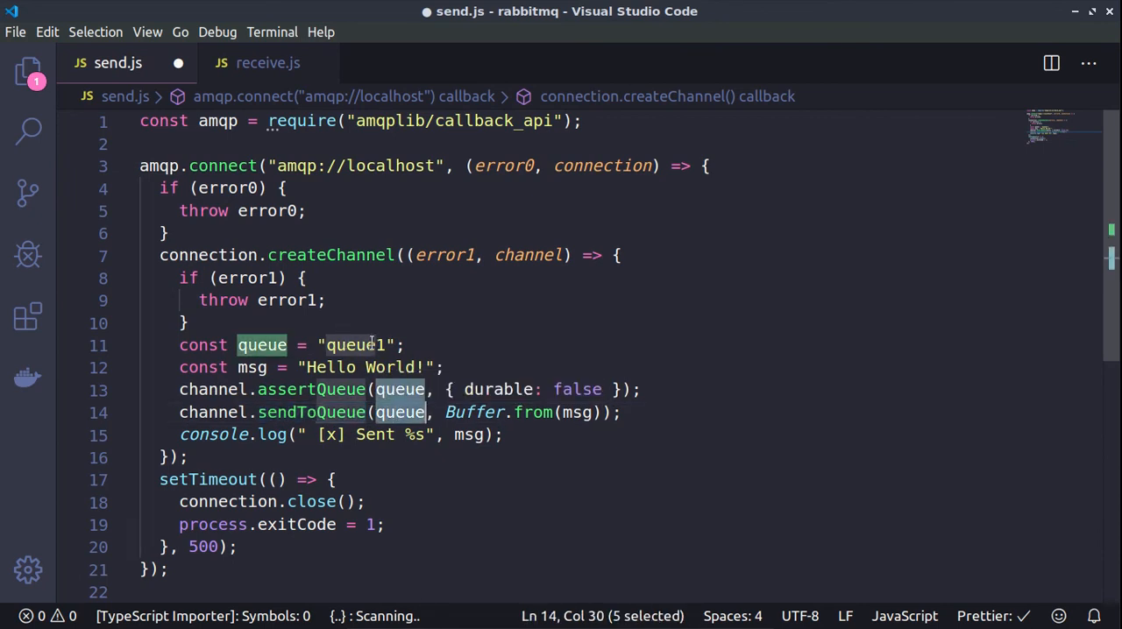
left_click(568, 412)
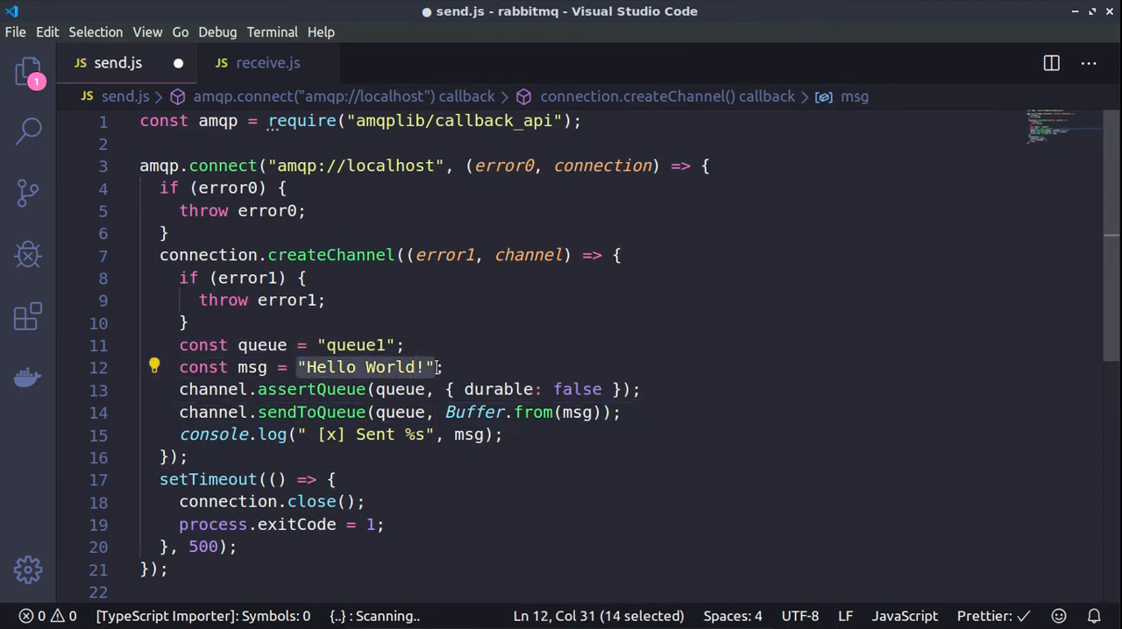
mouse_move(533, 412)
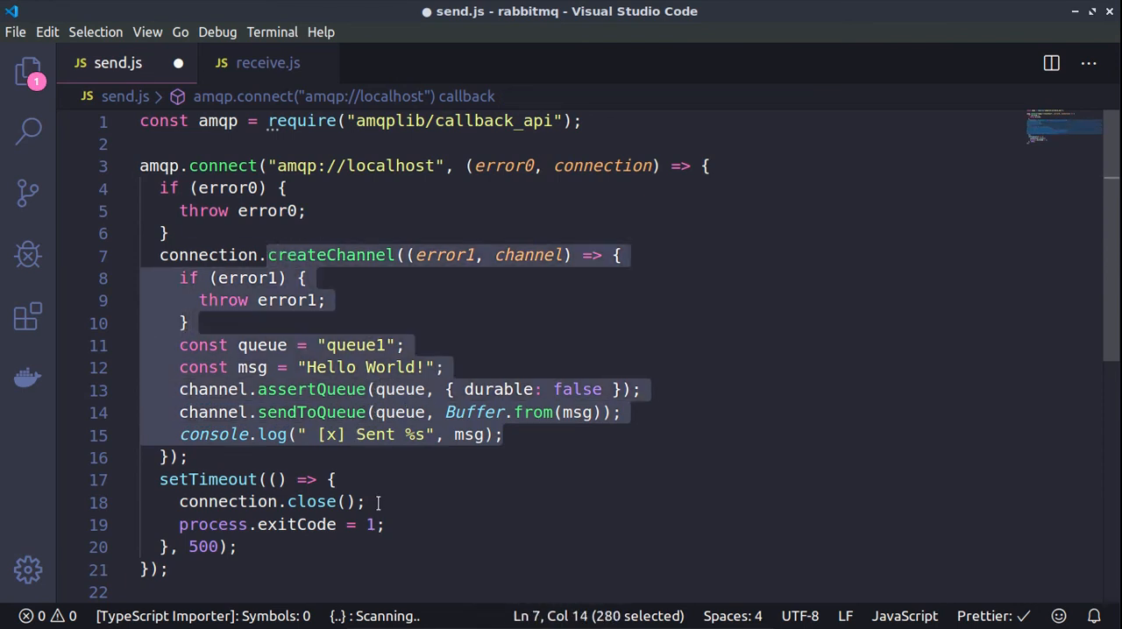
left_click(366, 501)
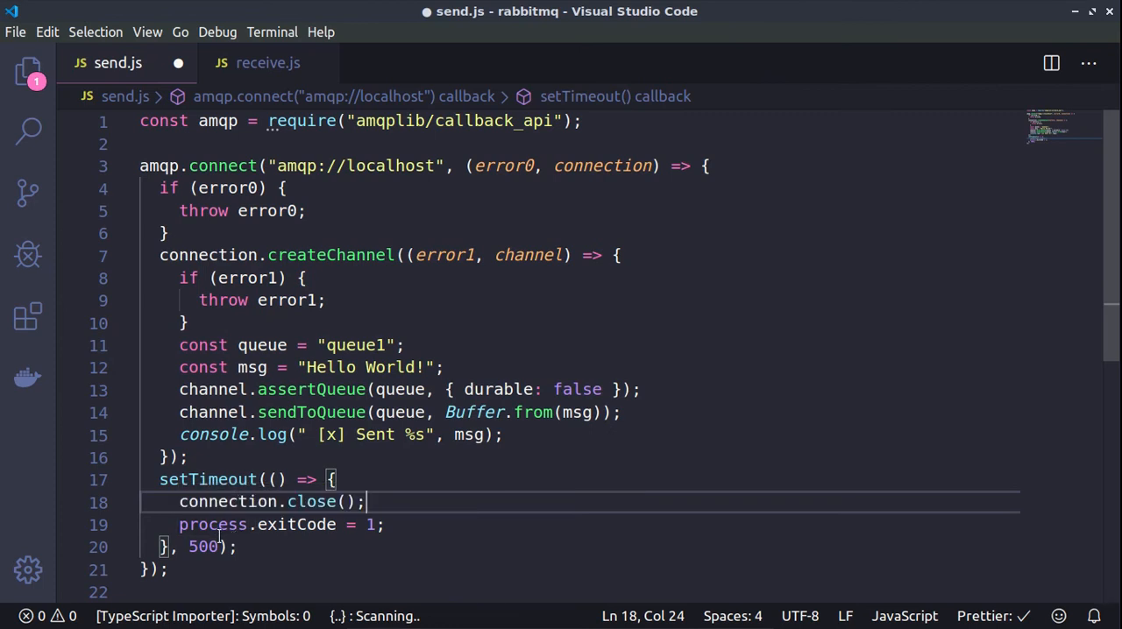
mouse_move(1114, 296)
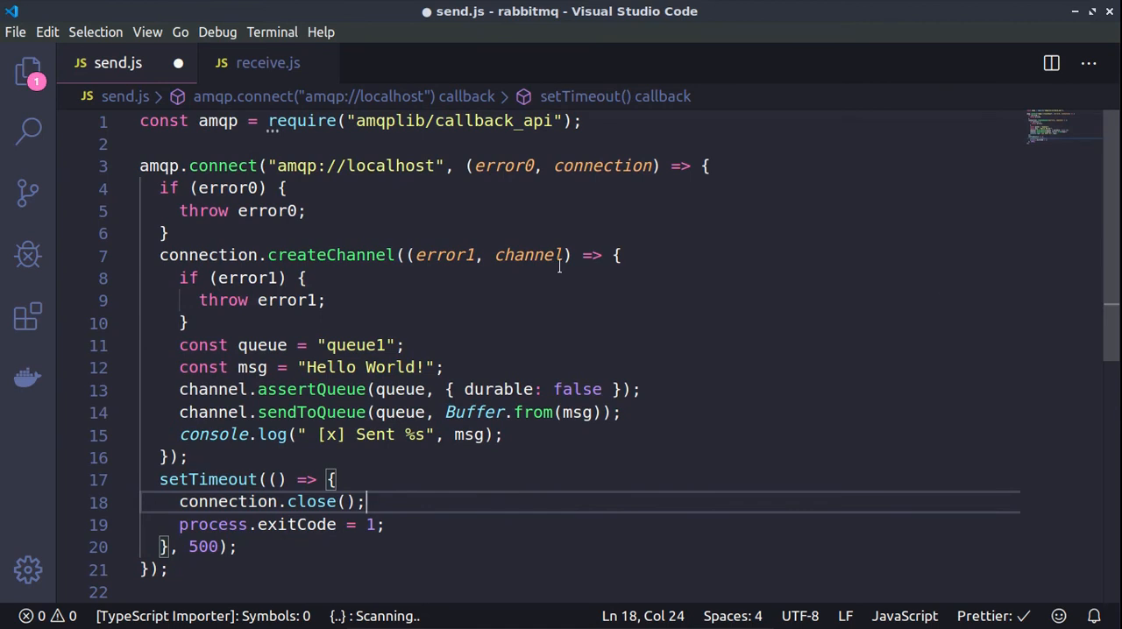
left_click(267, 62)
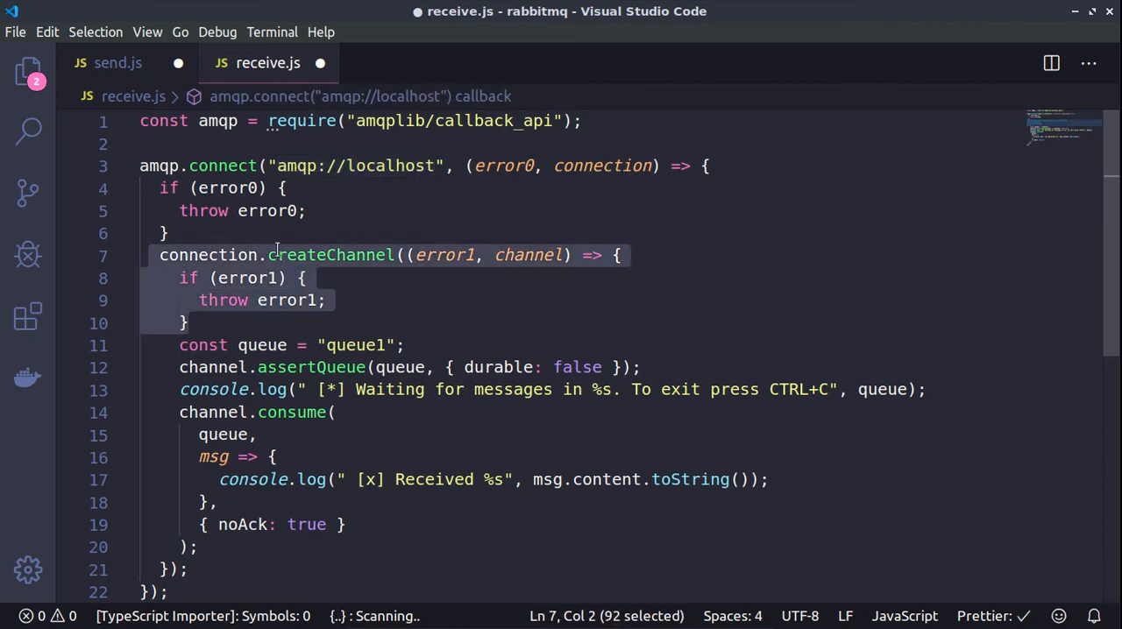
mouse_move(363, 274)
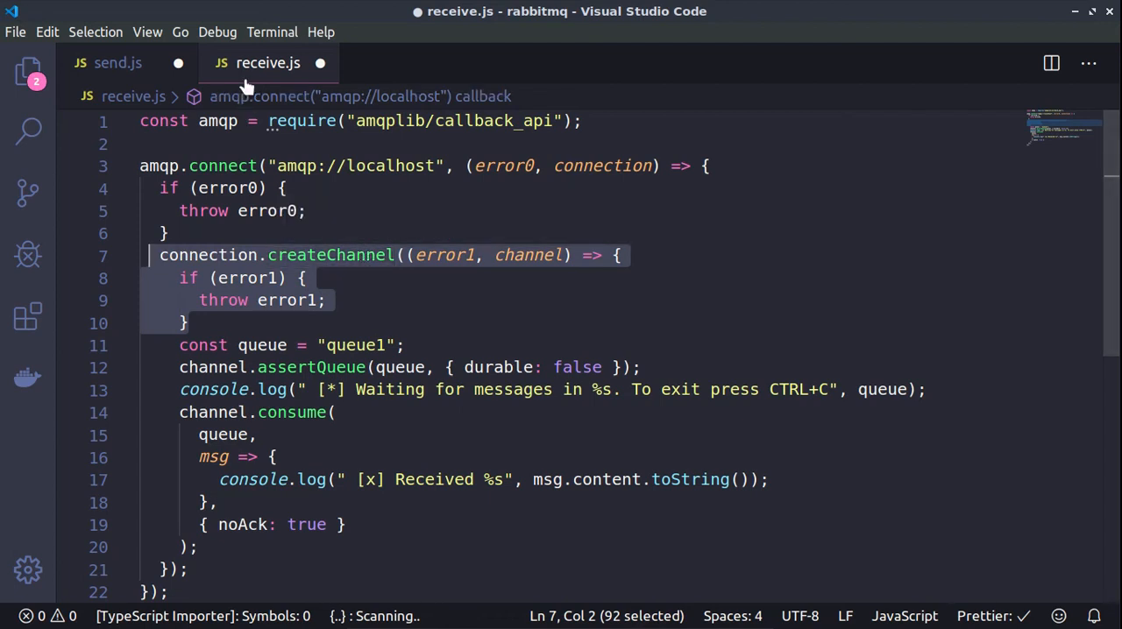
mouse_move(259, 219)
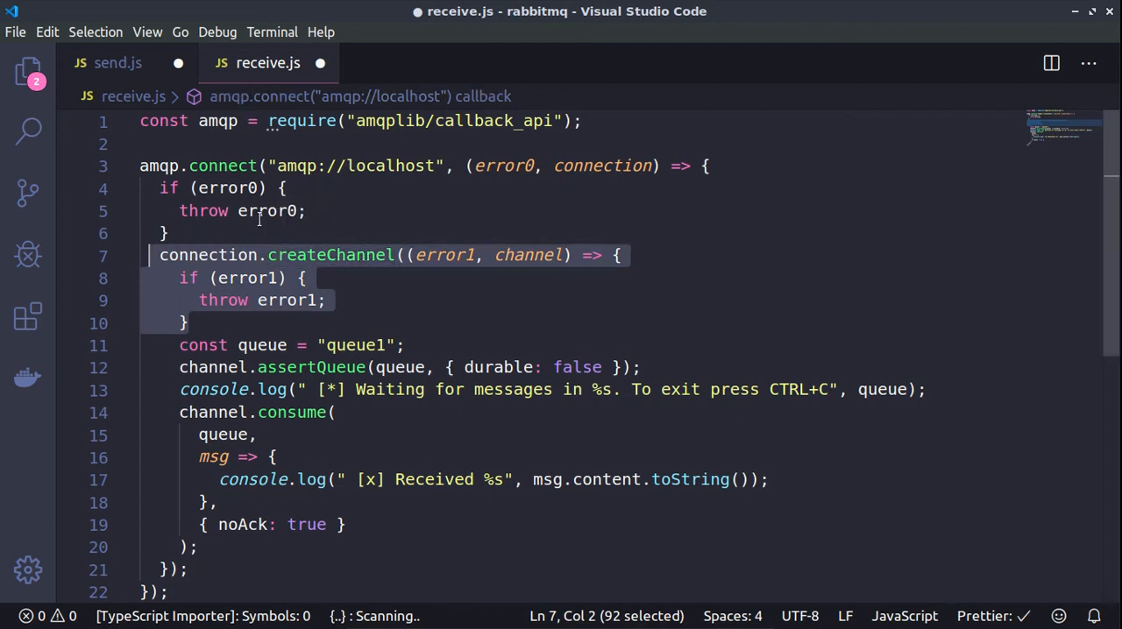
Compare send.js with receive.js, highlighting receive.js's assertQueue line and consume call
left_click(118, 63)
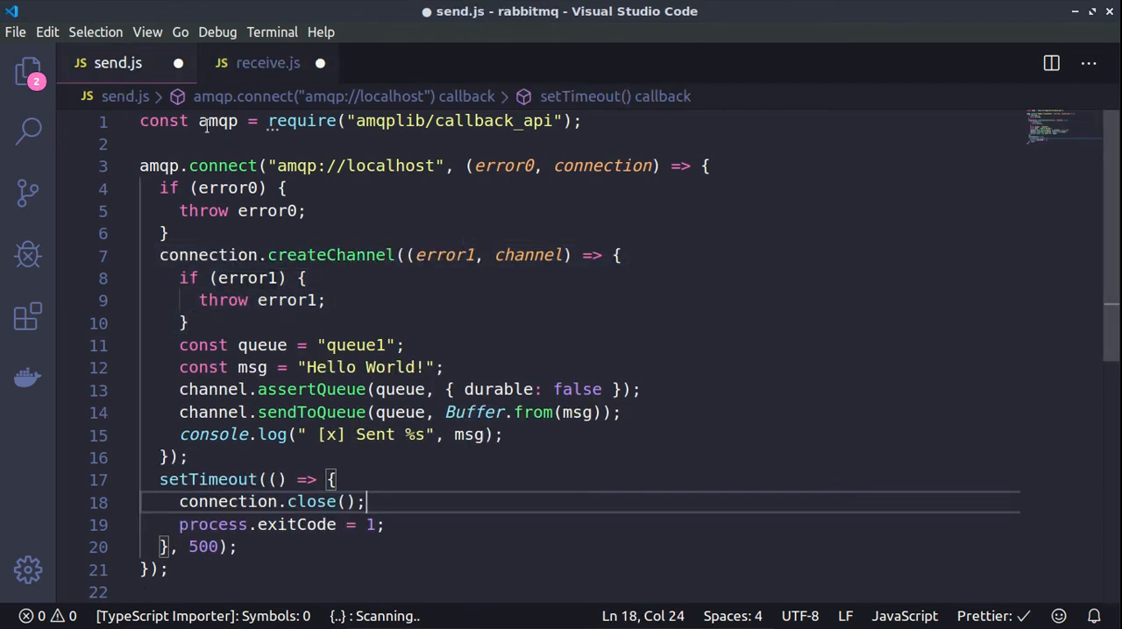
left_click(267, 62)
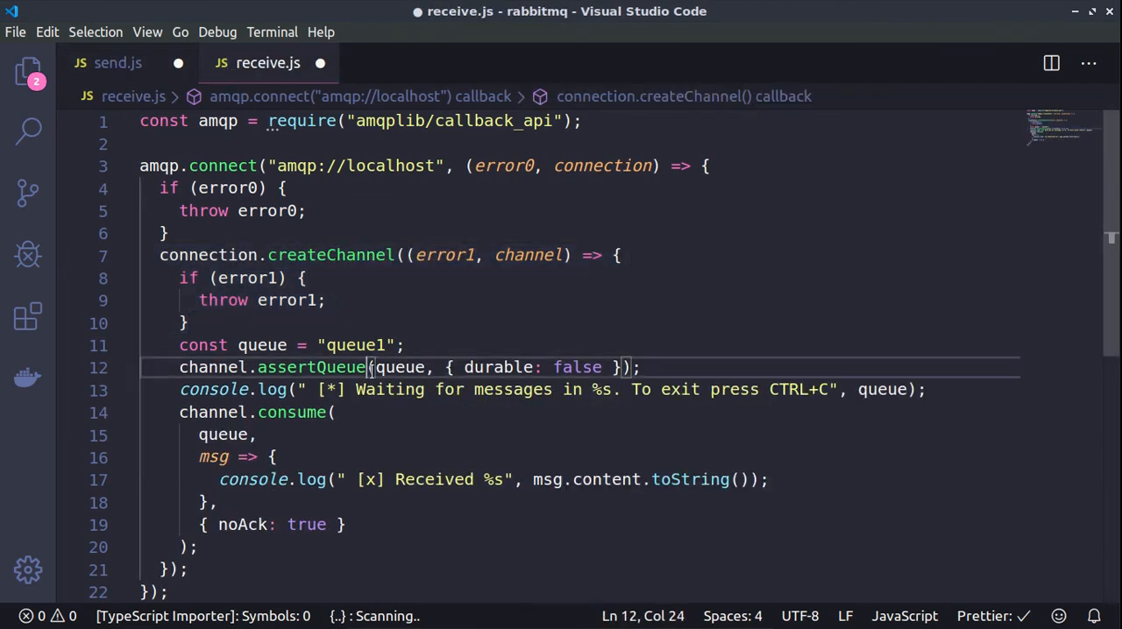
left_click(358, 344)
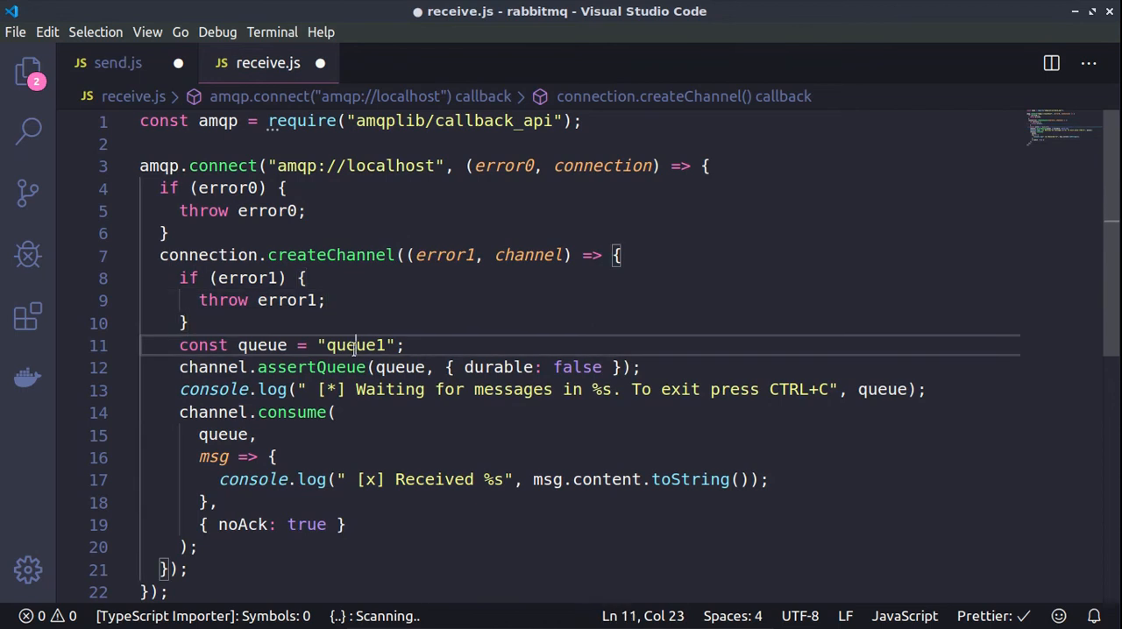
double_click(355, 344)
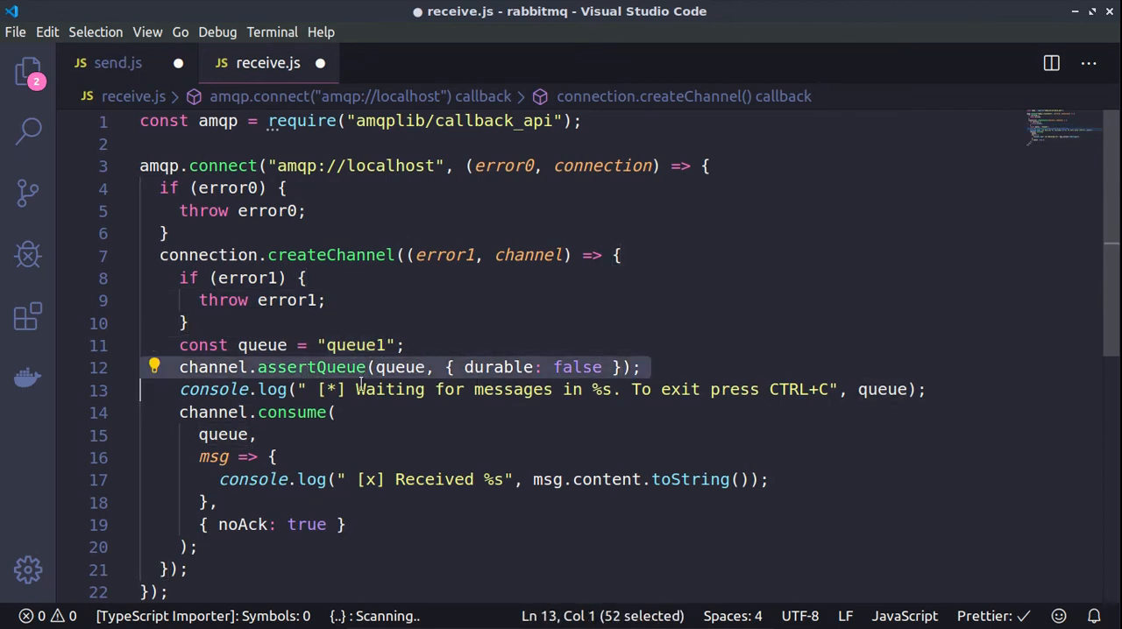
left_click(336, 412)
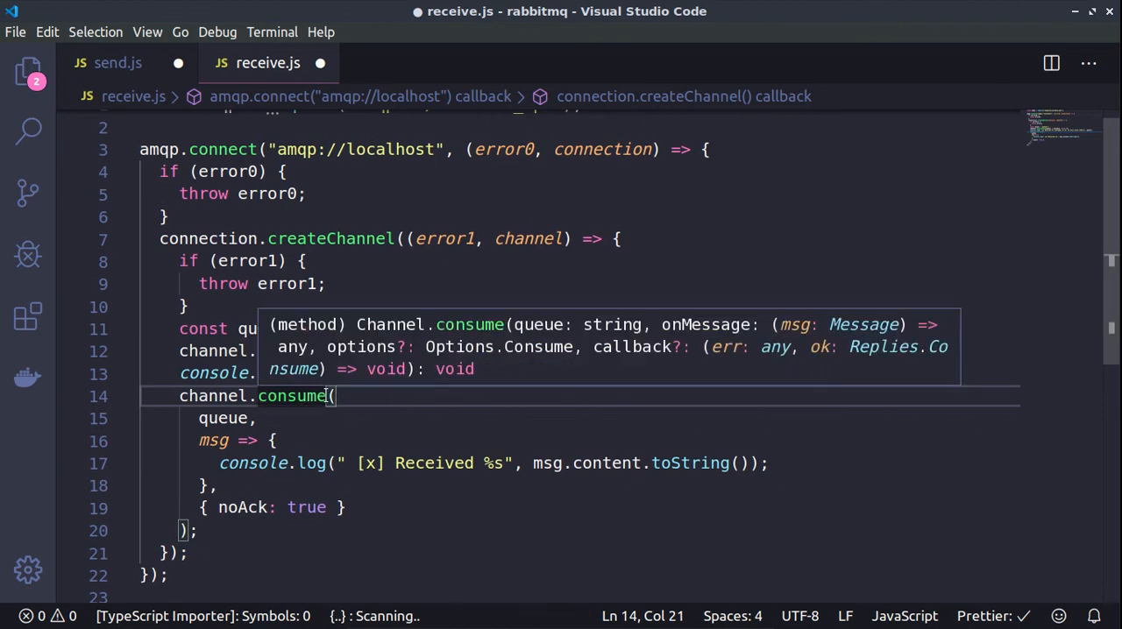
double_click(224, 418)
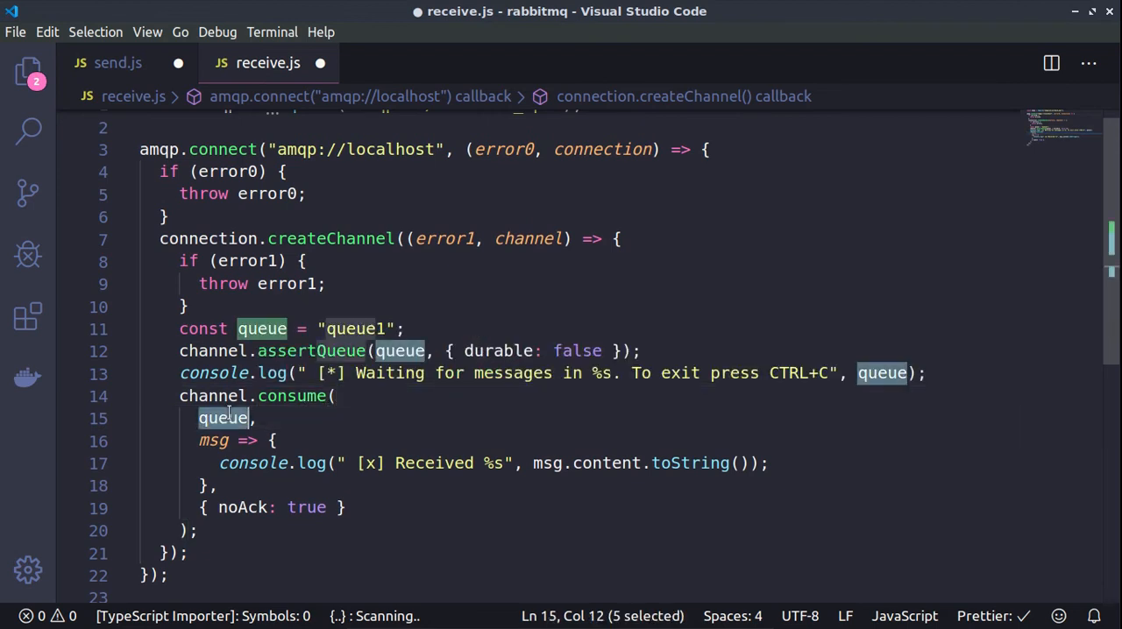
left_click(212, 441)
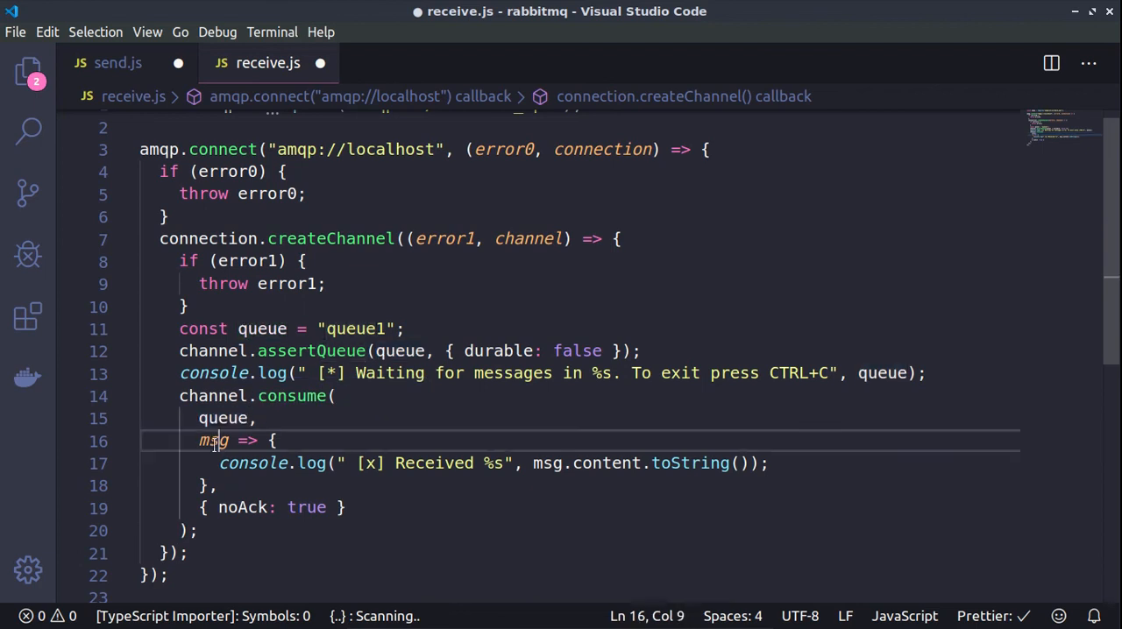
double_click(213, 441)
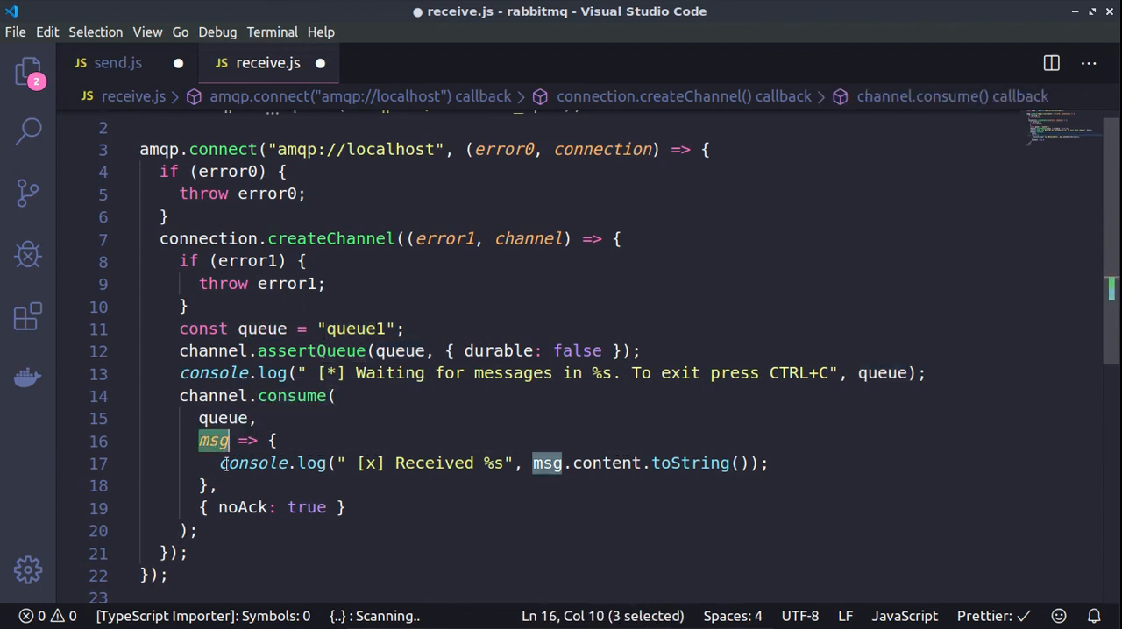
mouse_move(604, 463)
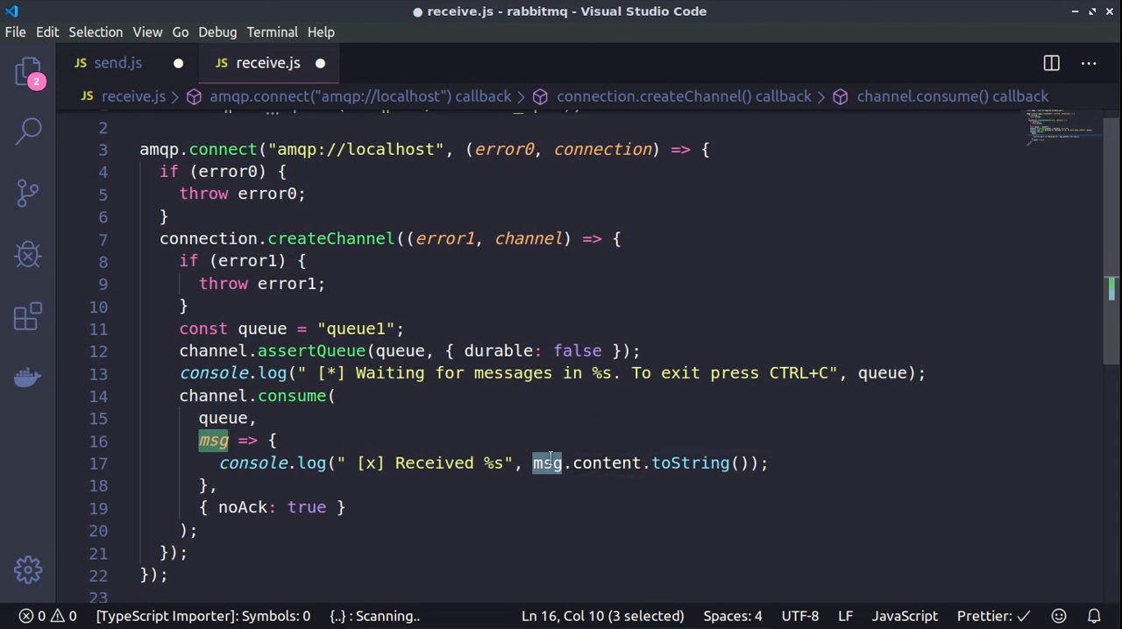
double_click(689, 463)
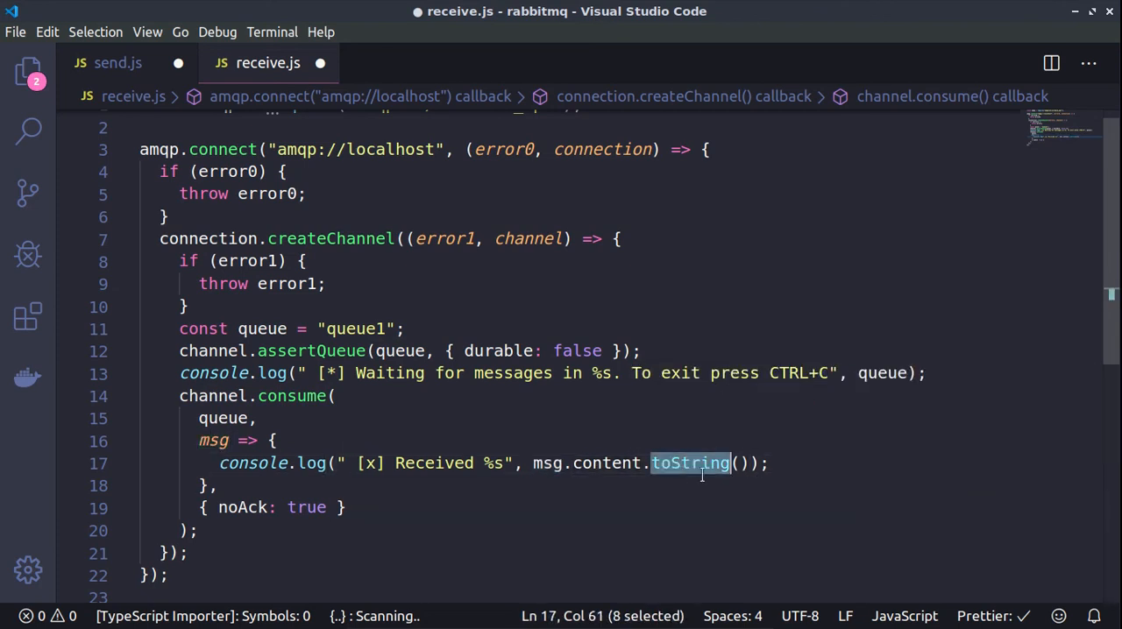
left_click(346, 508)
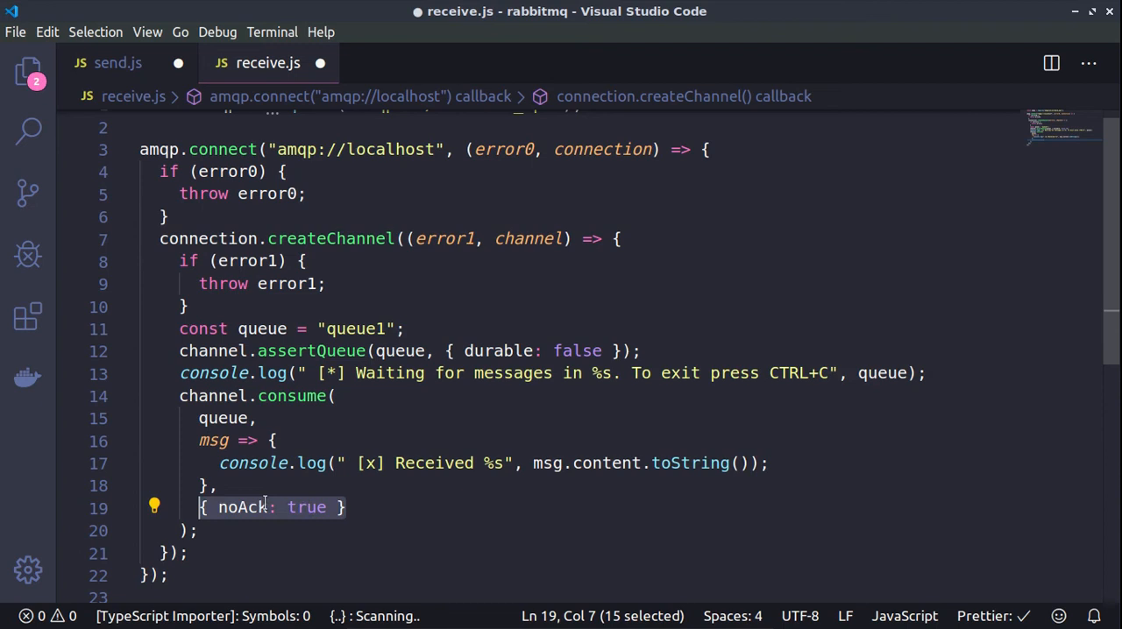
left_click(244, 508)
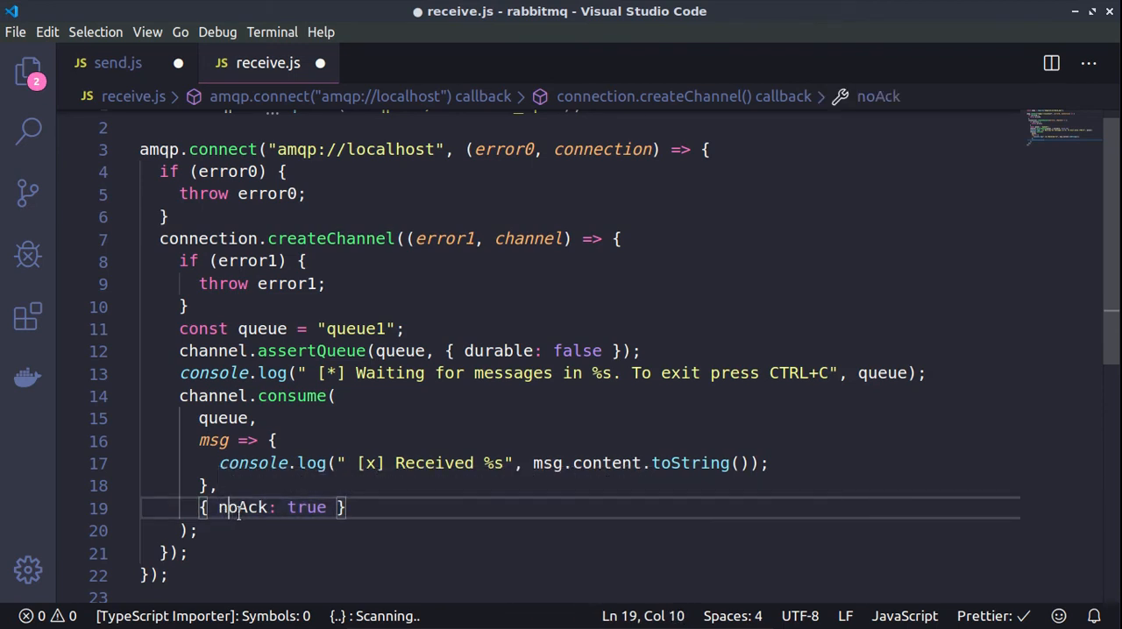
left_click(346, 507)
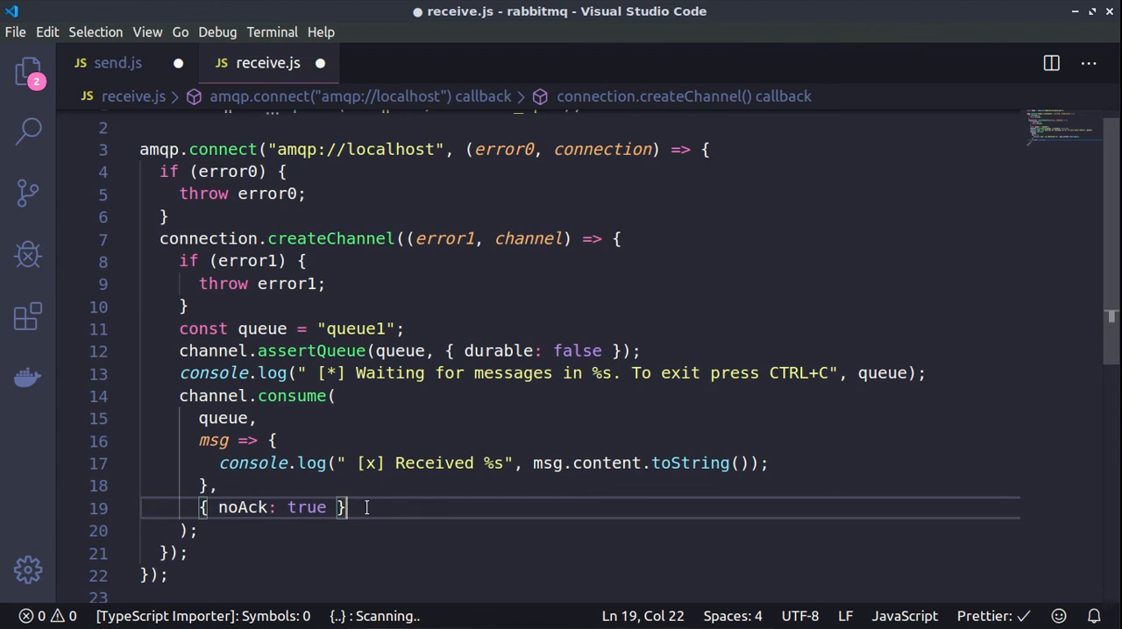
mouse_move(609, 541)
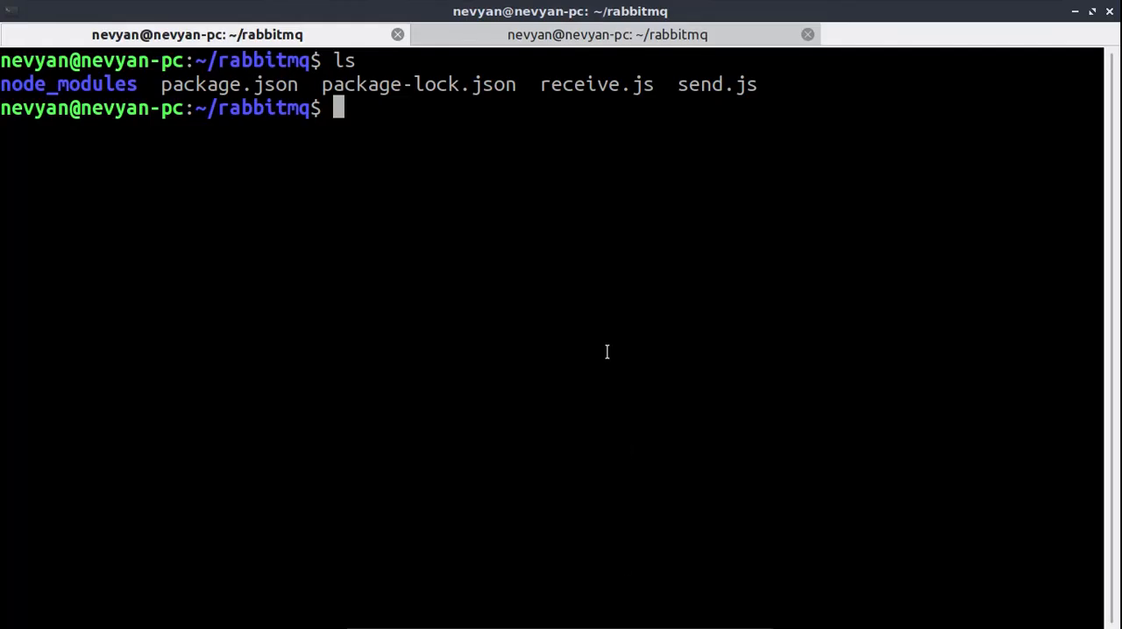
mouse_move(551, 302)
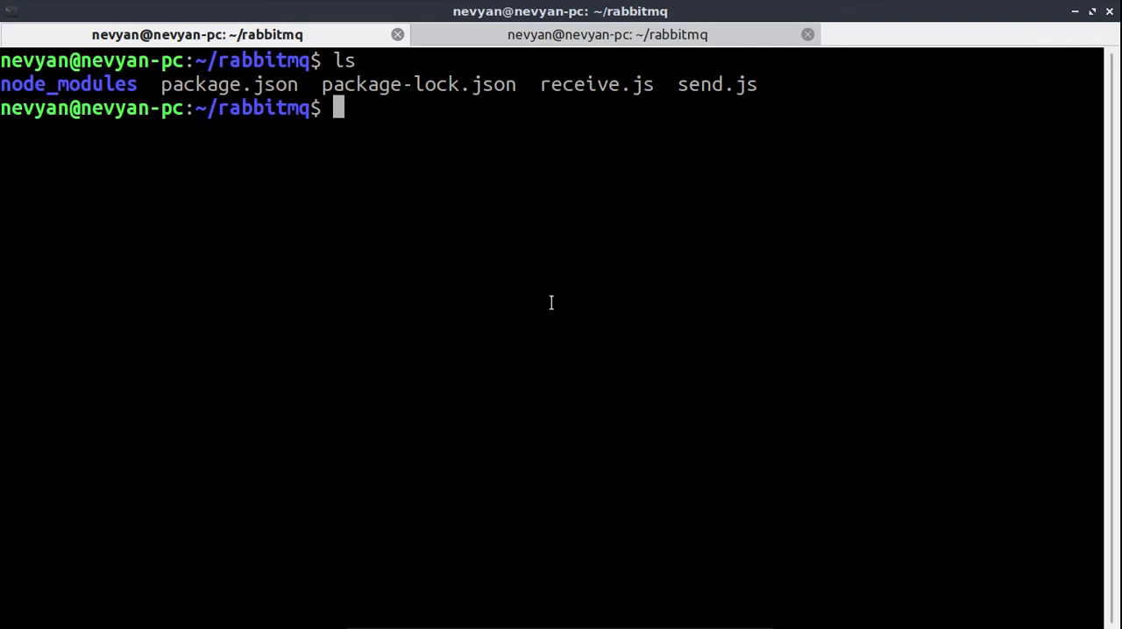
Start node receive.js in the first tab and run node send.js in the second
type("node receive.js")
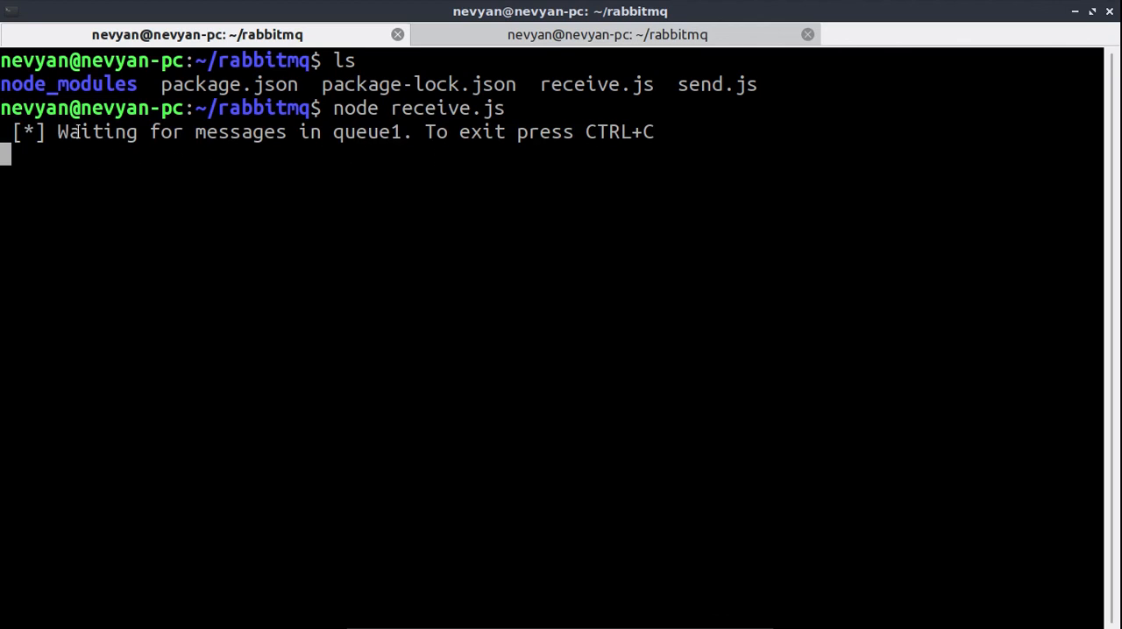
double_click(370, 132)
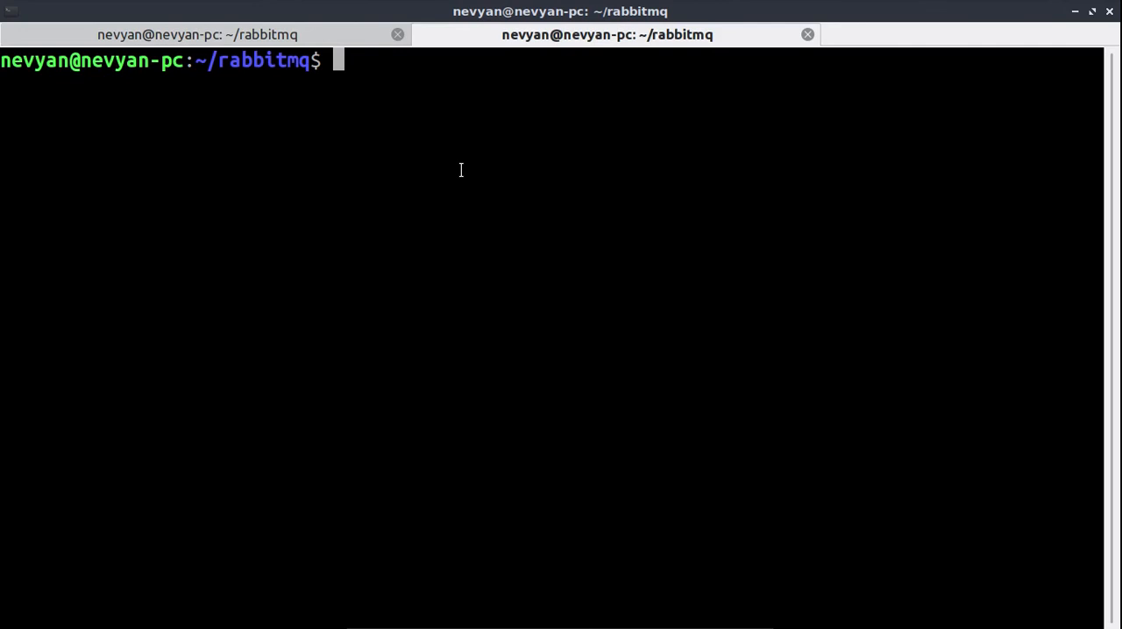
type("node se")
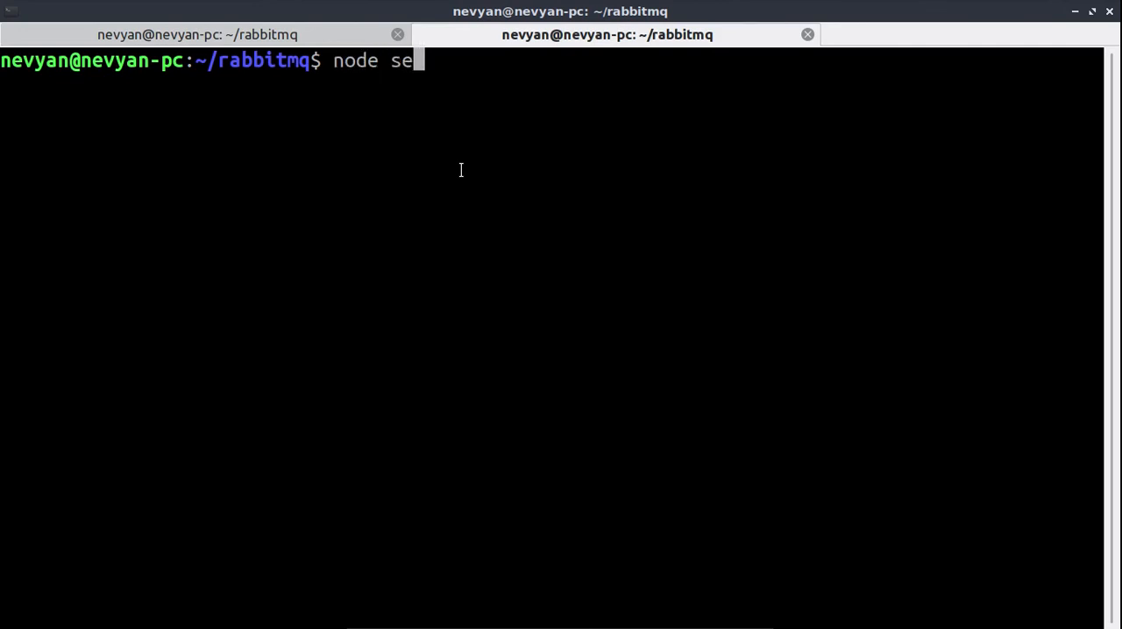
key("Return")
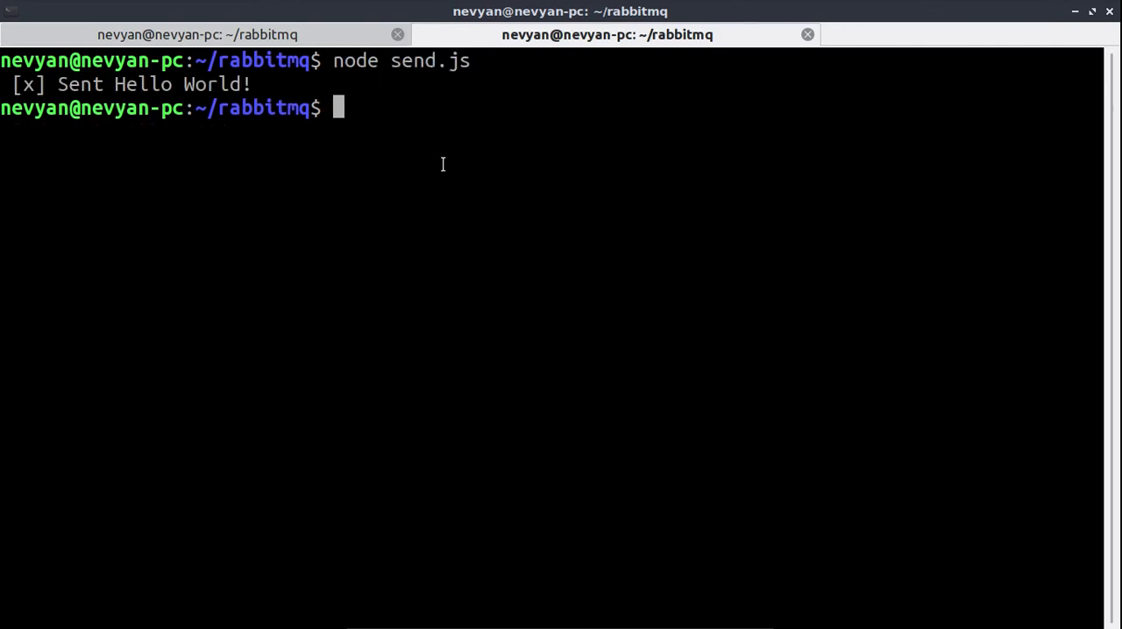
Check the Sent and Received 'Hello World!' outputs across both tabs, then return to the sender
double_click(153, 84)
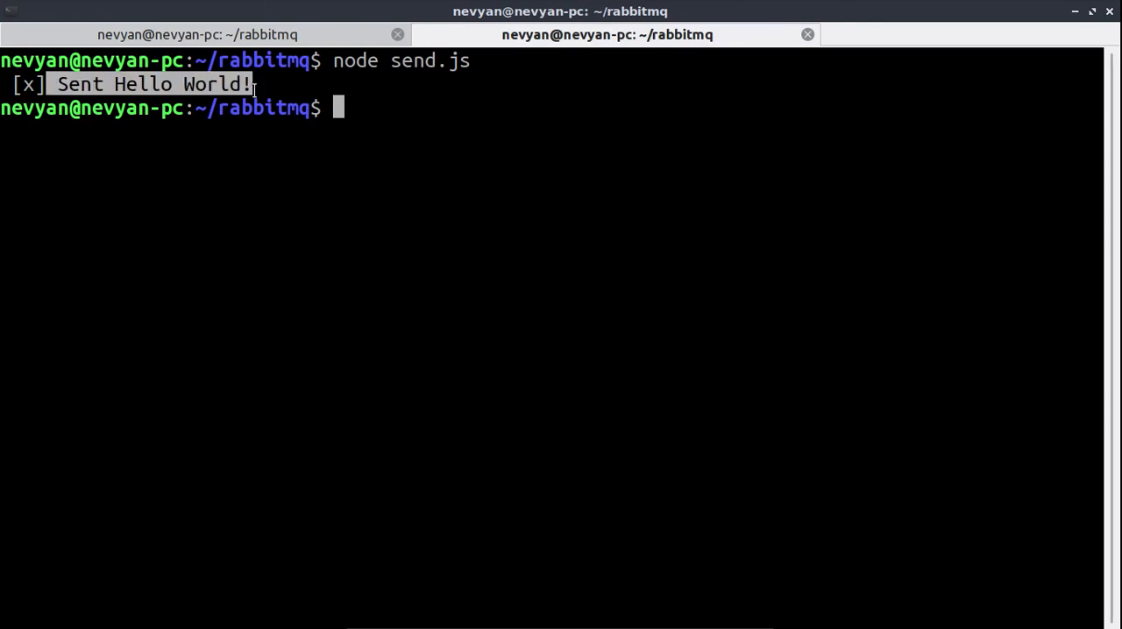
left_click(196, 34)
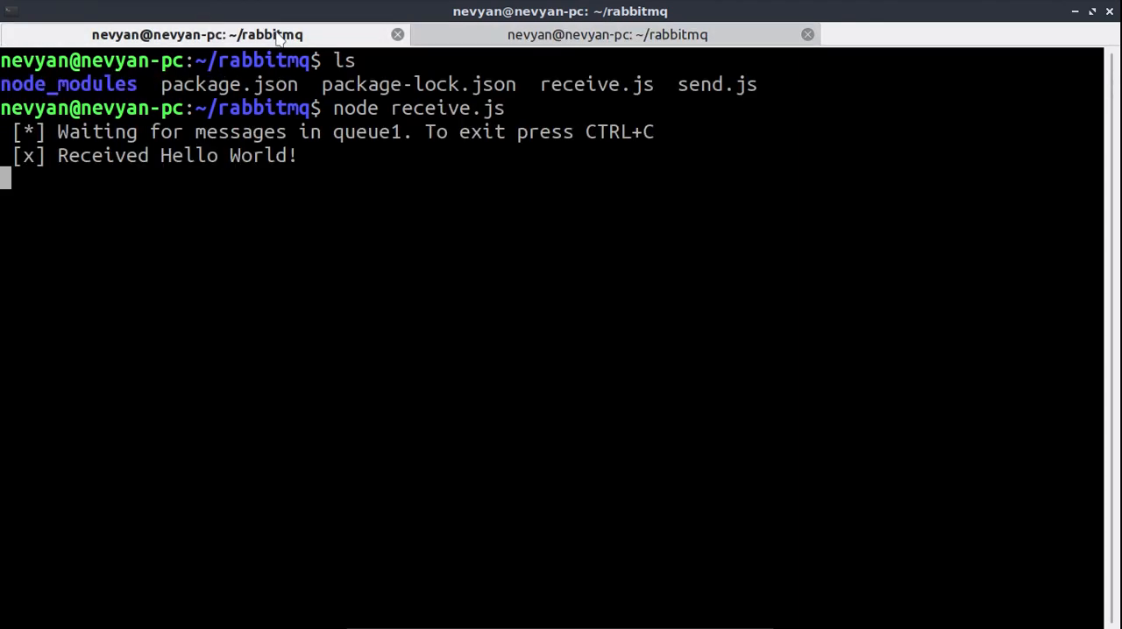
double_click(175, 155)
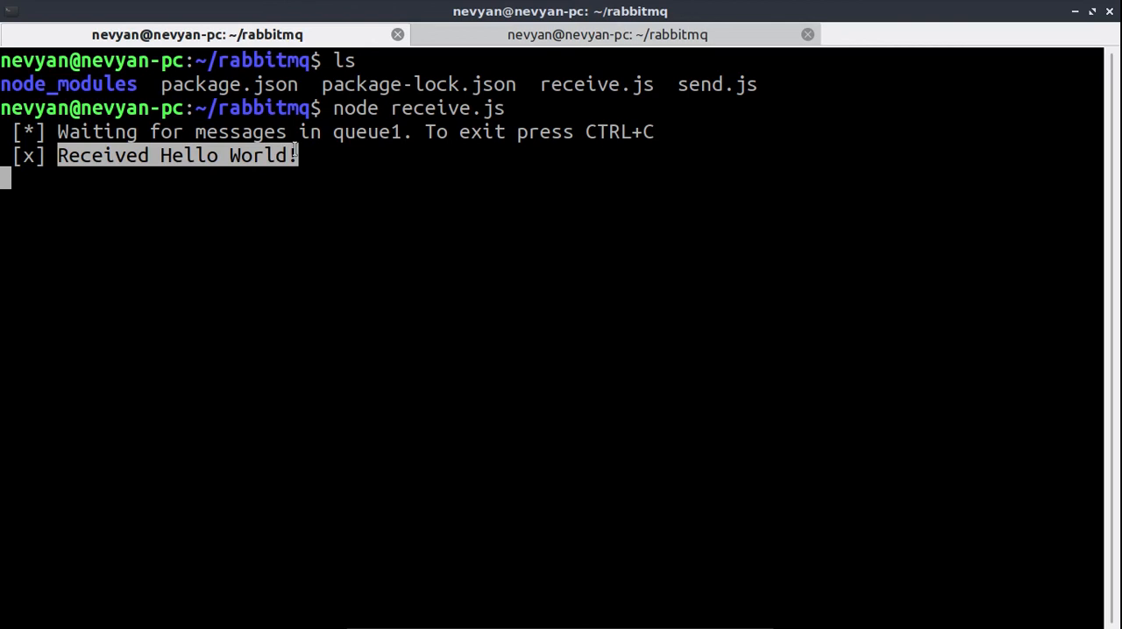
left_click(607, 34)
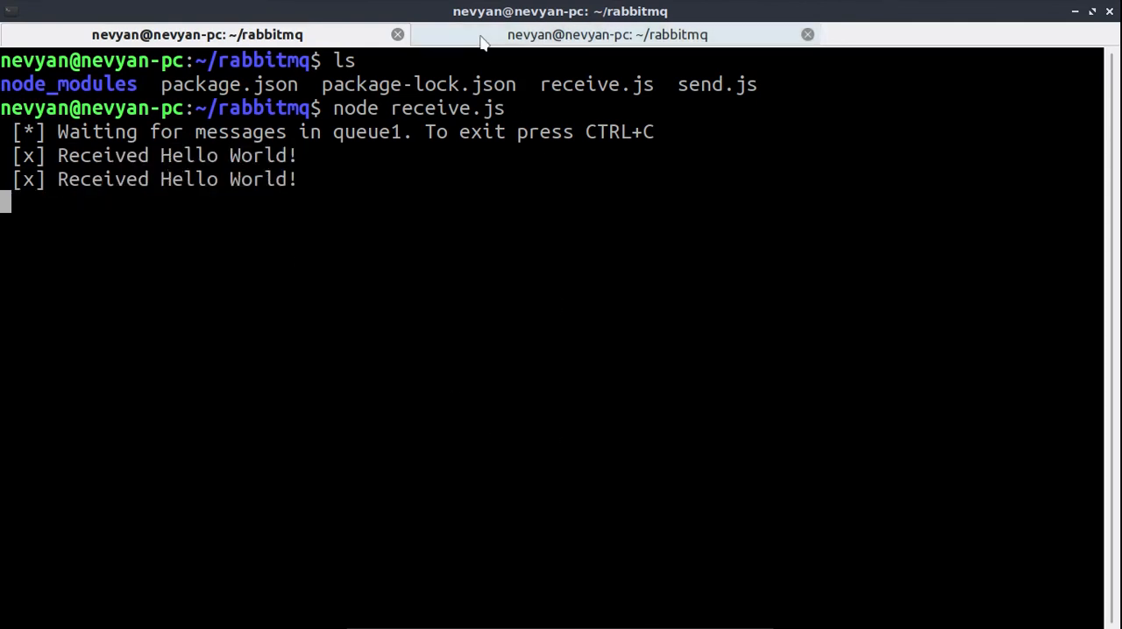
left_click(606, 35)
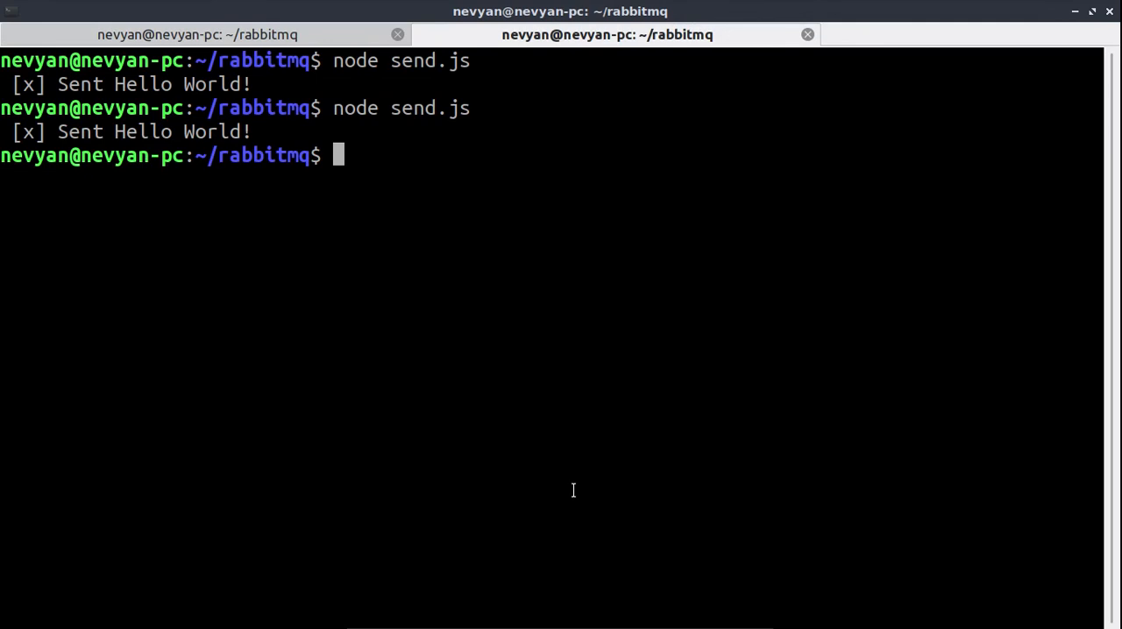
mouse_move(573, 540)
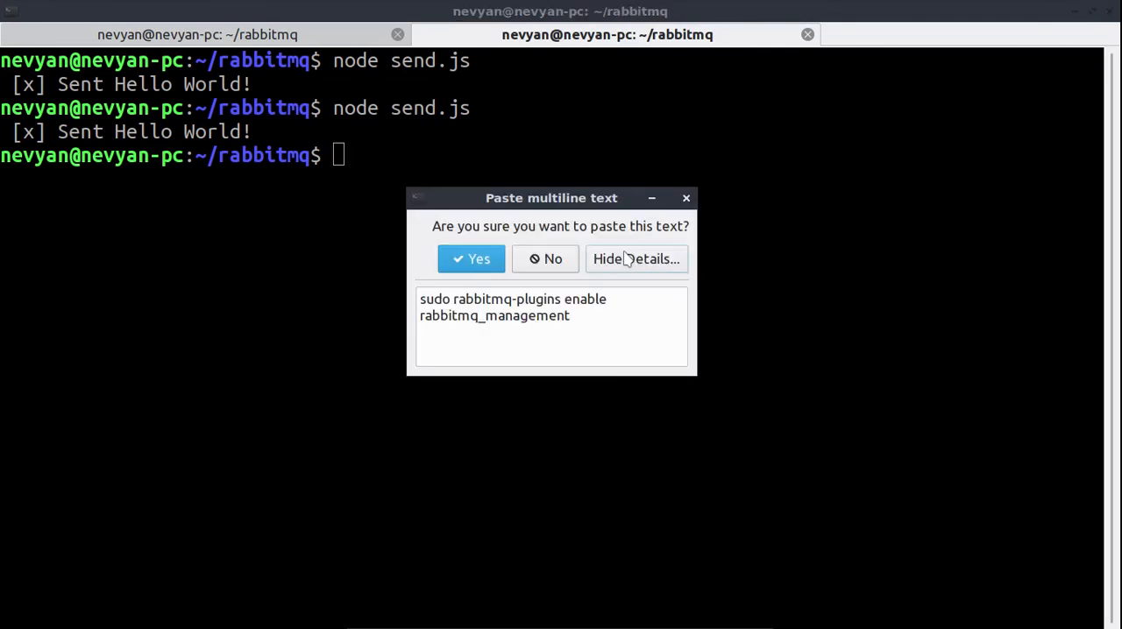
Run 'sudo rabbitmq-plugins enable rabbitmq_management' with the sudo password
left_click(470, 259)
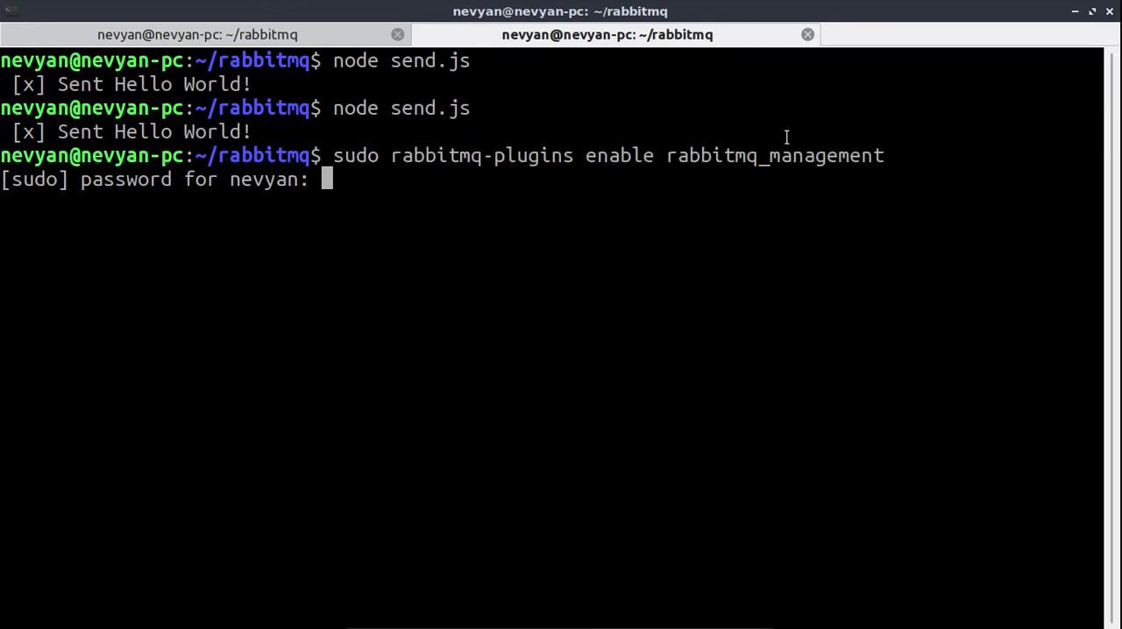
key("Return")
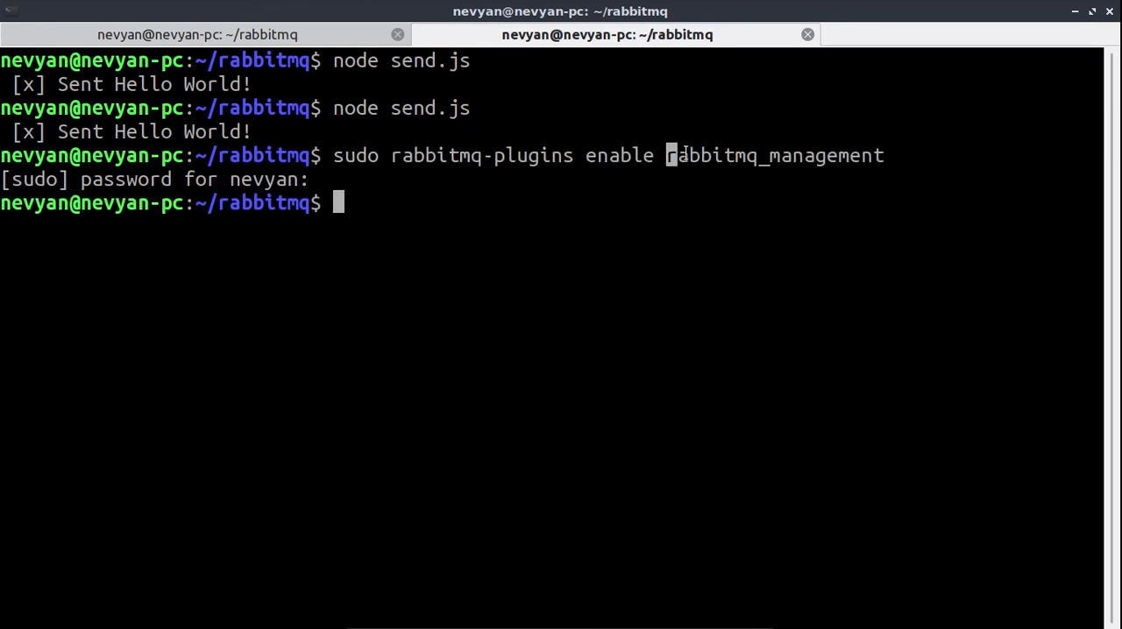
double_click(774, 155)
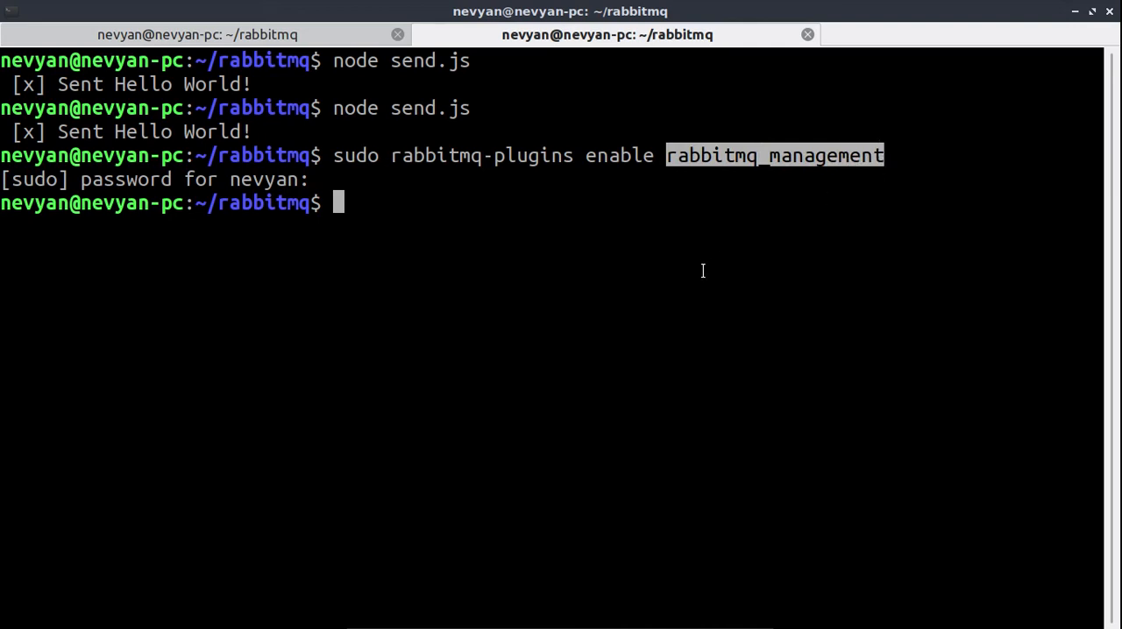
mouse_move(606, 312)
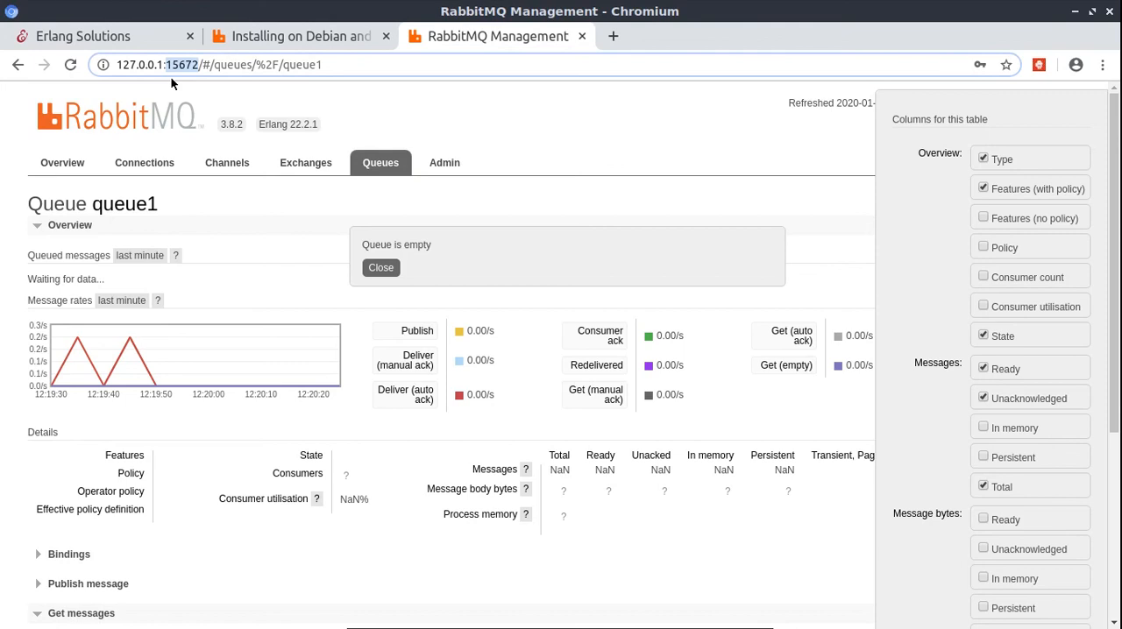
Dismiss the 'Queue is empty' notice and review queue1's zero message rates and Get messages section
left_click(380, 268)
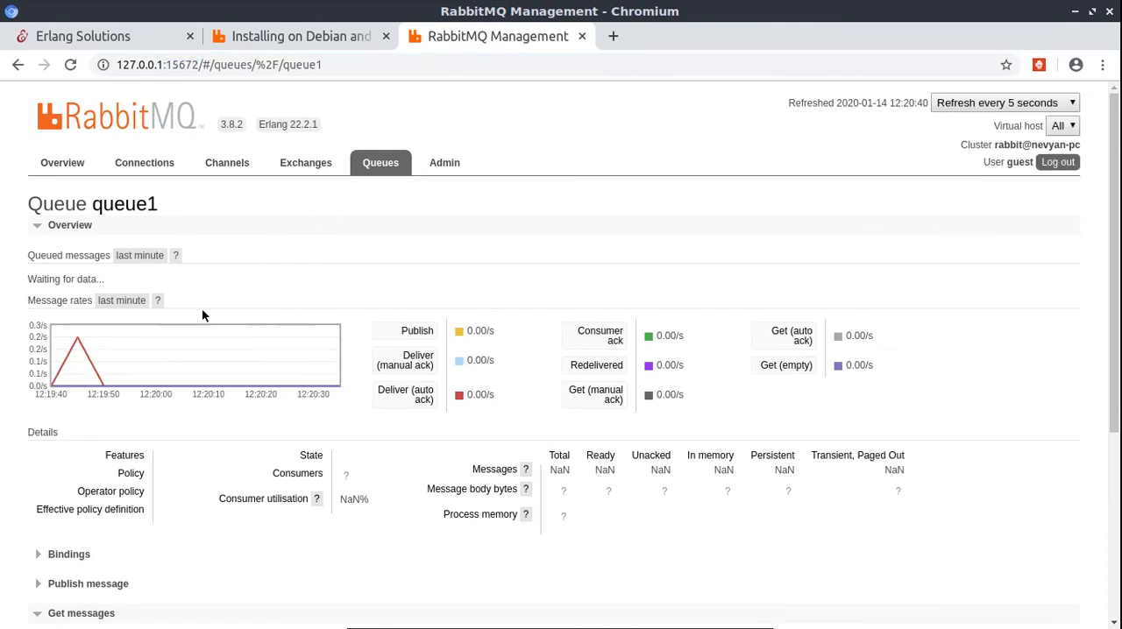
mouse_move(227, 253)
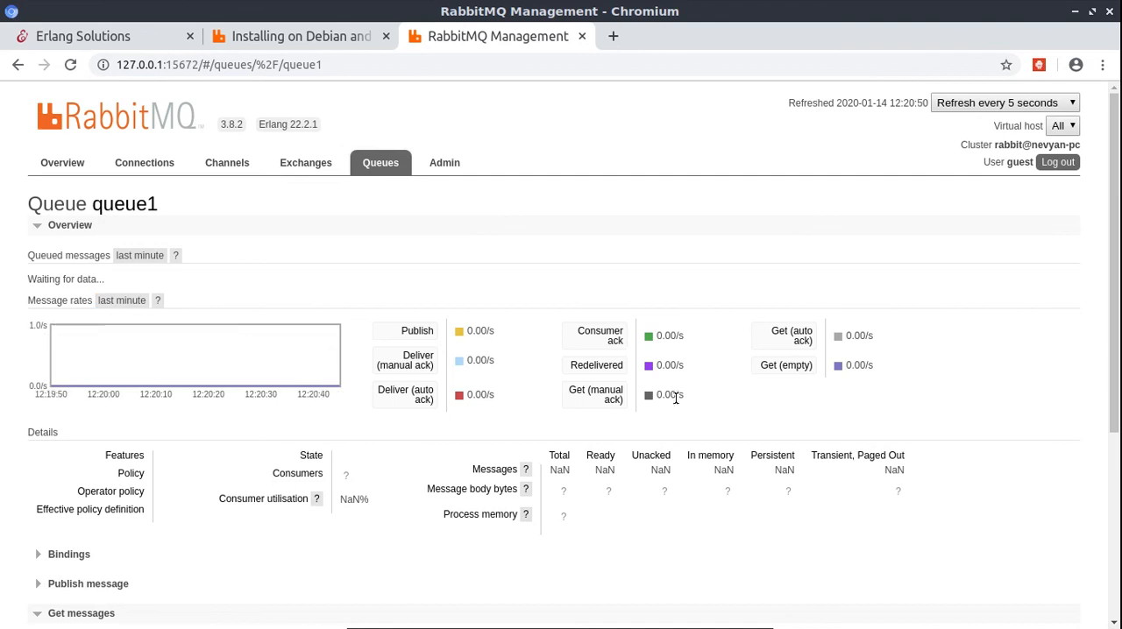
scroll("down", 3)
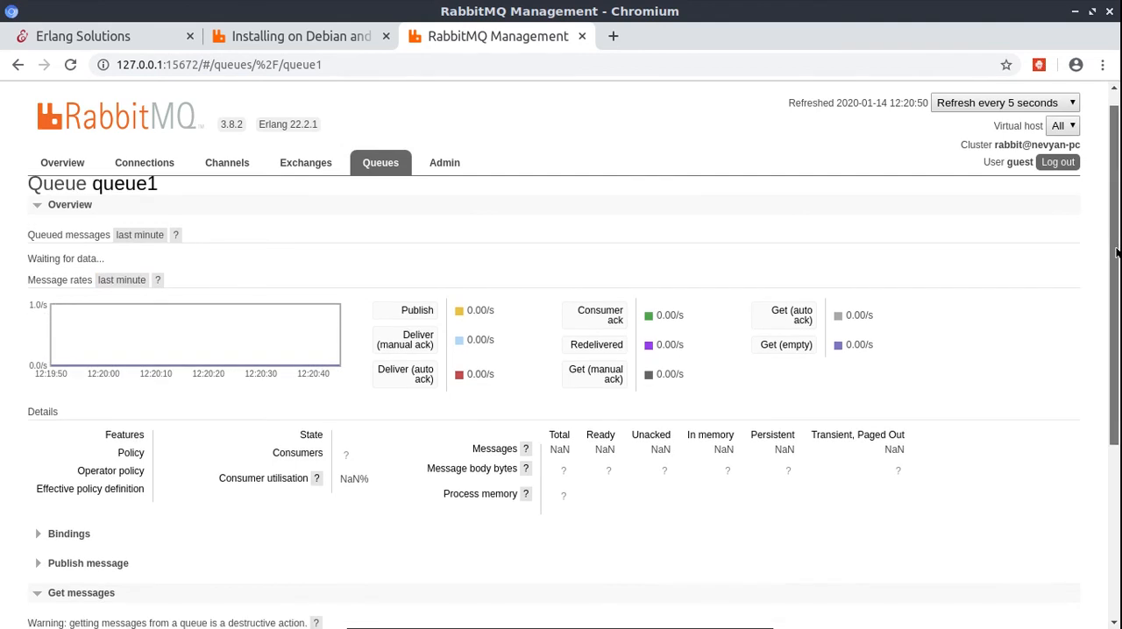
scroll("down", 3)
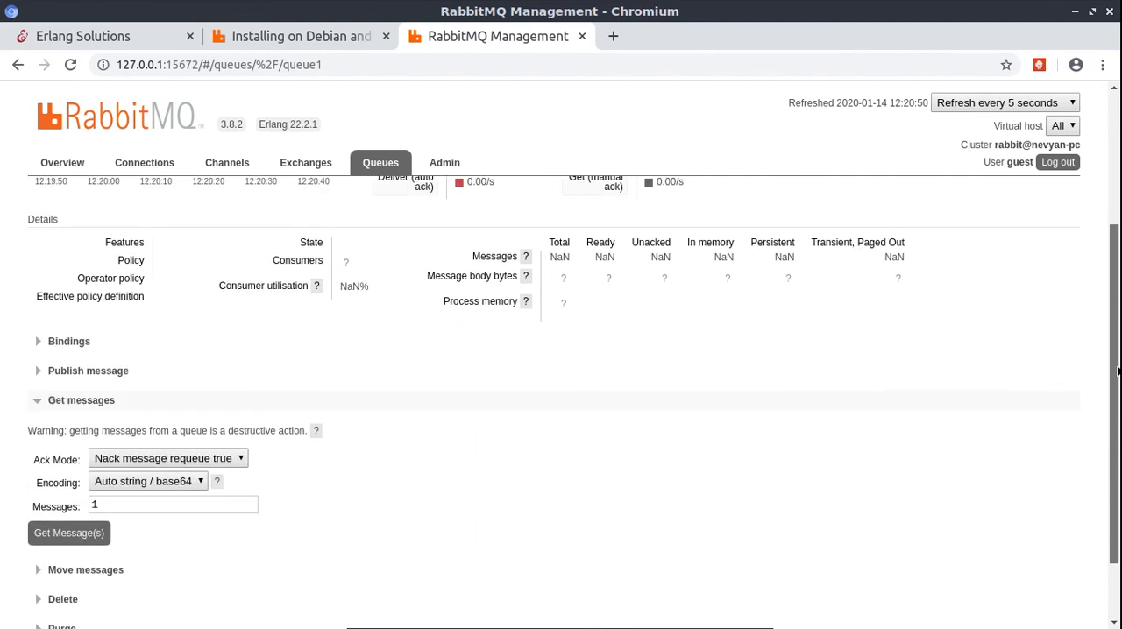
scroll("up", 3)
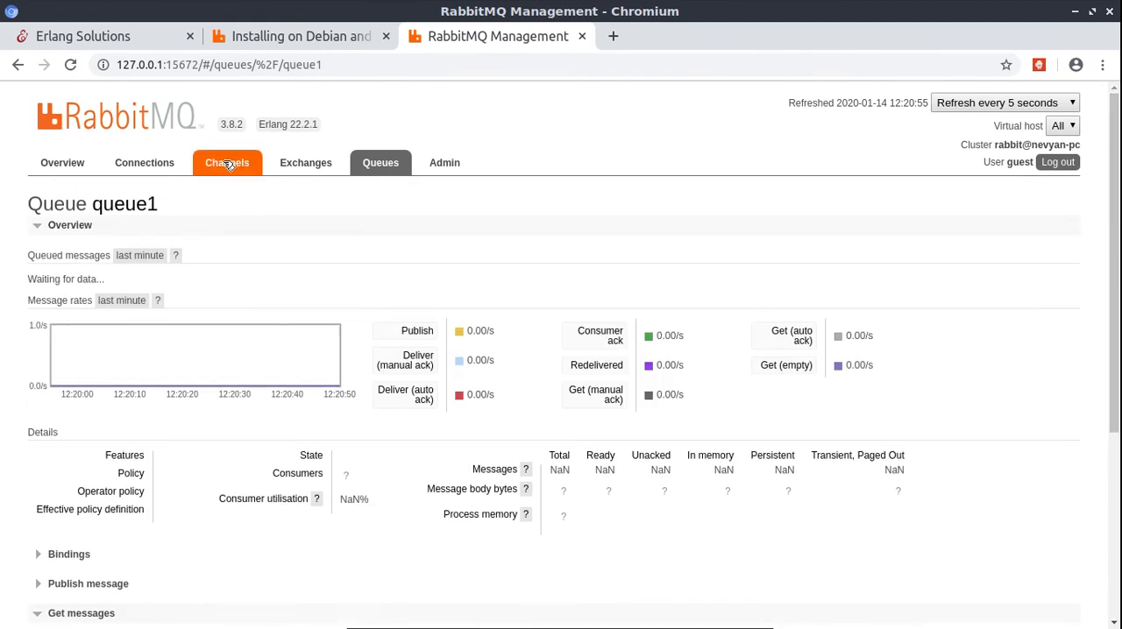
View the channel with the active queue1 consumer, then go to the rabbitmq.com homepage tab
left_click(227, 162)
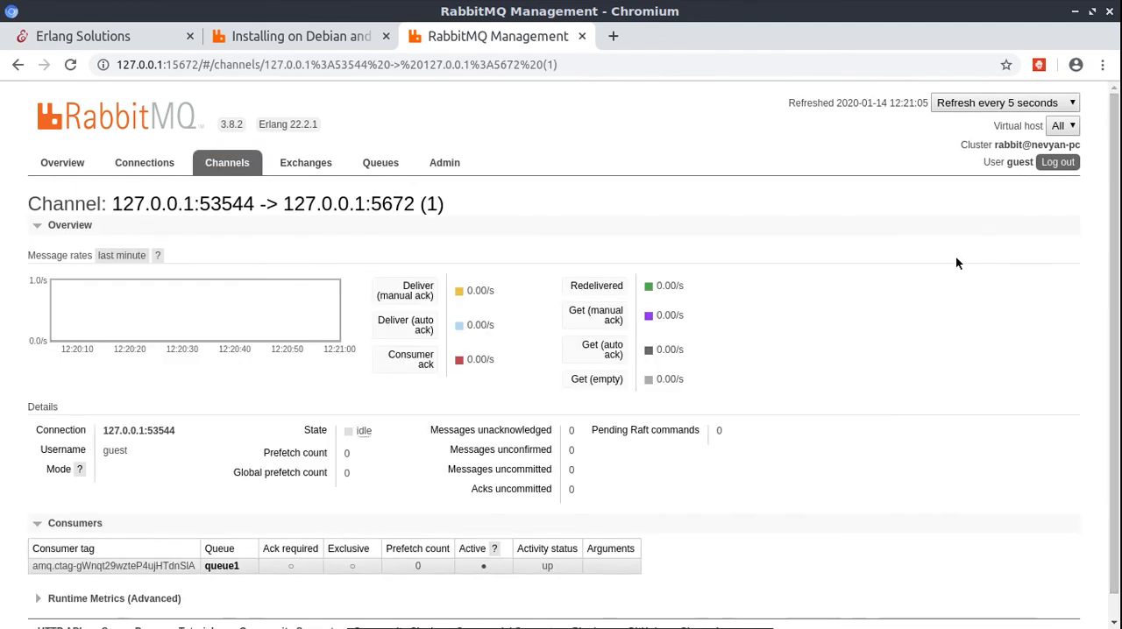
mouse_move(923, 236)
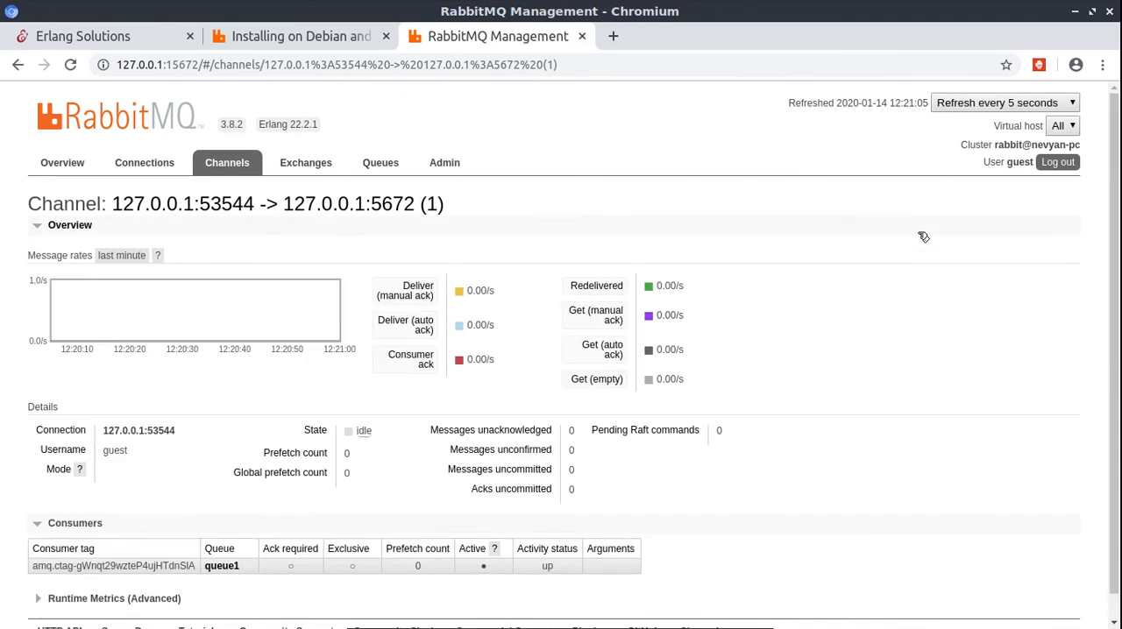
mouse_move(911, 259)
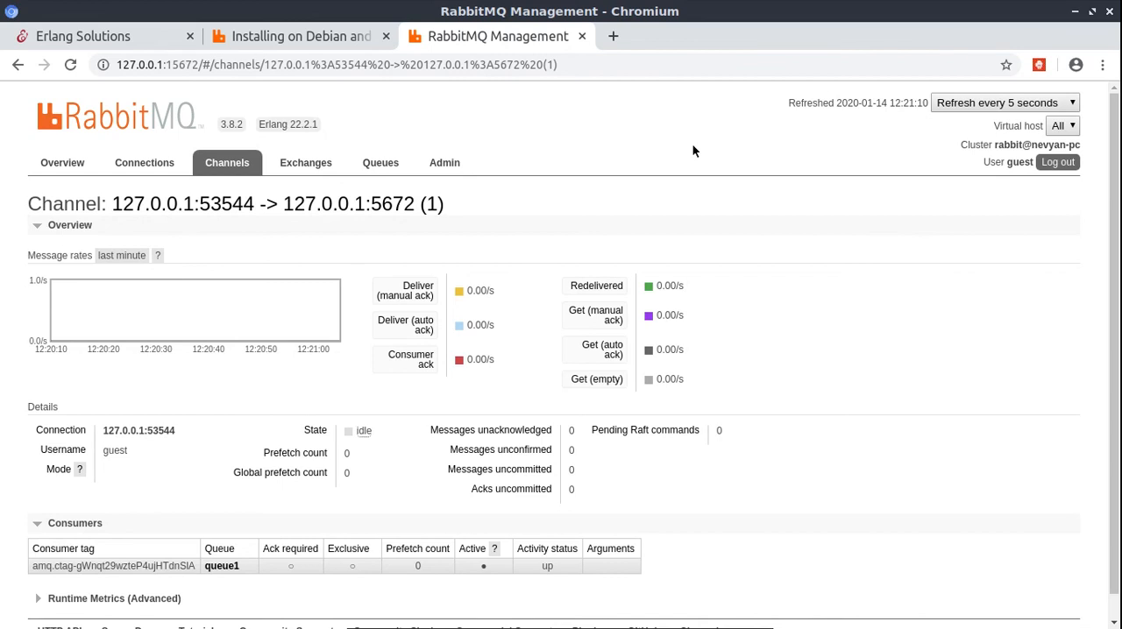
left_click(298, 36)
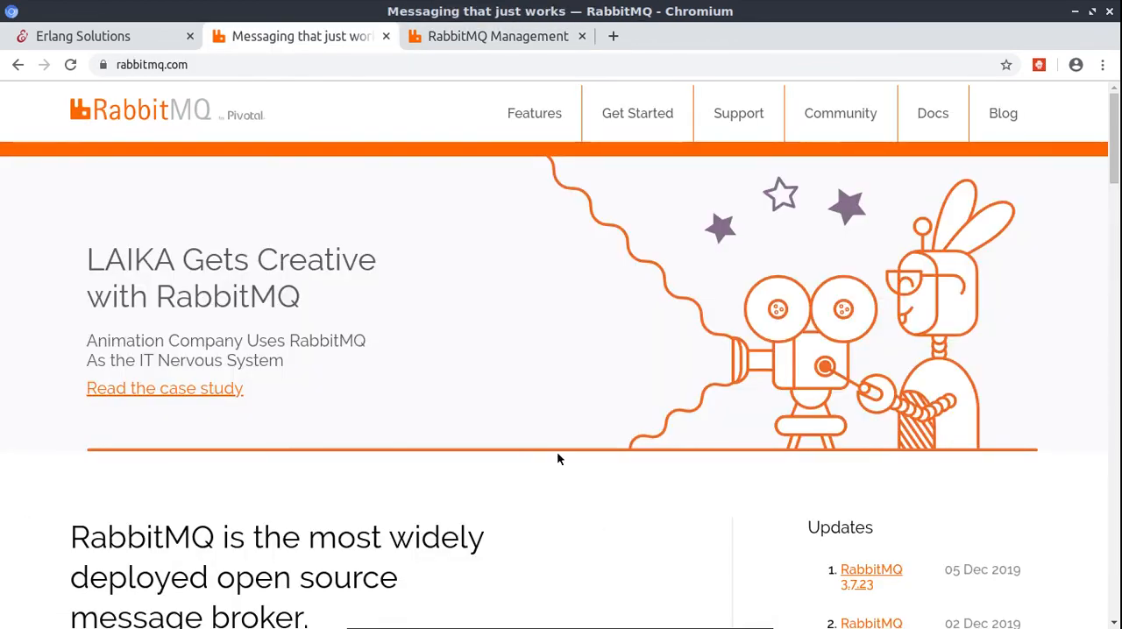
mouse_move(548, 375)
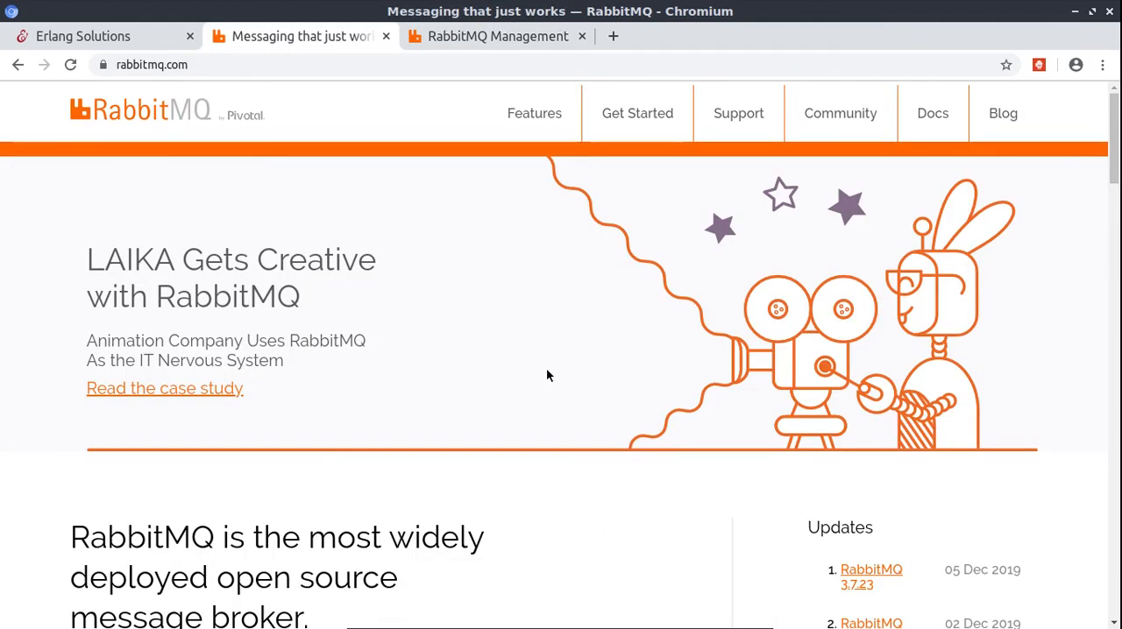